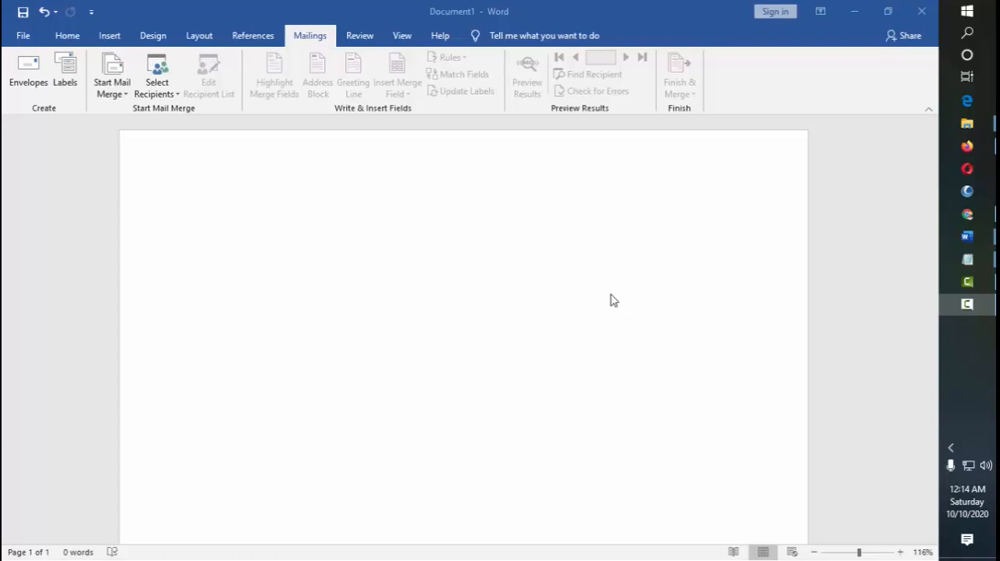
mouse_move(590, 271)
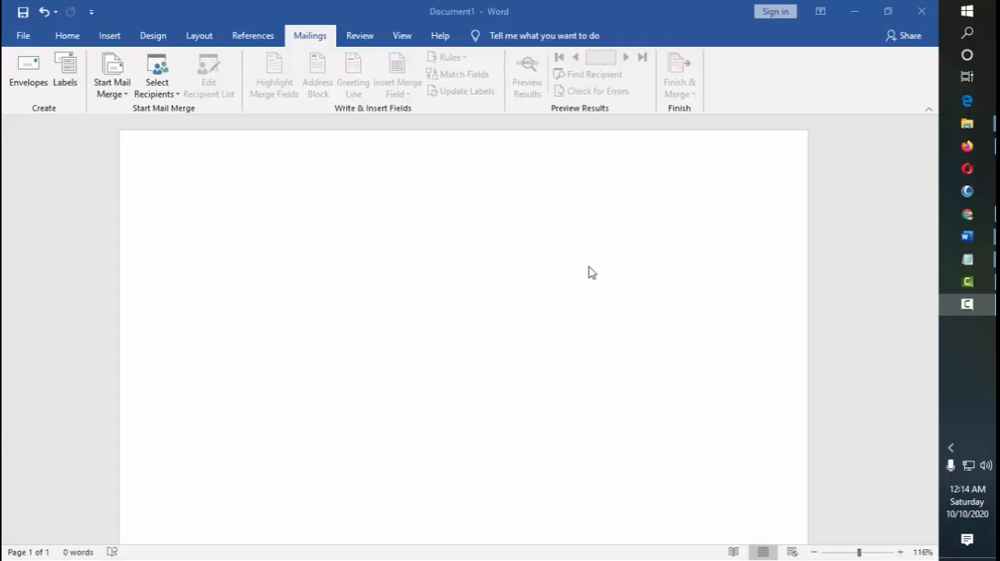
mouse_move(326, 161)
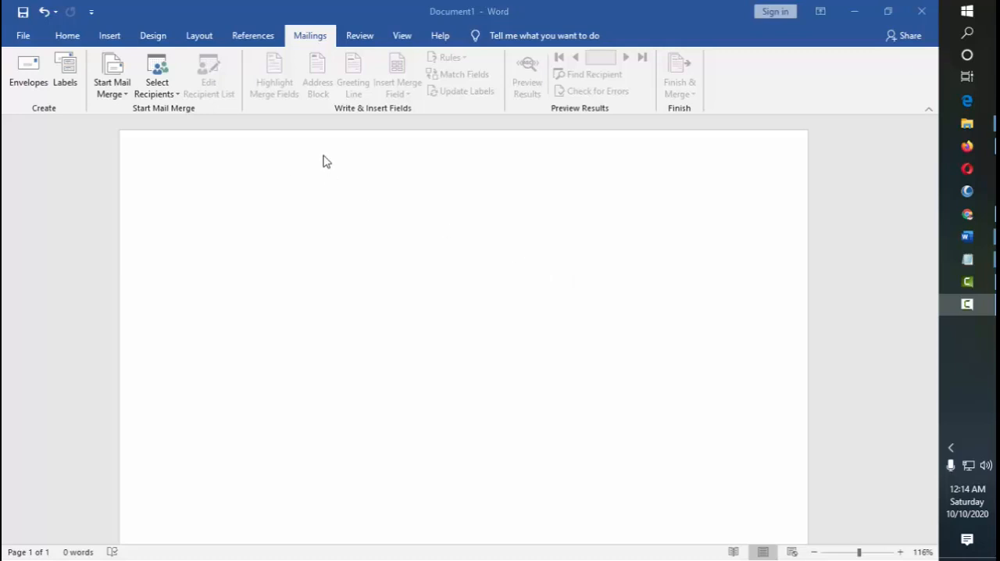
mouse_move(367, 170)
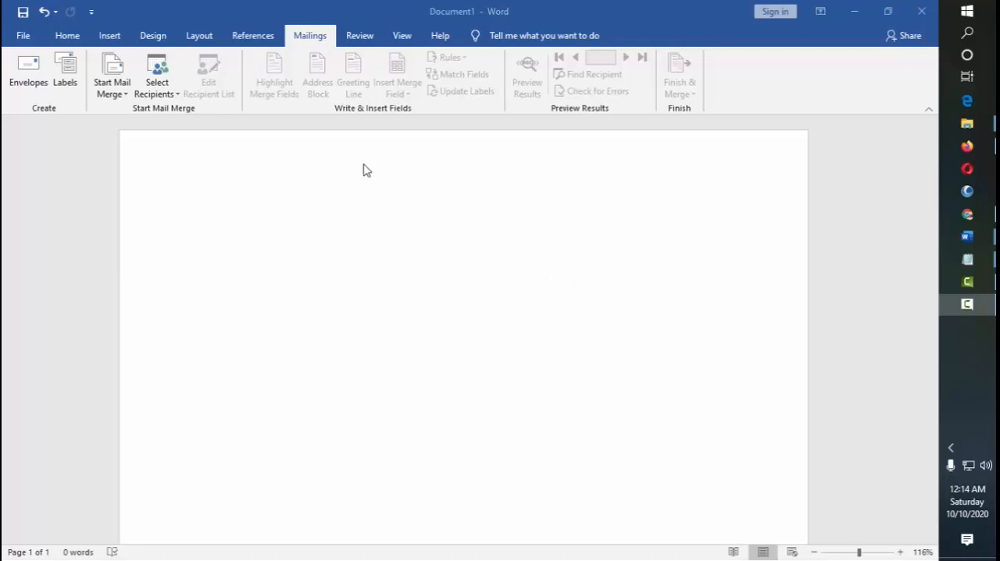
mouse_move(350, 181)
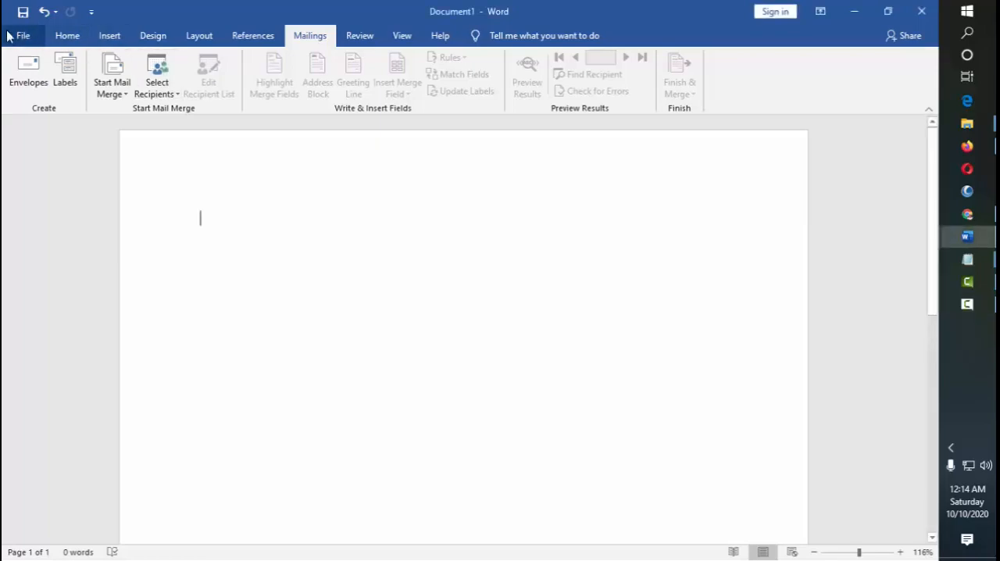
Start a blank document, place the cursor on the page and show the Mailings tools
click(67, 34)
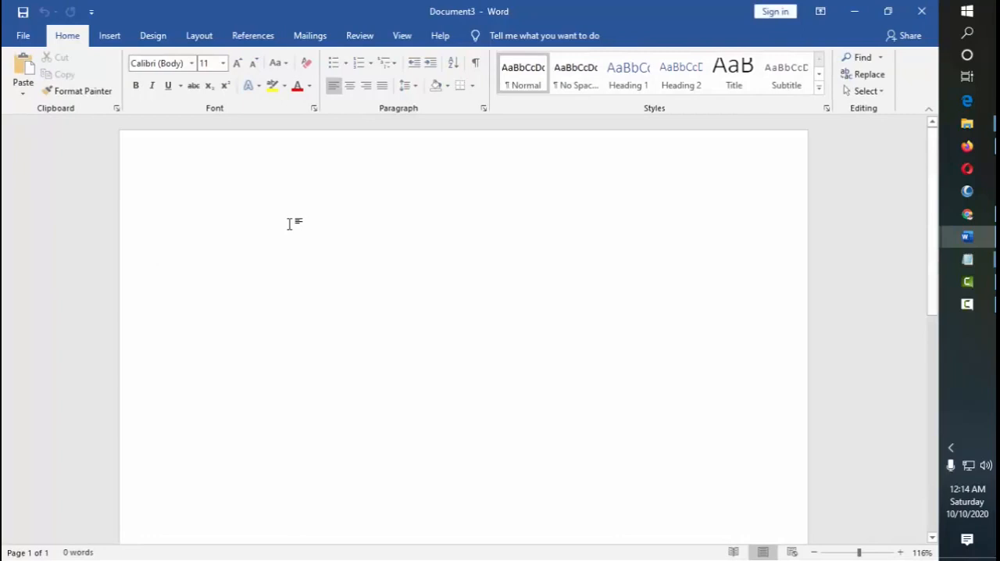
click(200, 219)
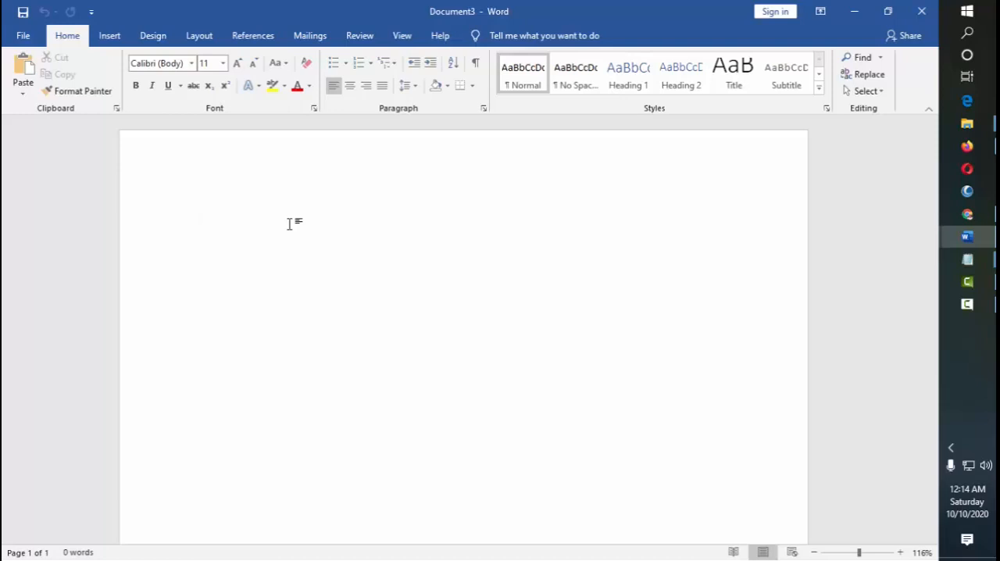
click(200, 219)
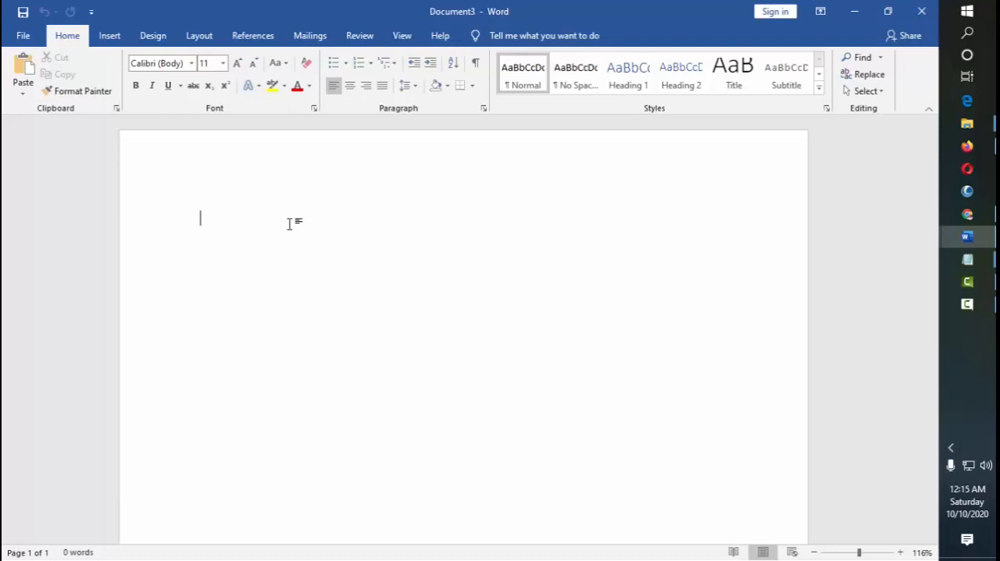
click(309, 35)
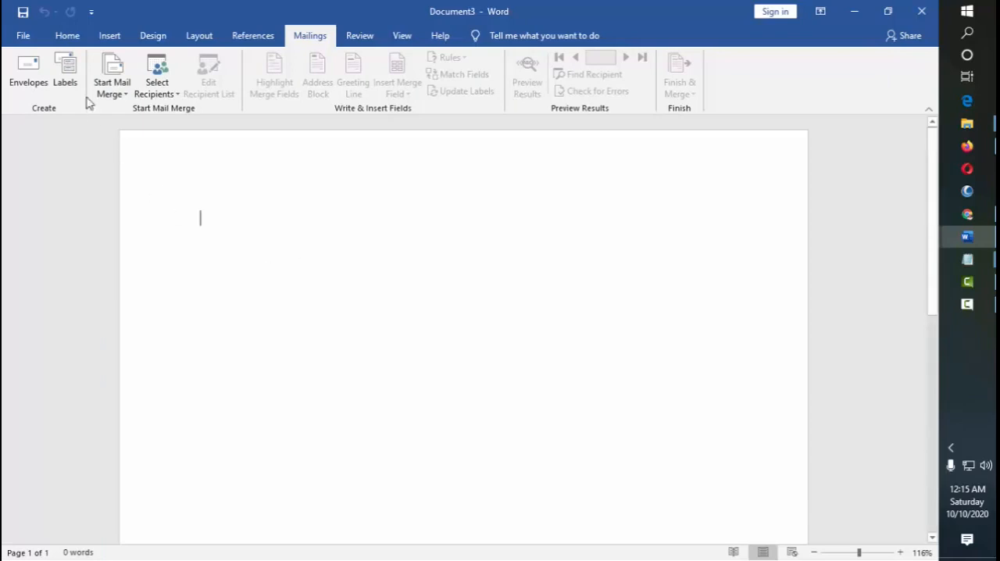
Create a second blank document from File, show the Mailings tools and click into the page
click(22, 34)
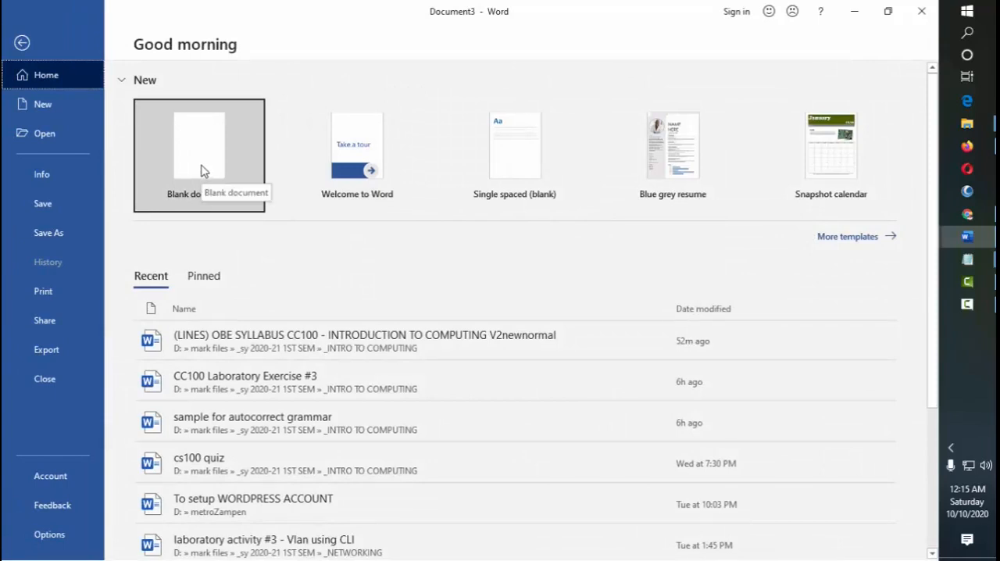
click(200, 154)
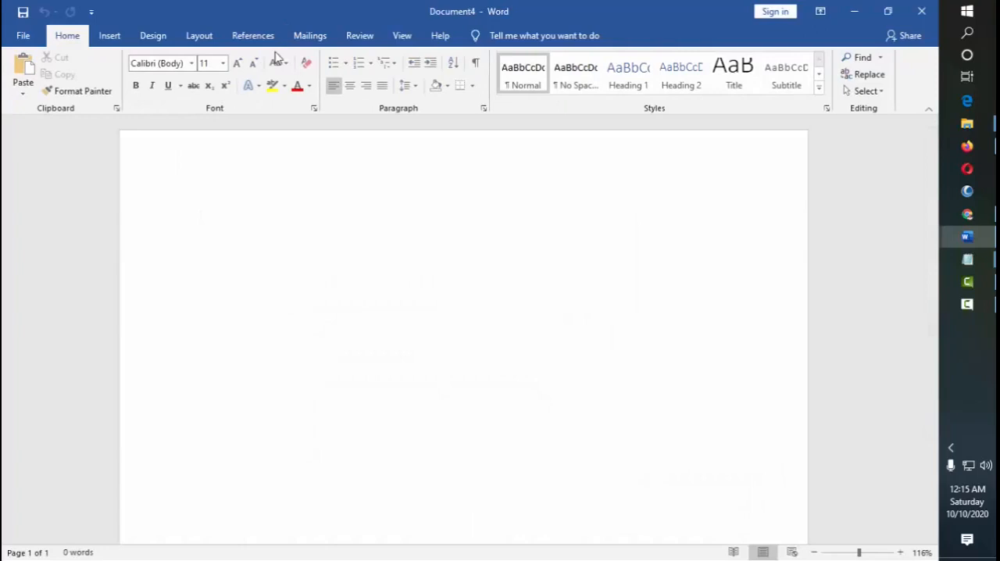
click(309, 34)
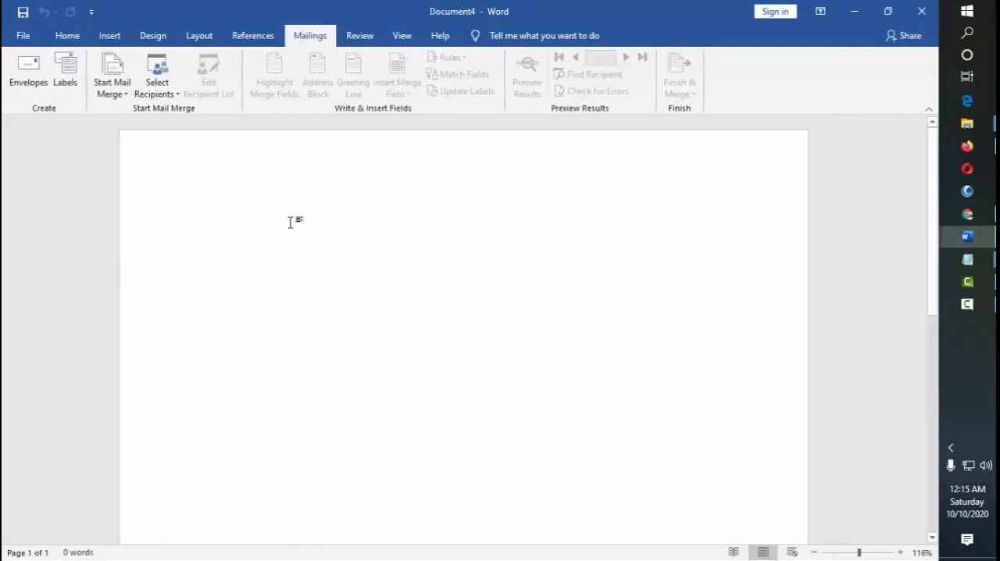
mouse_move(28, 70)
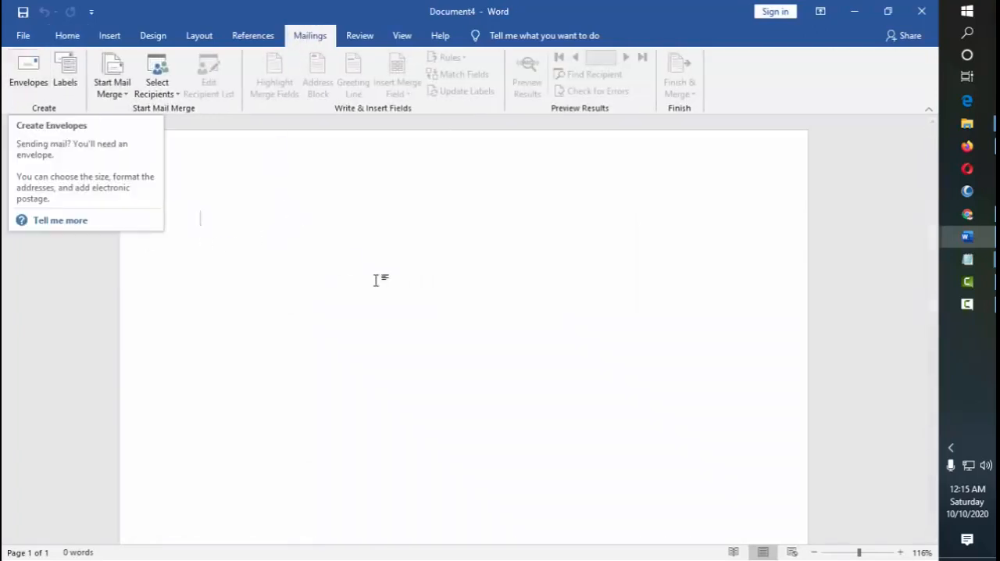
mouse_move(403, 245)
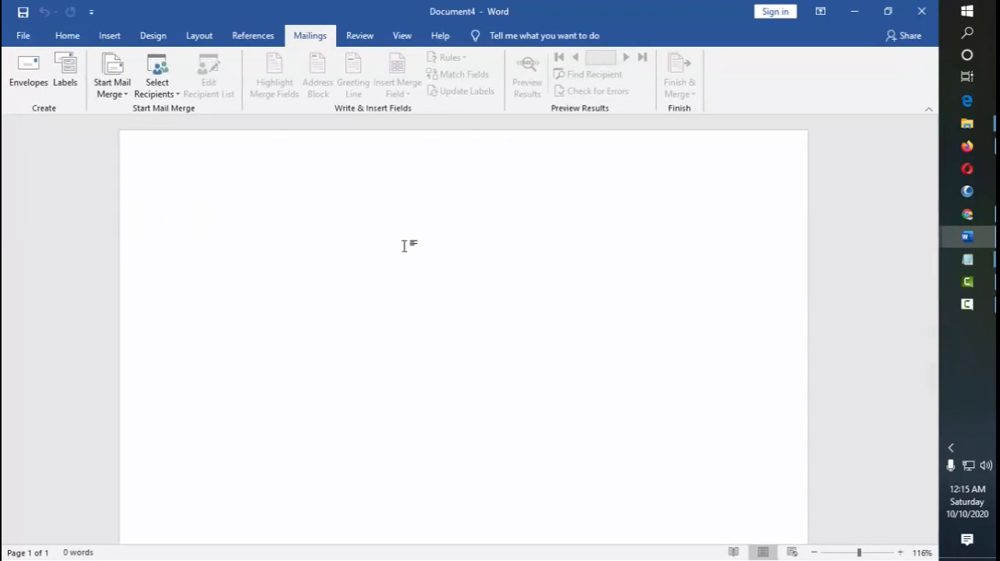
click(200, 219)
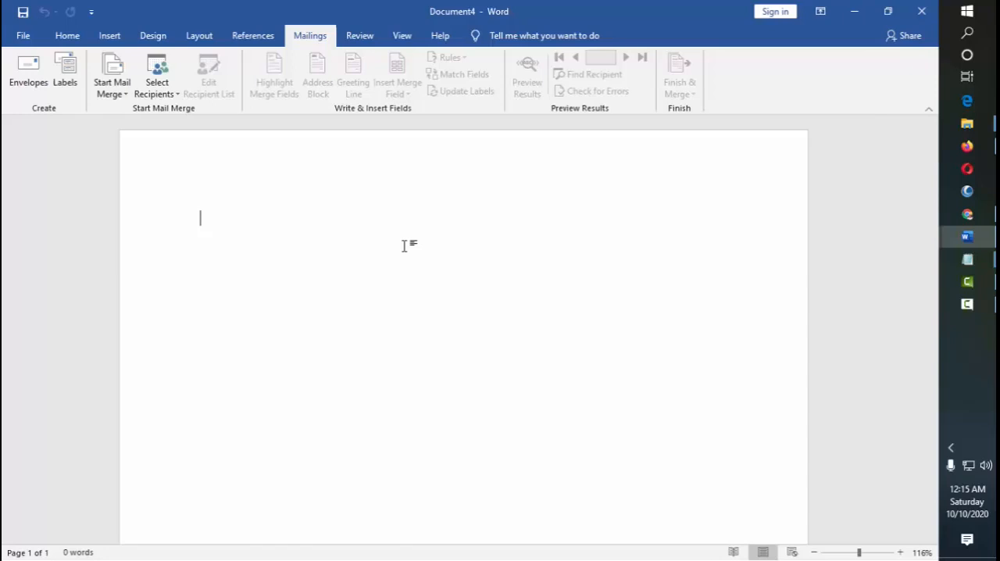
Write the greeting 'Dear Mr. Go,' and generate Lorem ipsum filler paragraphs with =lorem()
text(Dear)
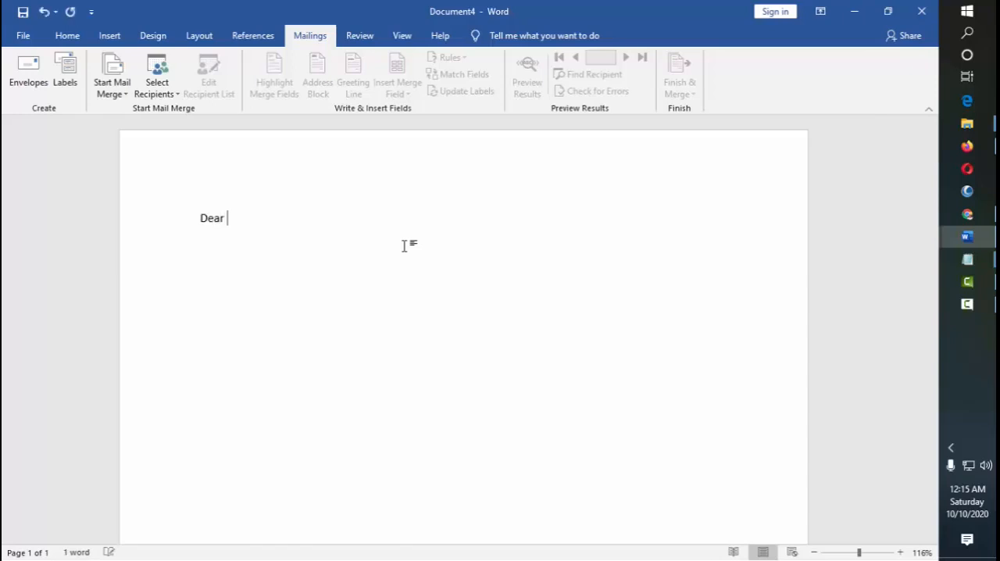
text(Mr.)
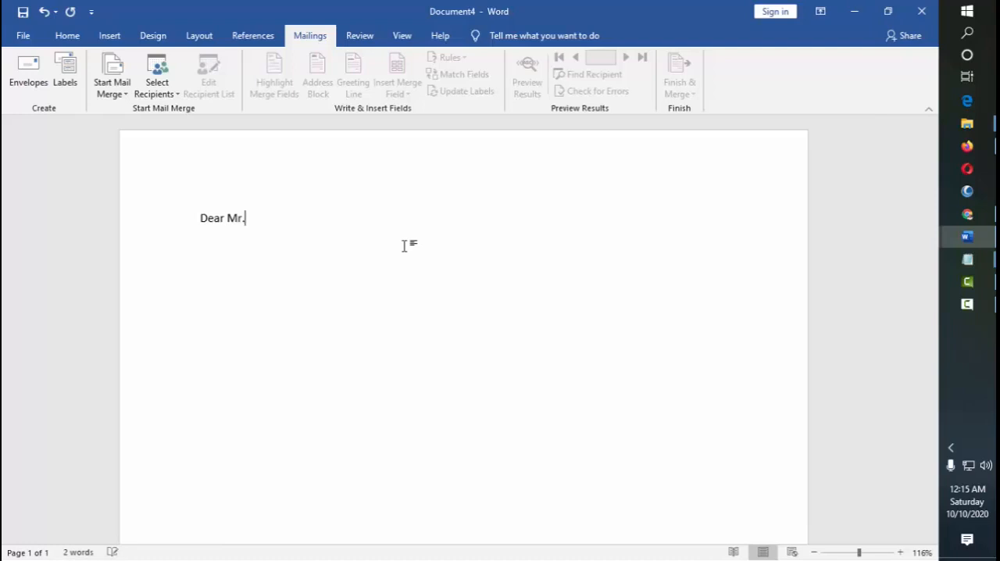
text(Go,)
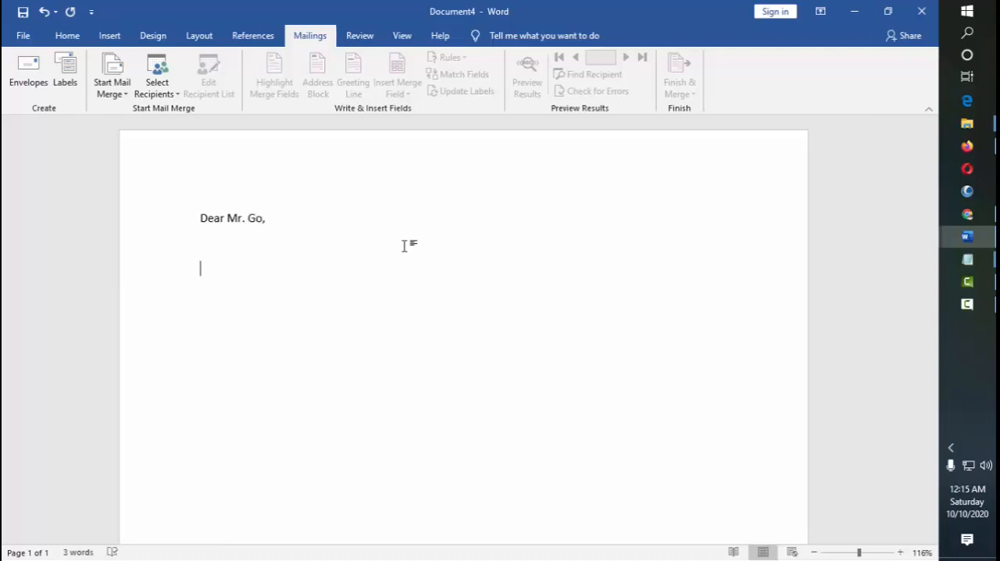
text(=lore)
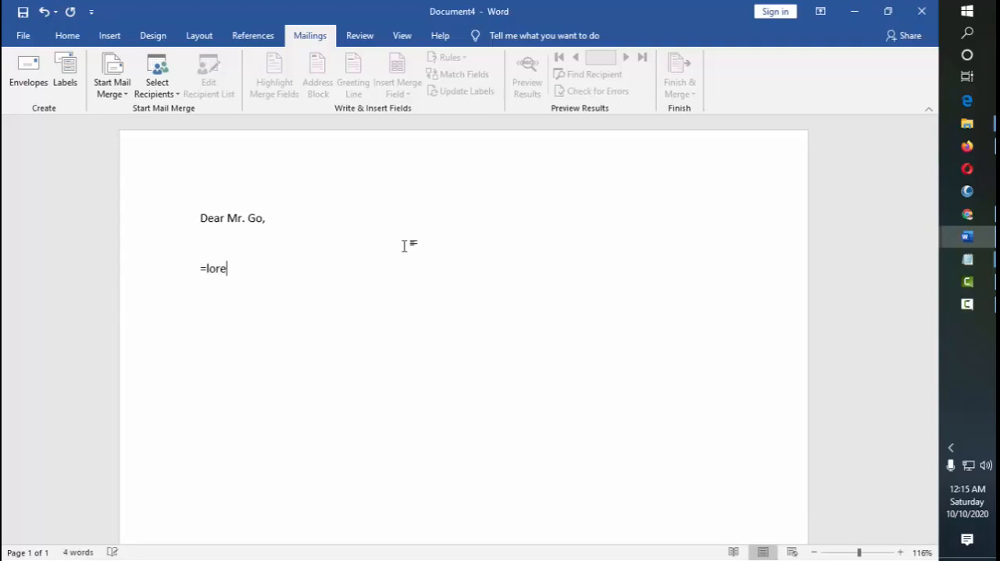
key(enter)
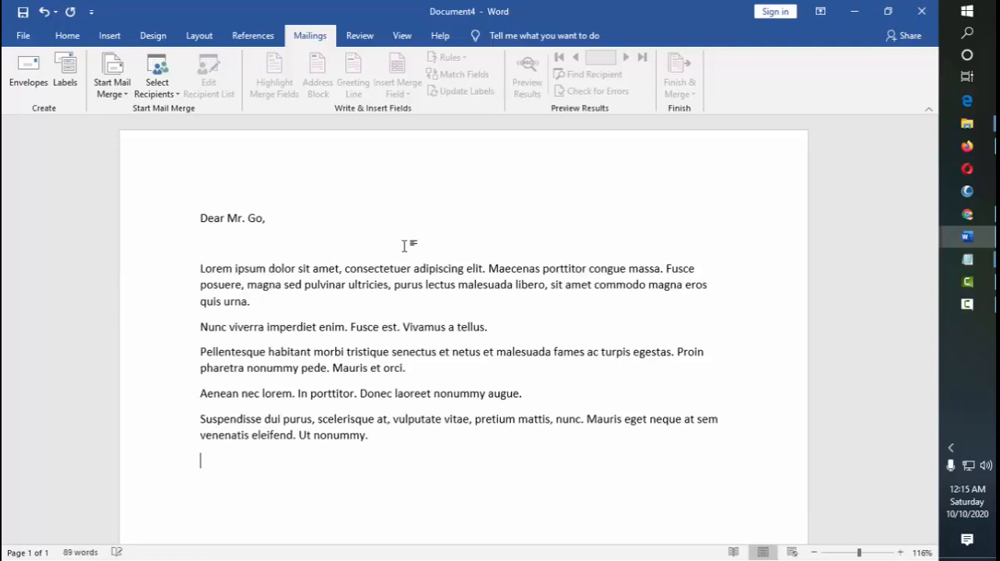
key(ctrl+a)
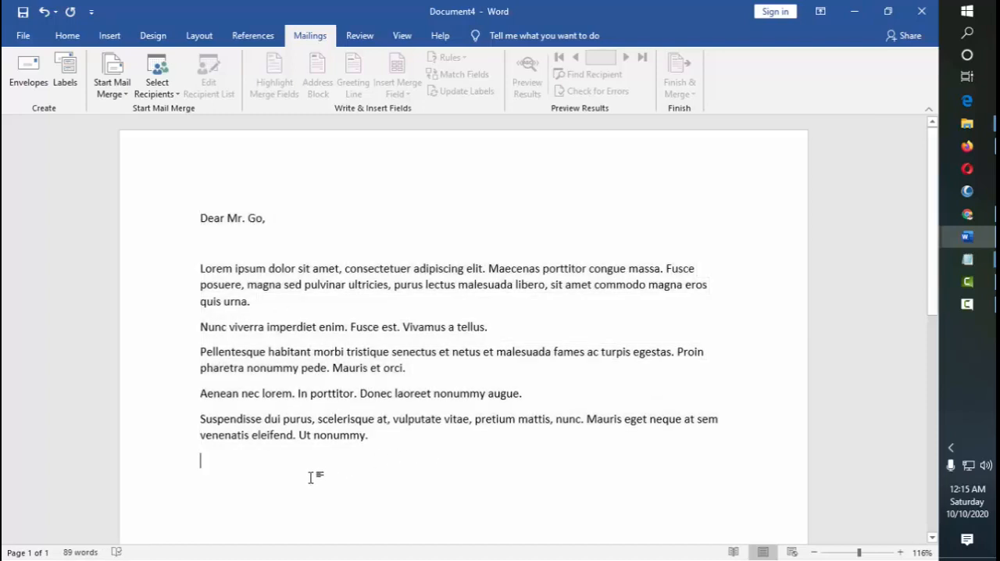
text($)
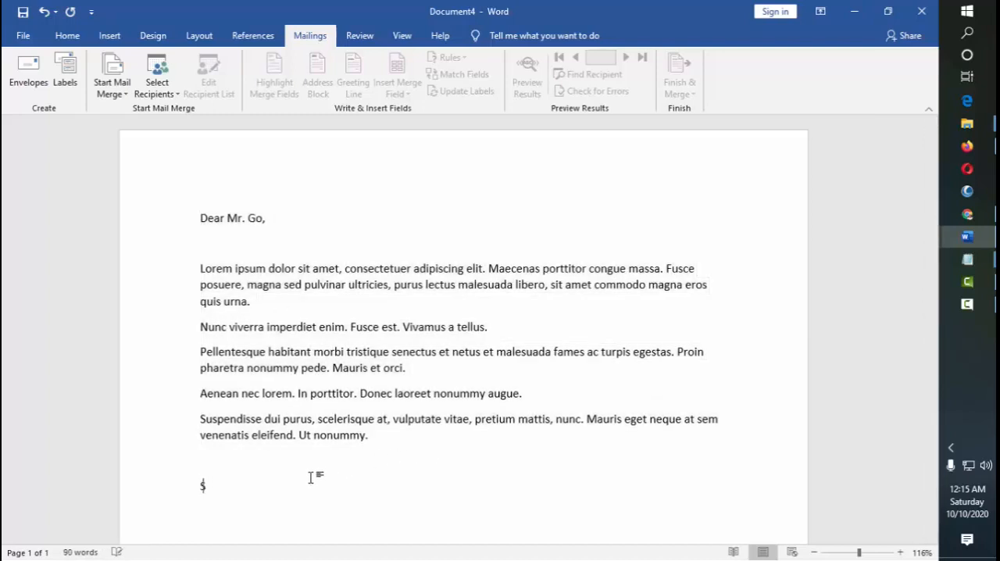
text(Sincerely Yours,)
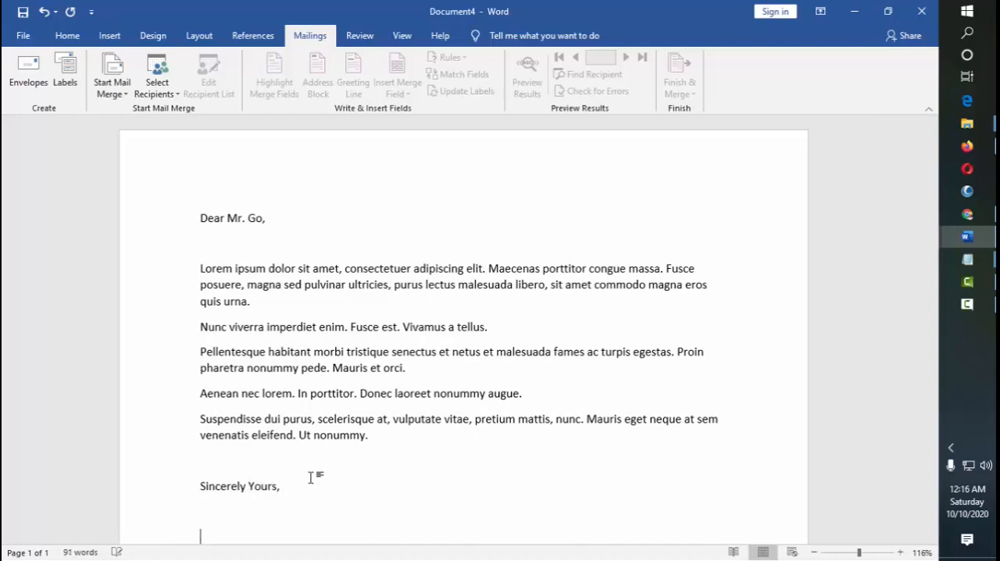
text(Mark Flores)
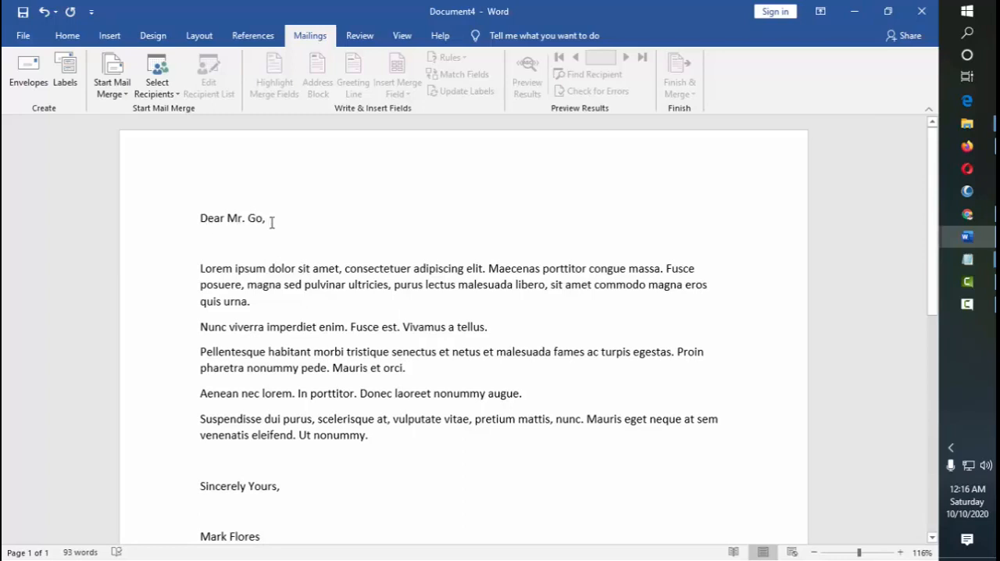
mouse_move(136, 161)
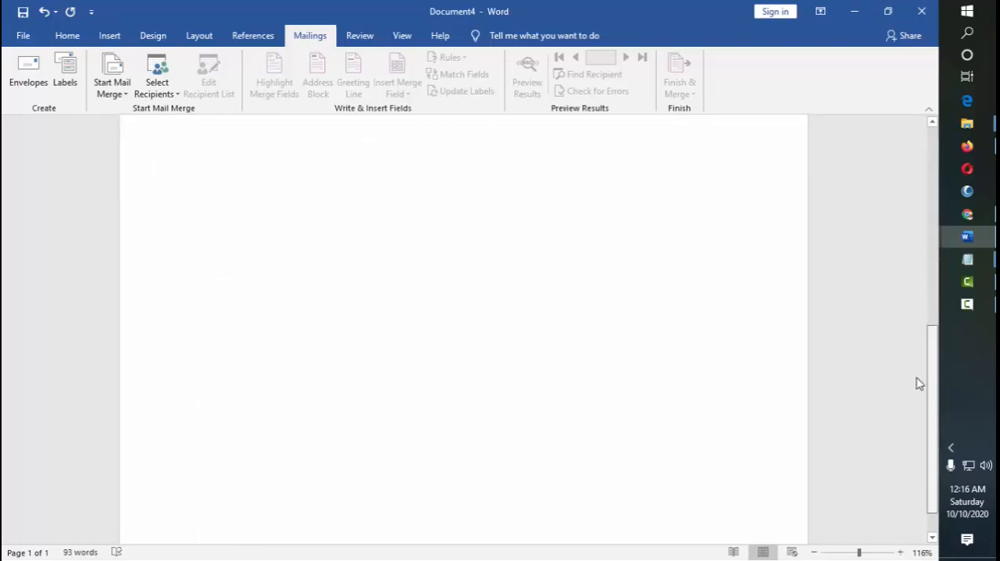
Scroll to the blank second page and browse the ready-made Text Box designs under Insert
scroll(down, 3)
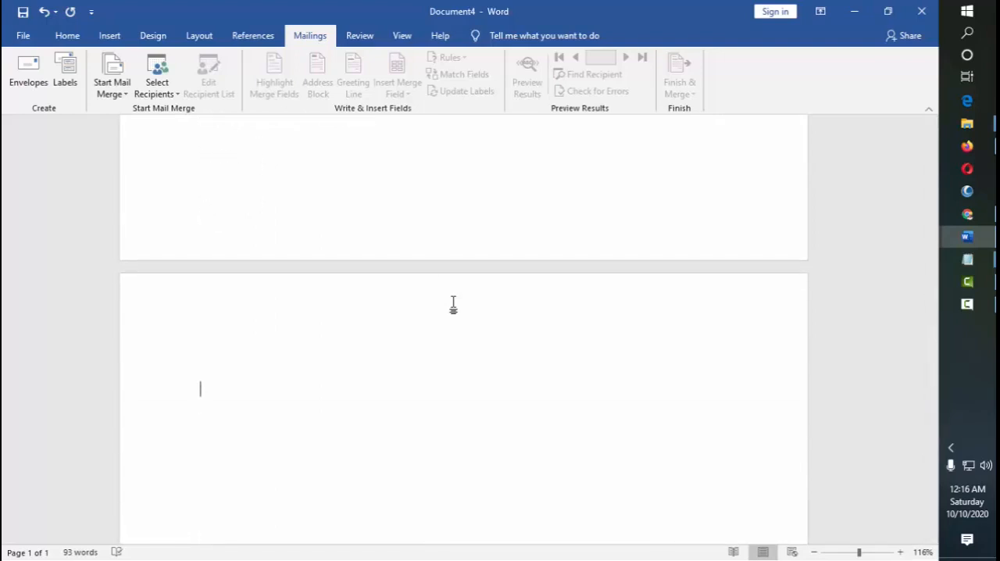
scroll(down, 3)
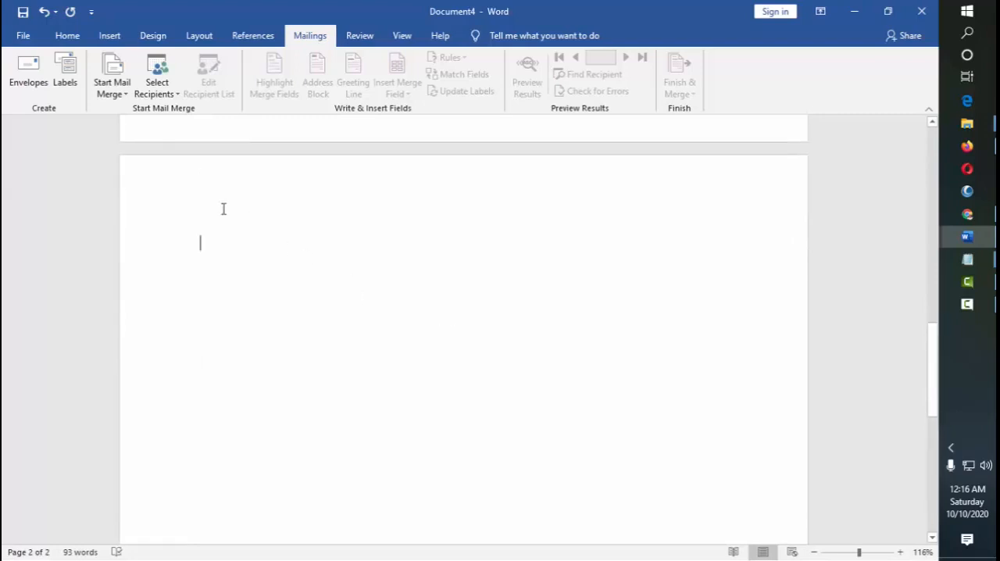
mouse_move(367, 248)
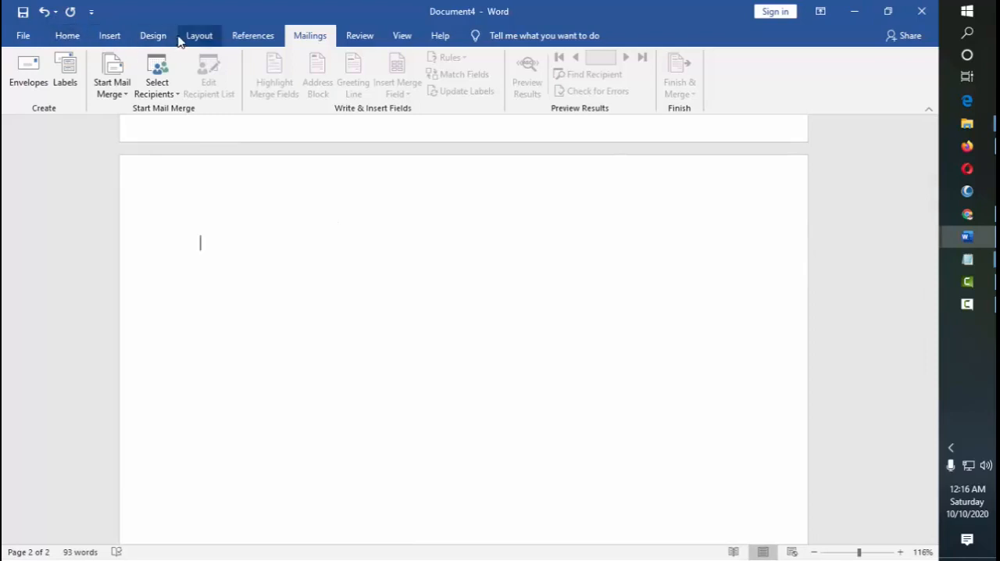
click(109, 34)
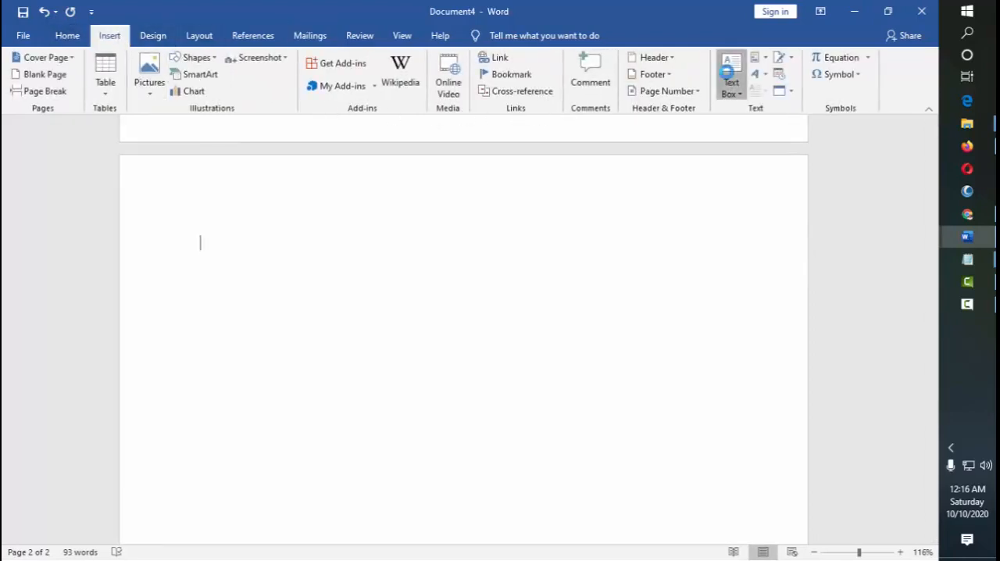
click(731, 75)
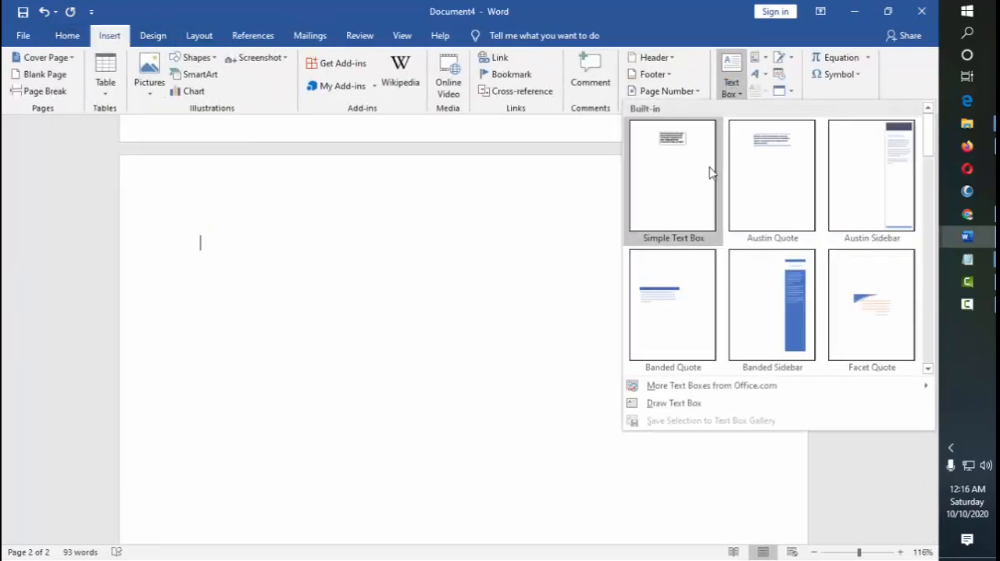
click(671, 175)
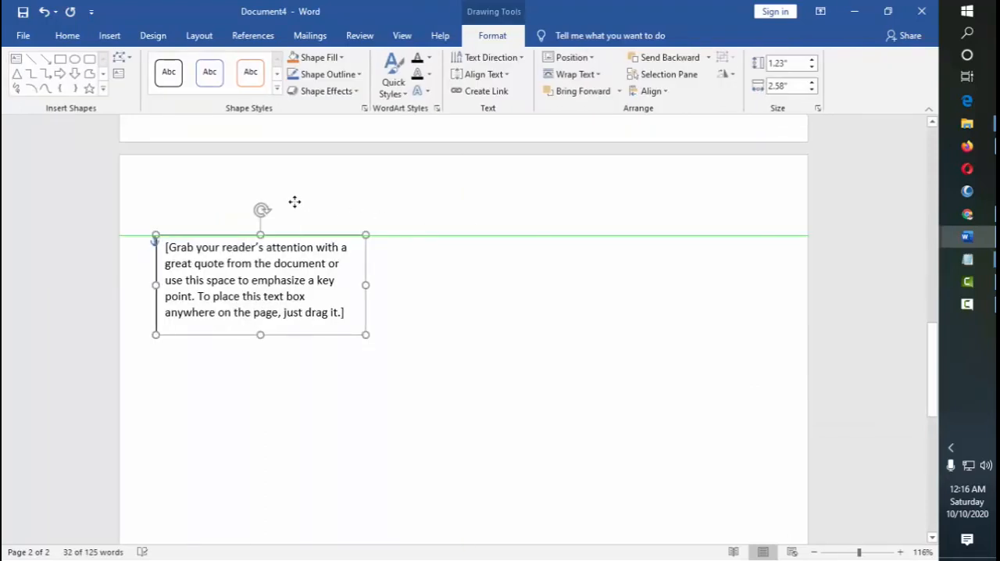
drag(259, 284, 303, 284)
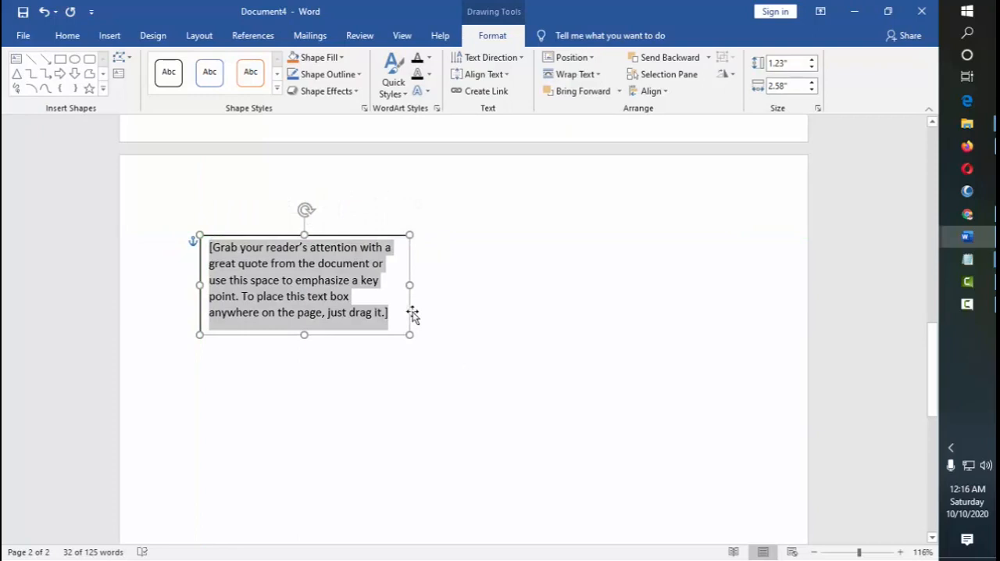
text(R)
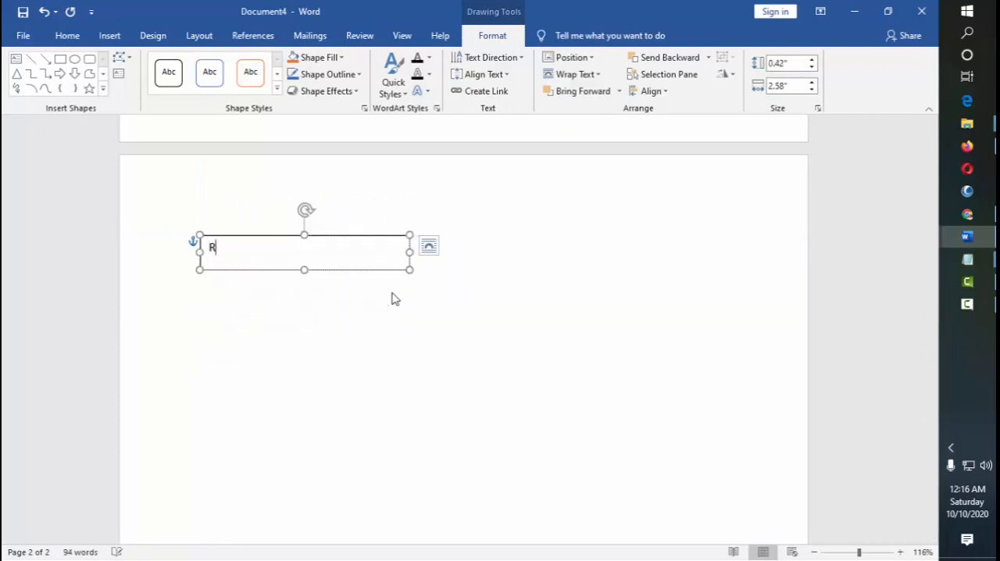
text(ark Flore)
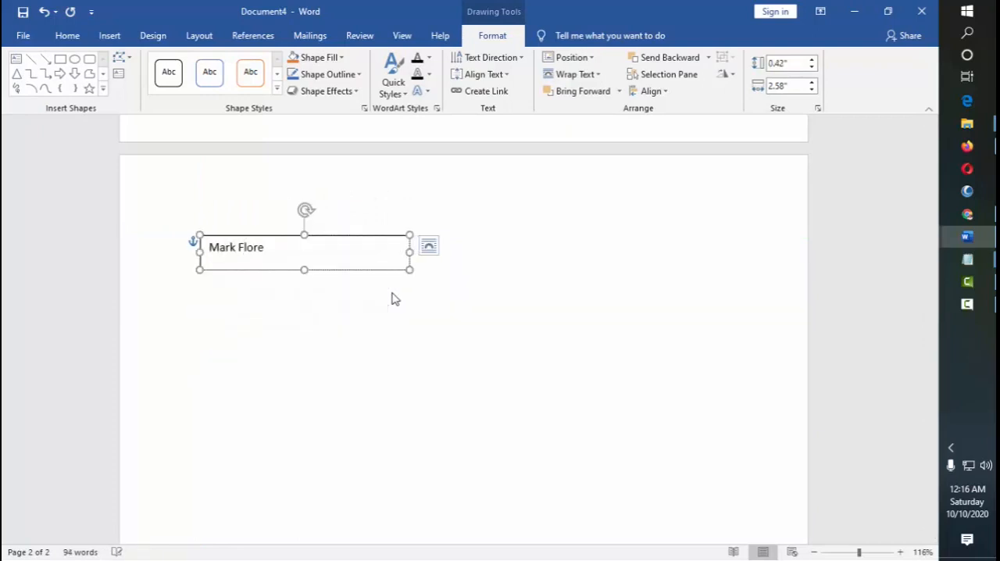
text(s)
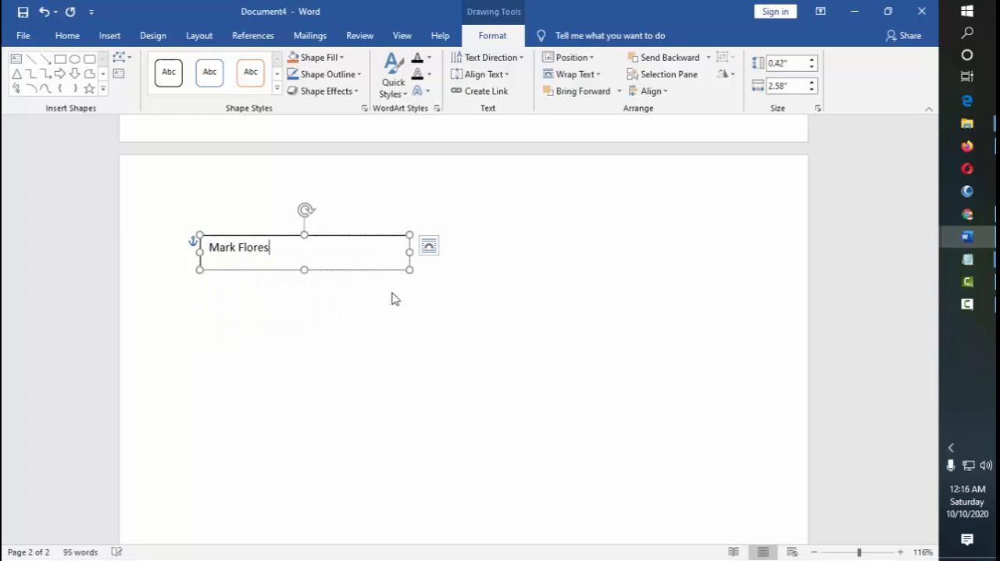
text(Maasin, Zamboanga)
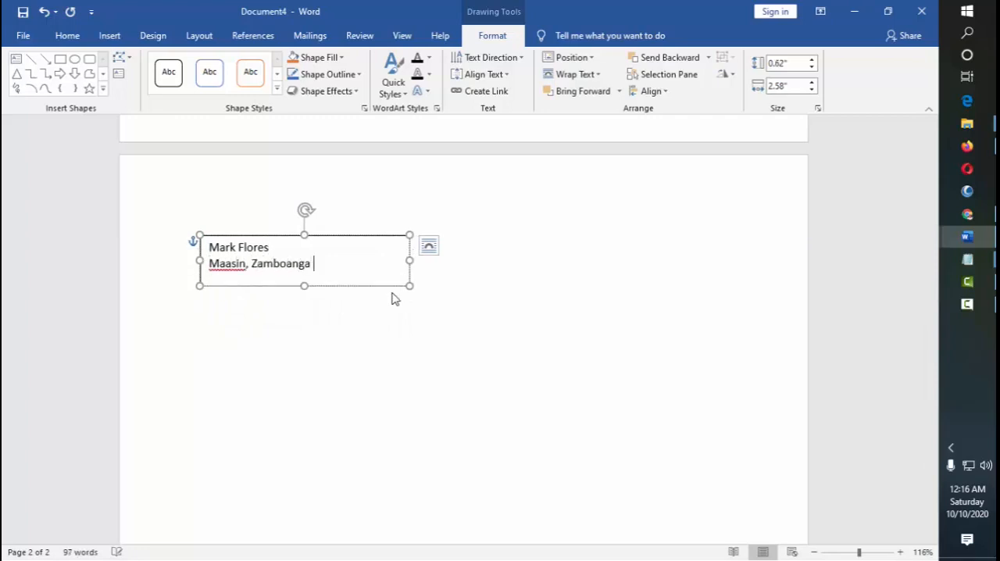
text(City)
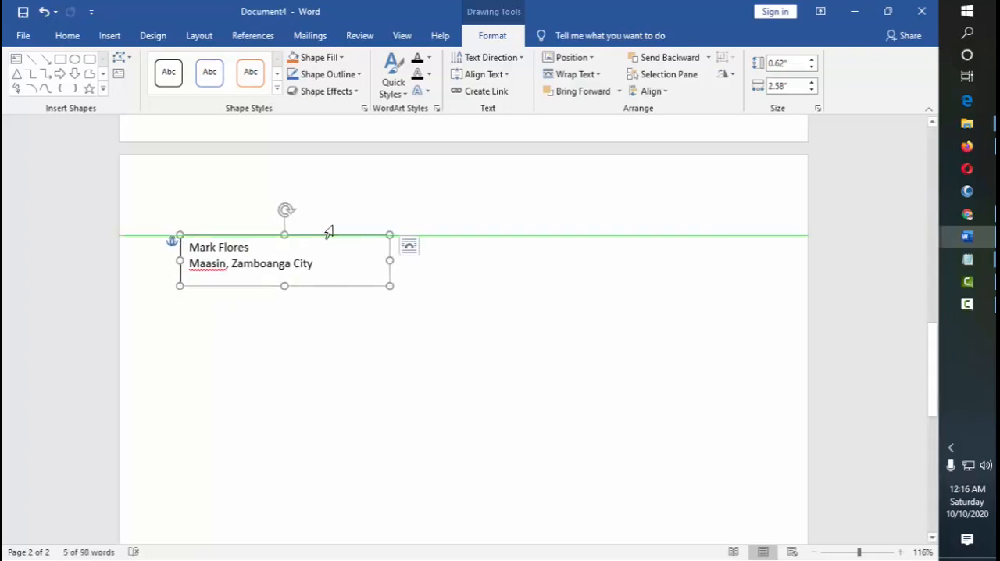
drag(284, 263, 481, 378)
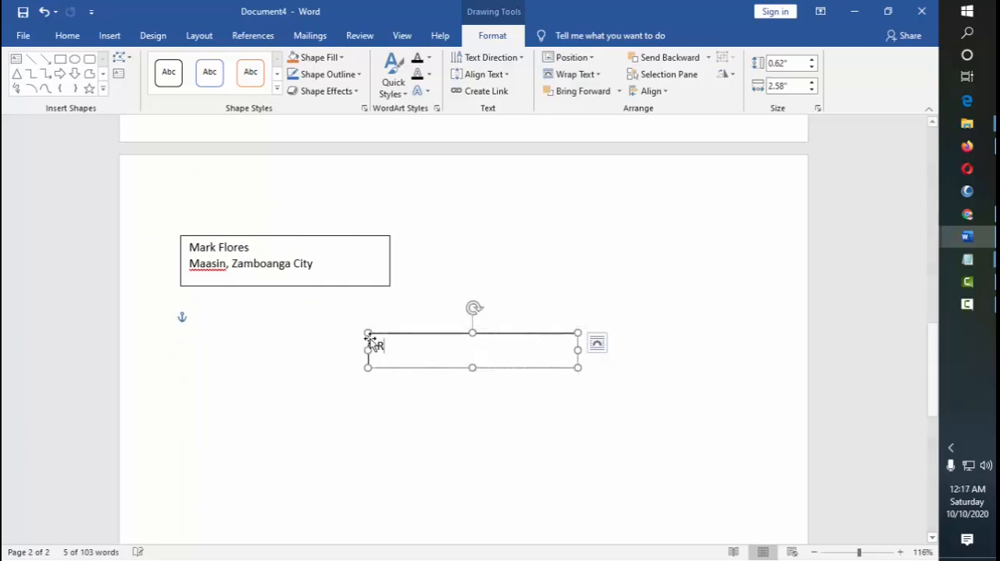
text(Roderick)
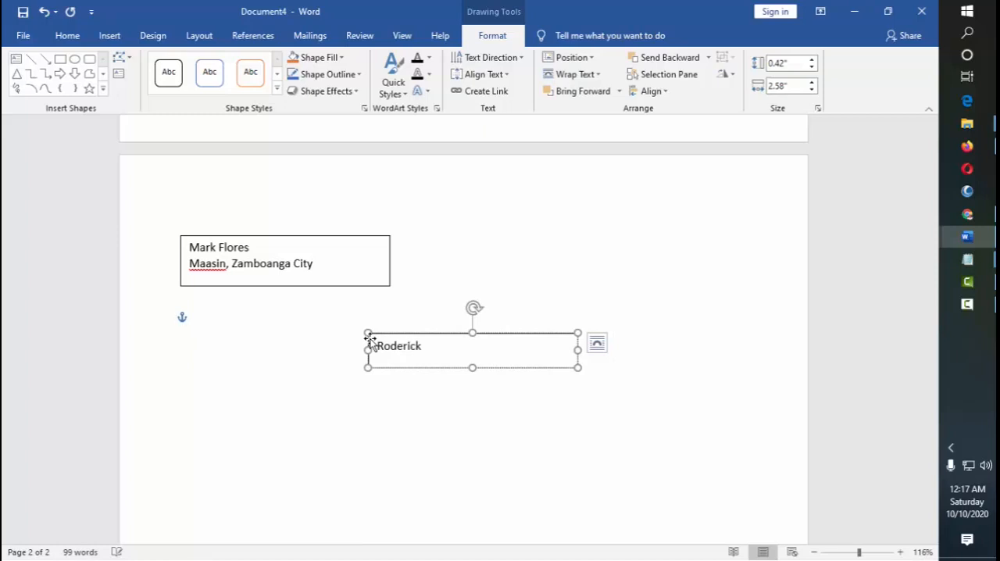
text(P. Go)
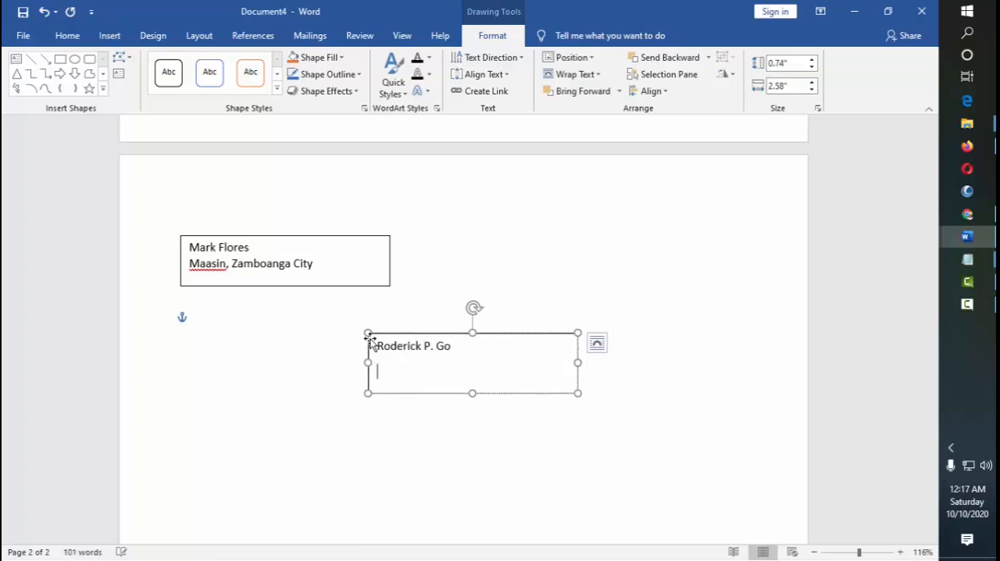
text(W)
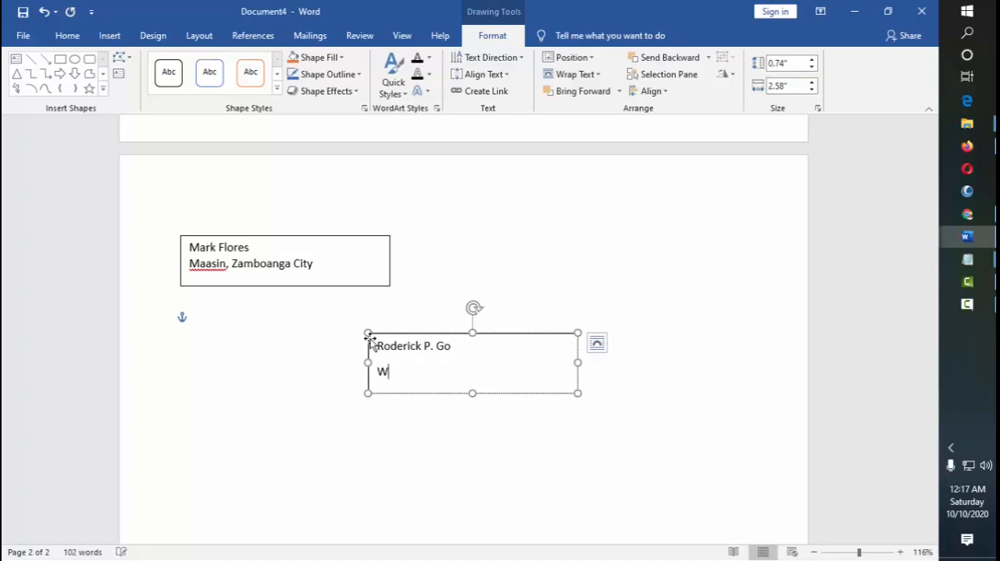
text(MSU)
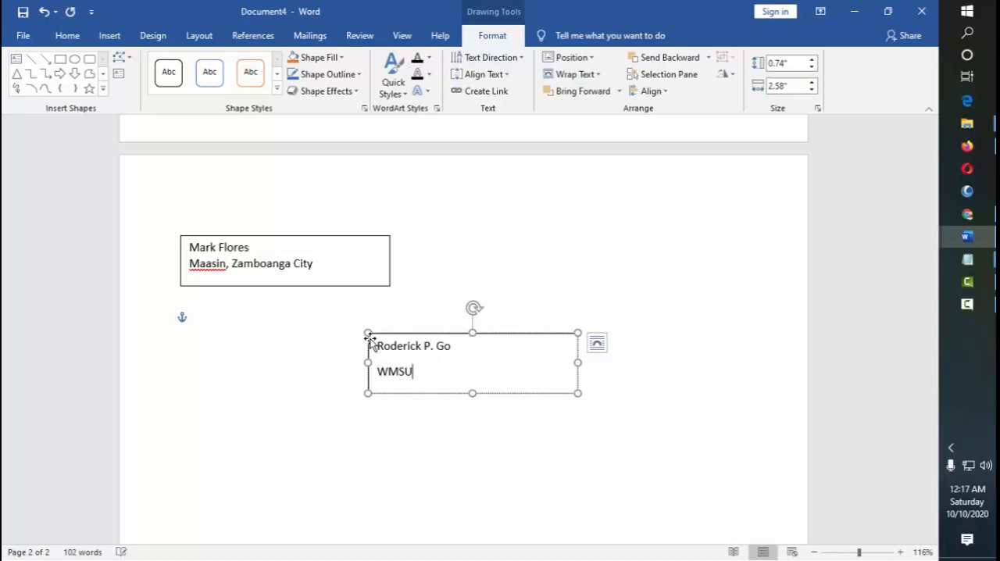
text(Baliwasan, Zamb)
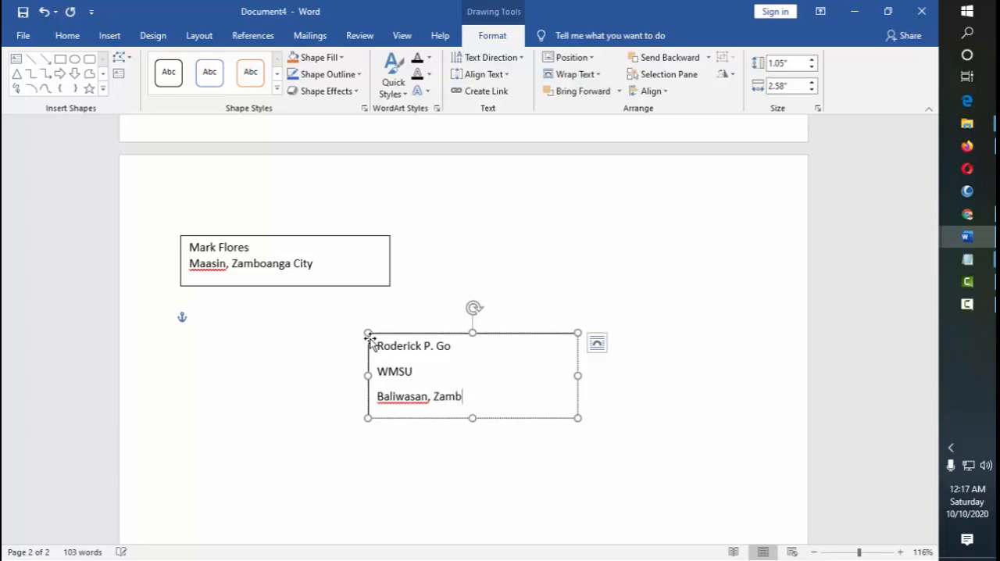
text(oa)
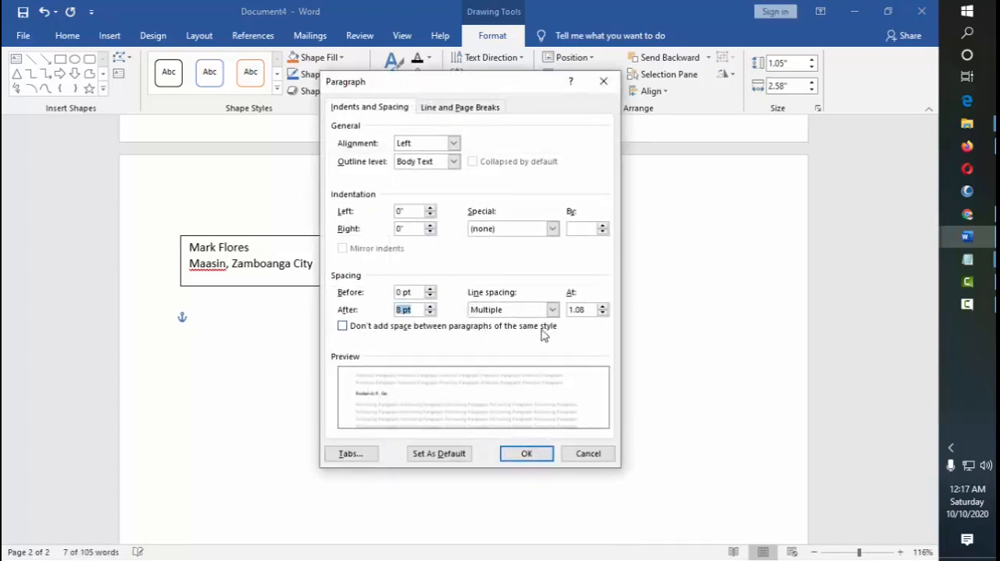
click(553, 310)
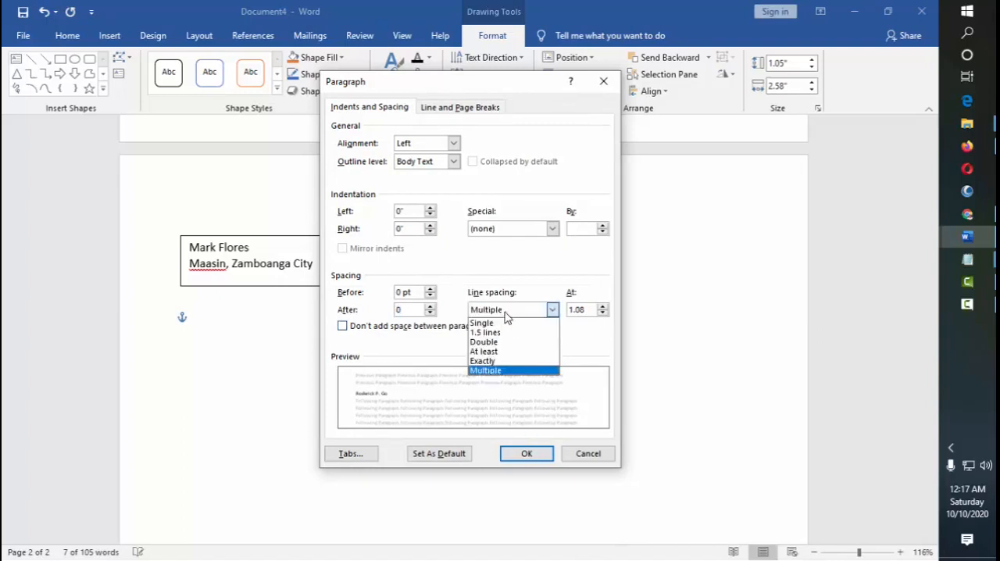
click(525, 453)
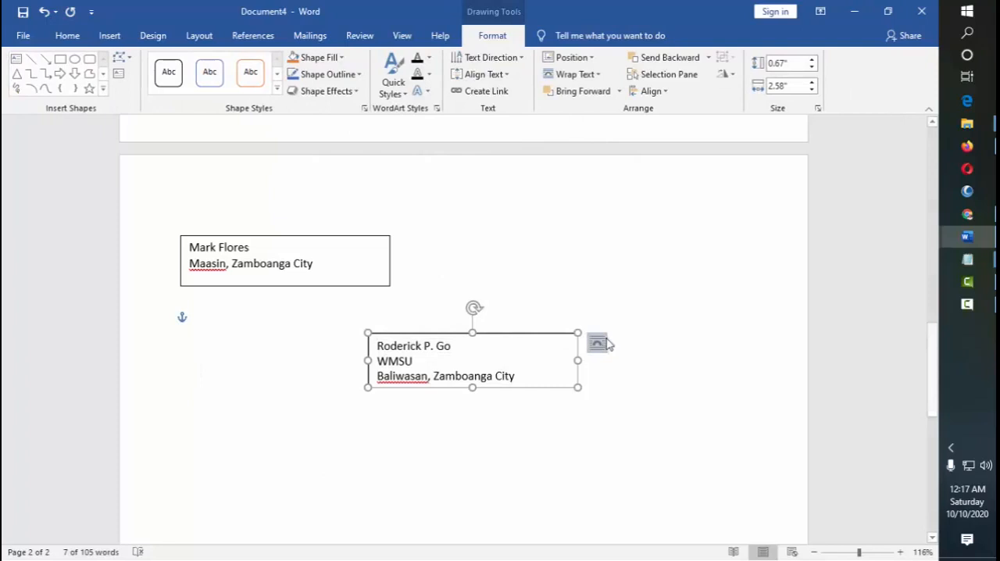
right_click(597, 344)
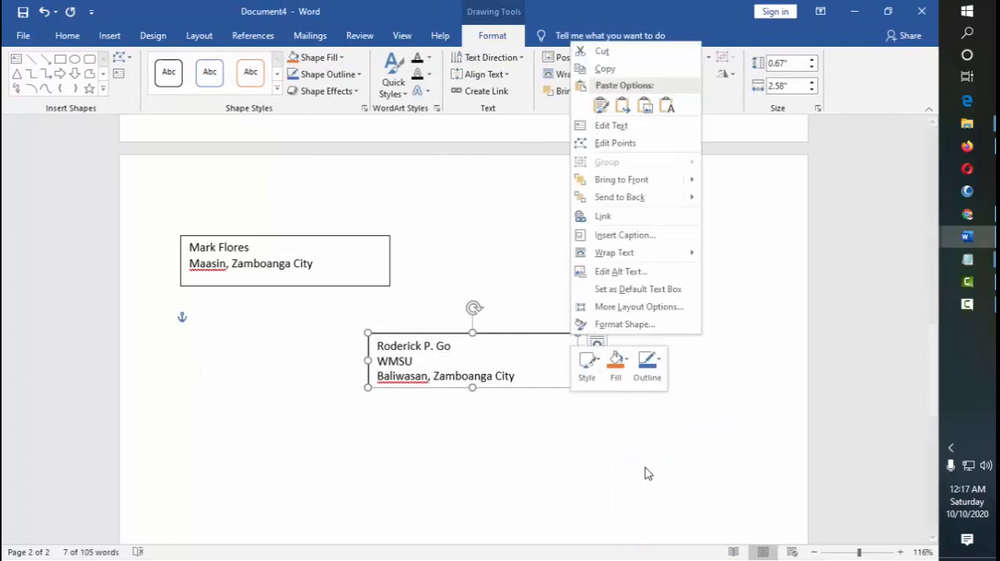
click(625, 323)
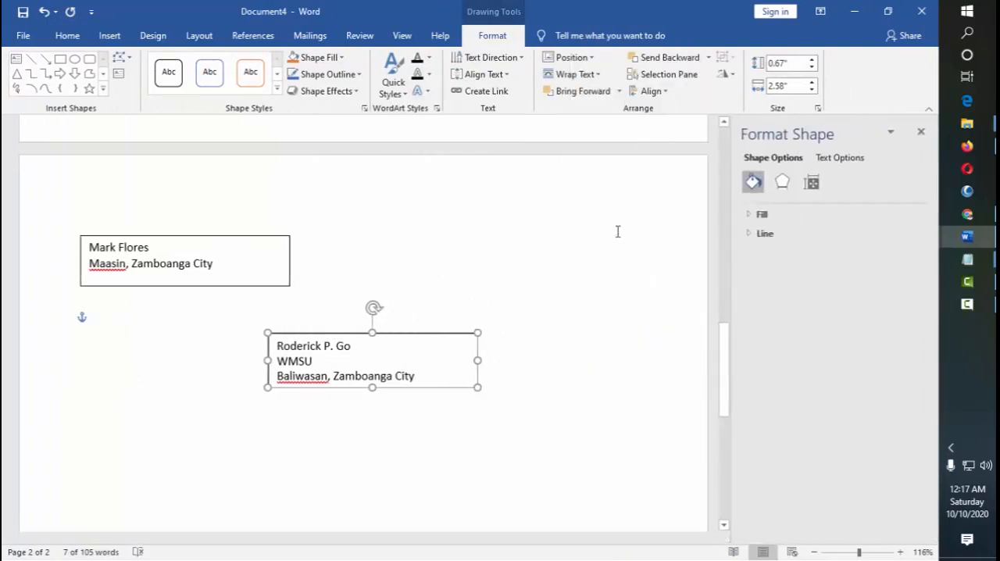
Select and cut both address text boxes so page 2 is blank again
click(765, 233)
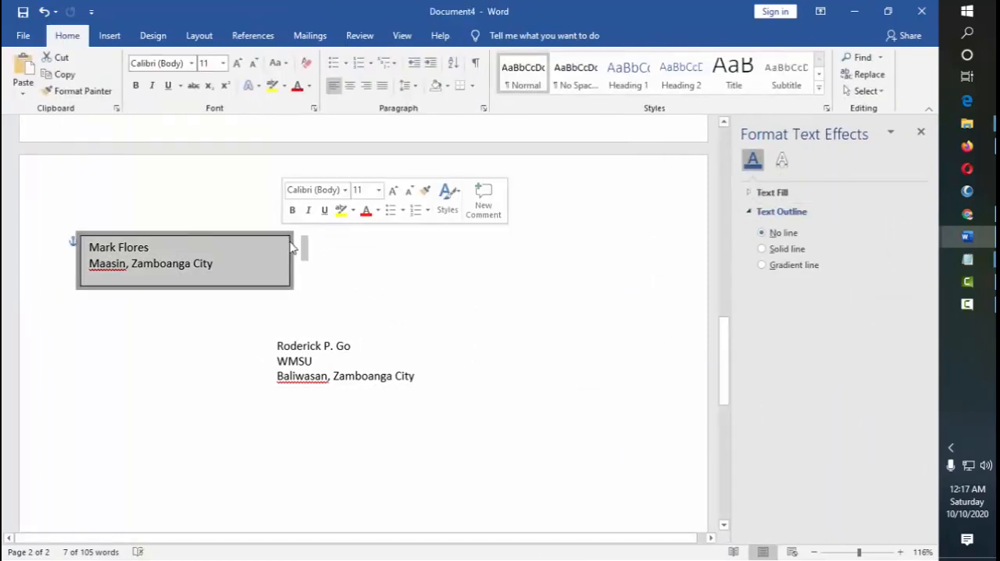
right_click(185, 263)
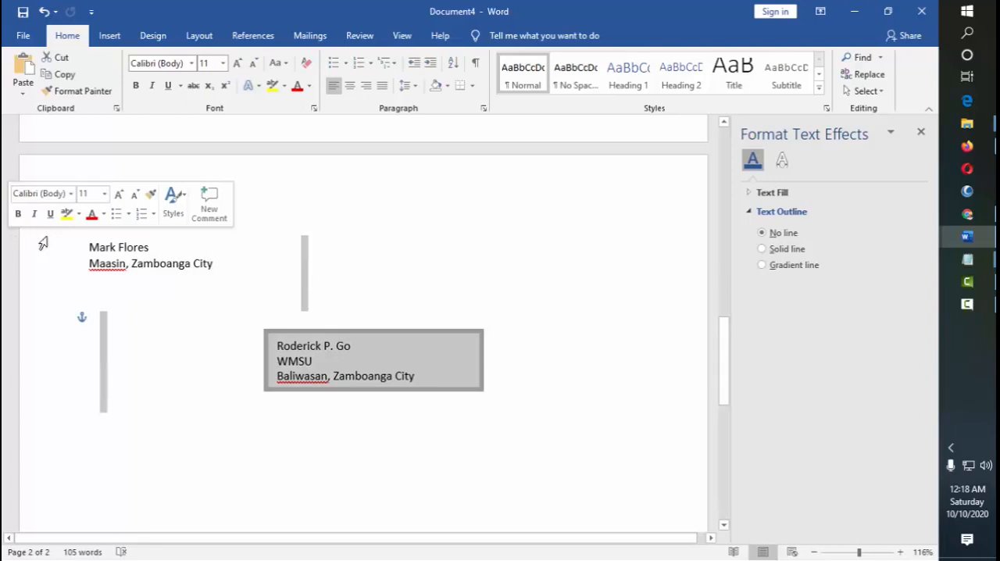
click(184, 246)
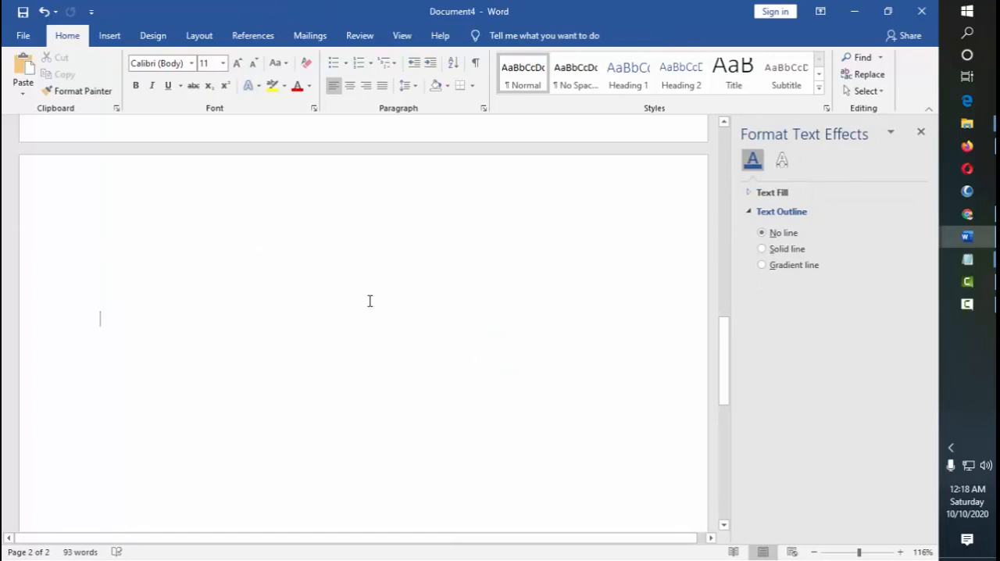
Scroll back to the letter on page 1, click into it and show the Mailings tools
scroll(up, 3)
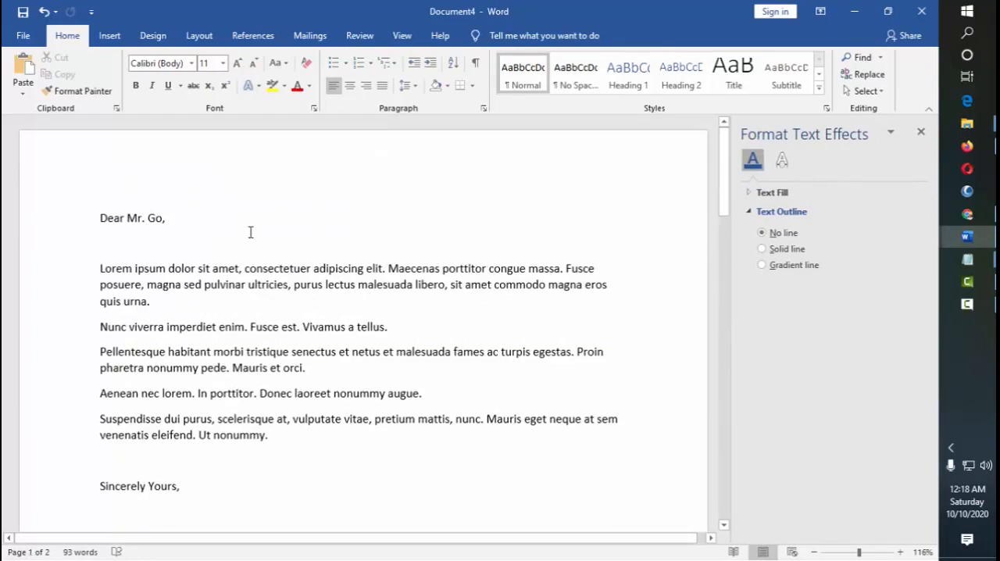
click(166, 219)
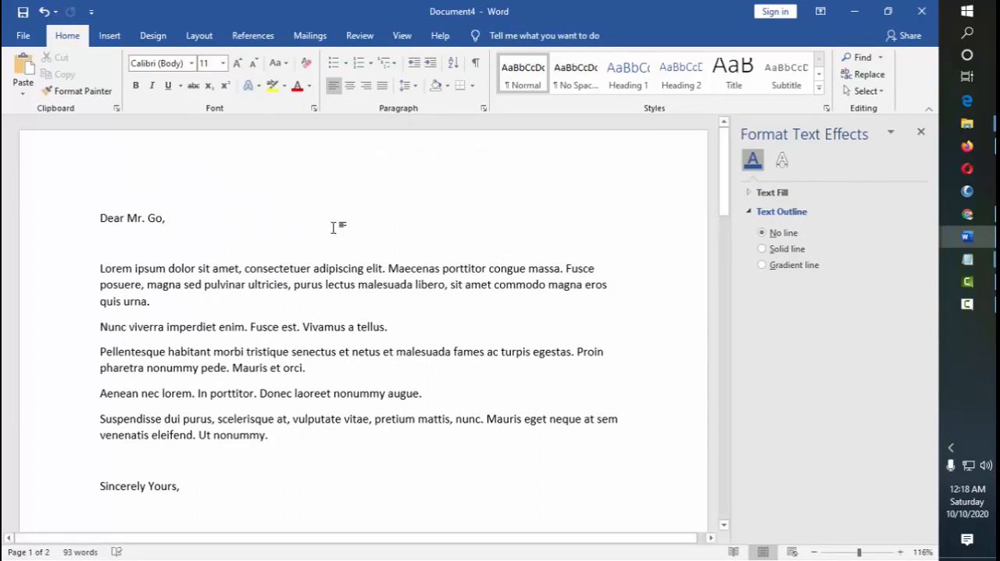
click(310, 34)
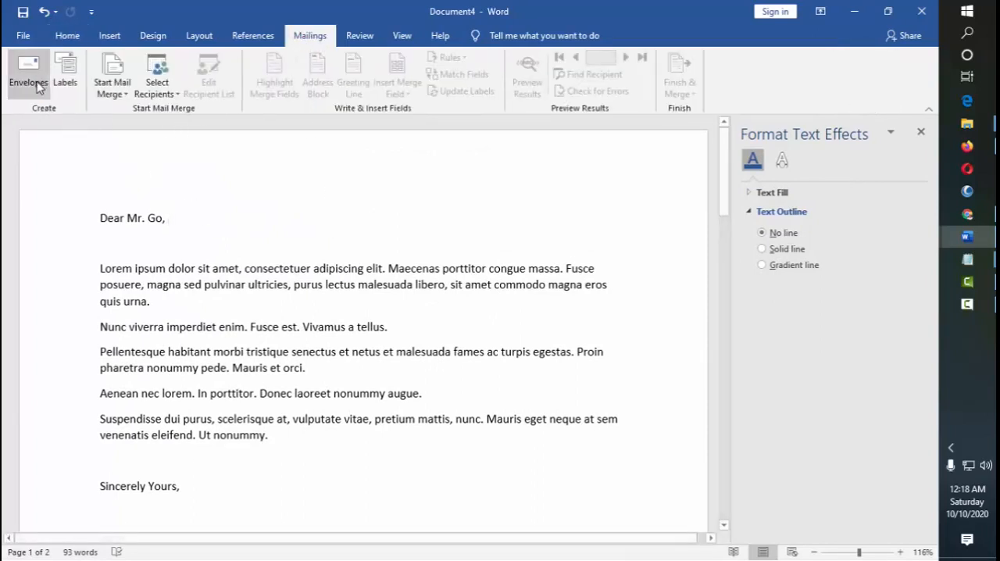
click(28, 75)
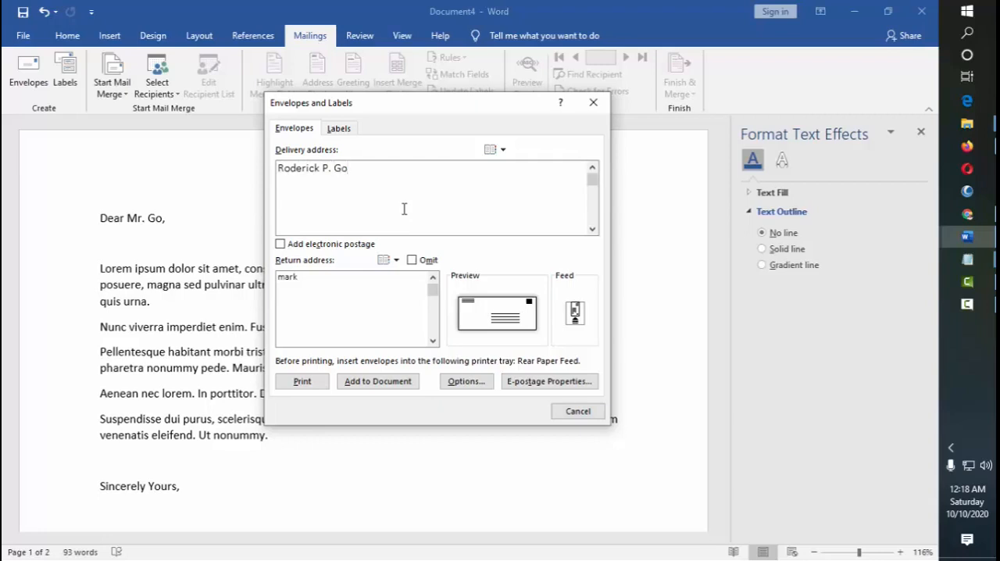
text(, Phd)
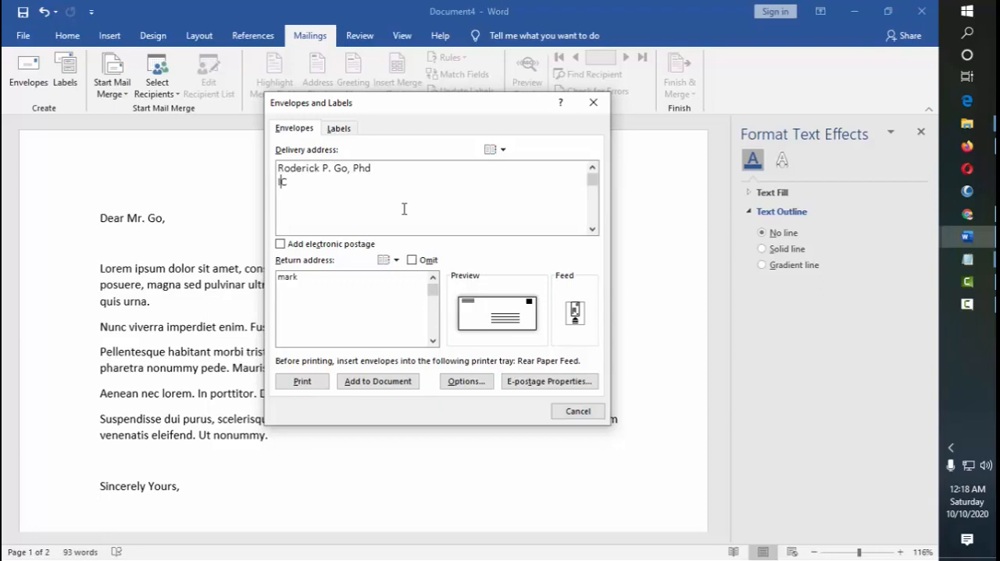
text(CS)
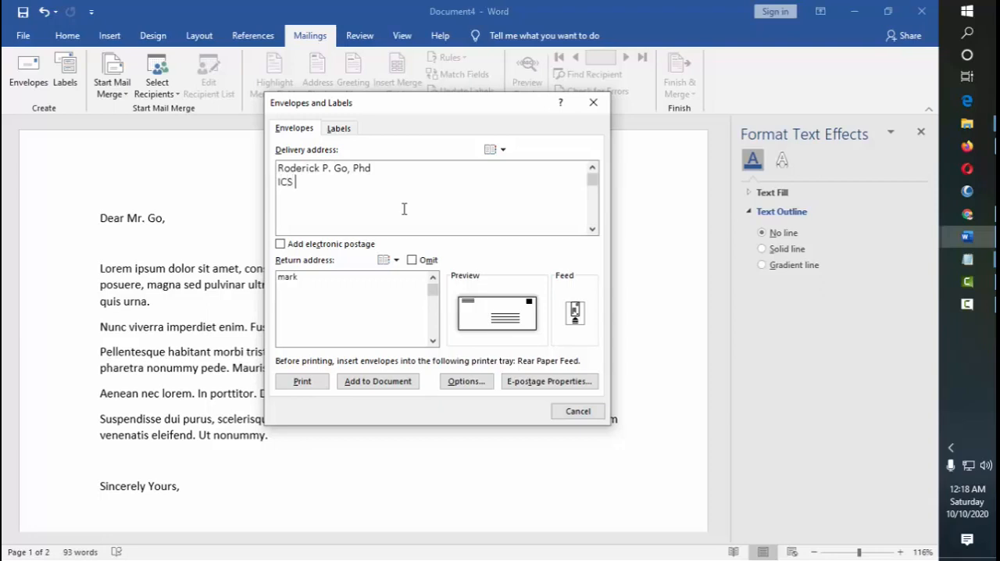
text(WMS)
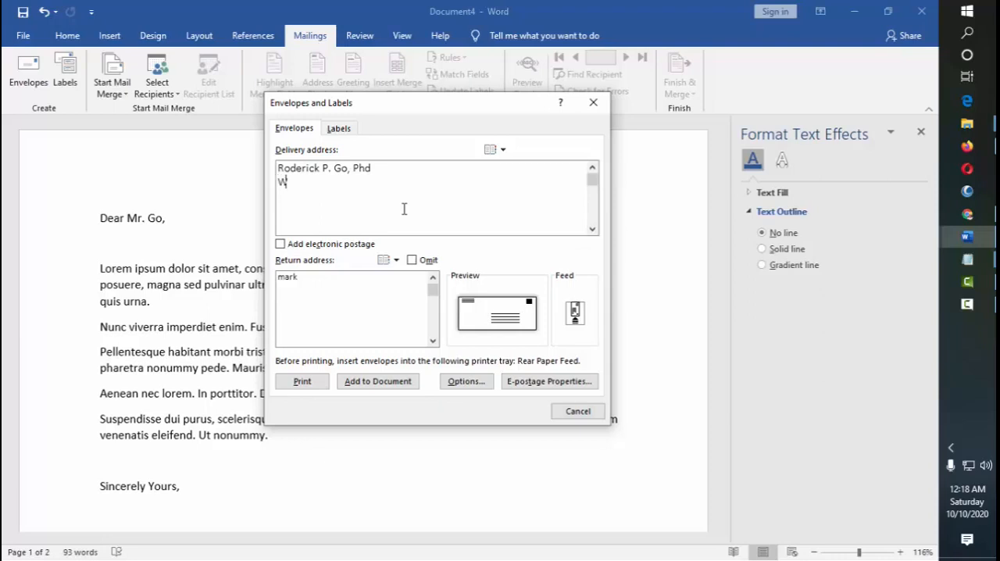
text(estern M)
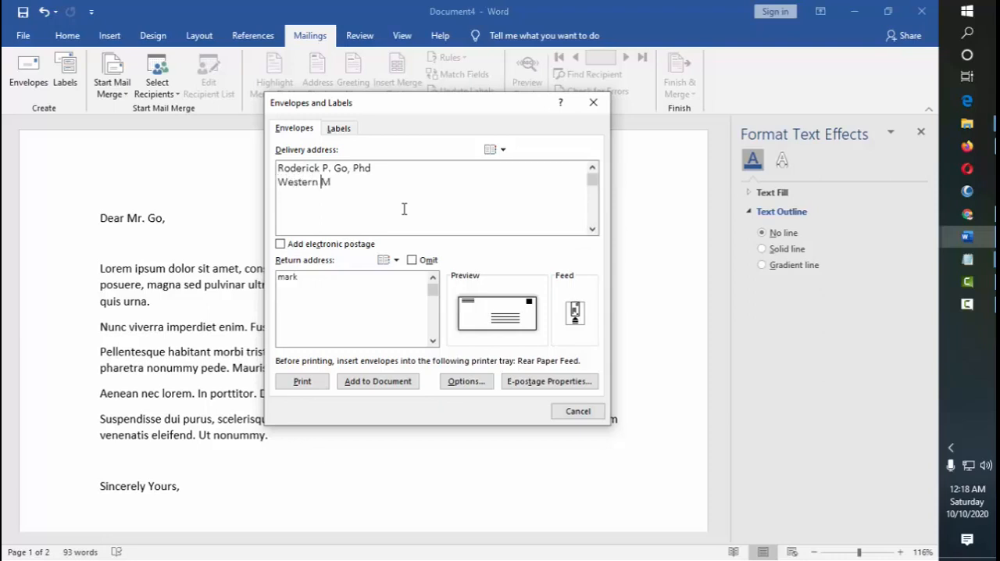
text(indanao St)
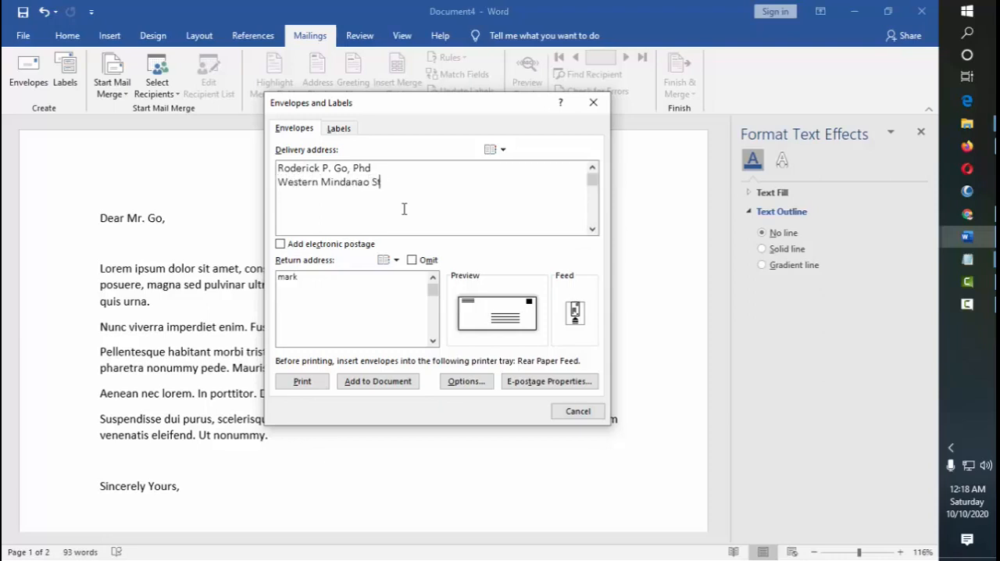
text(ate Universit)
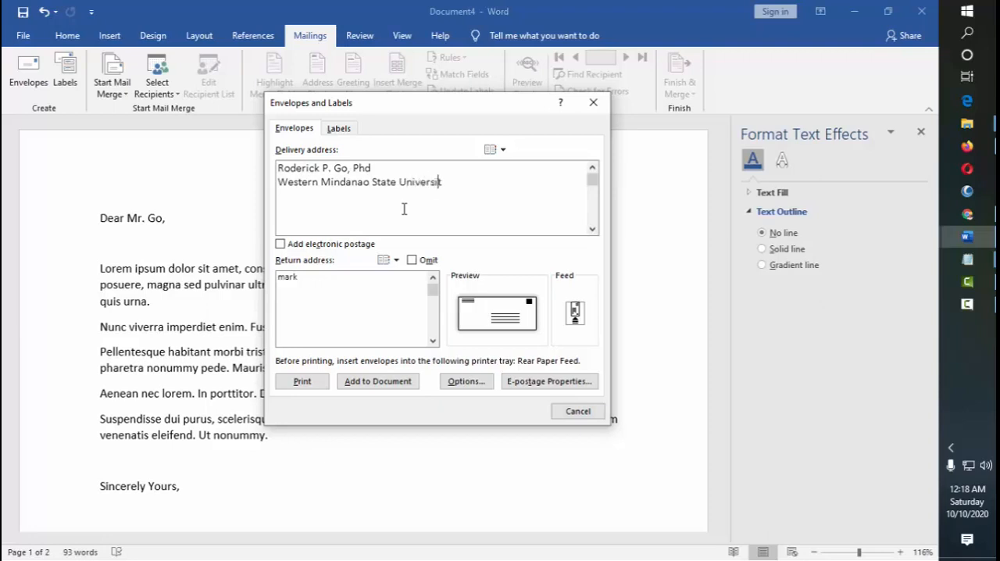
Finish the delivery address with Baliwasan, Zamboanga City 7000
text(Baliwasan,)
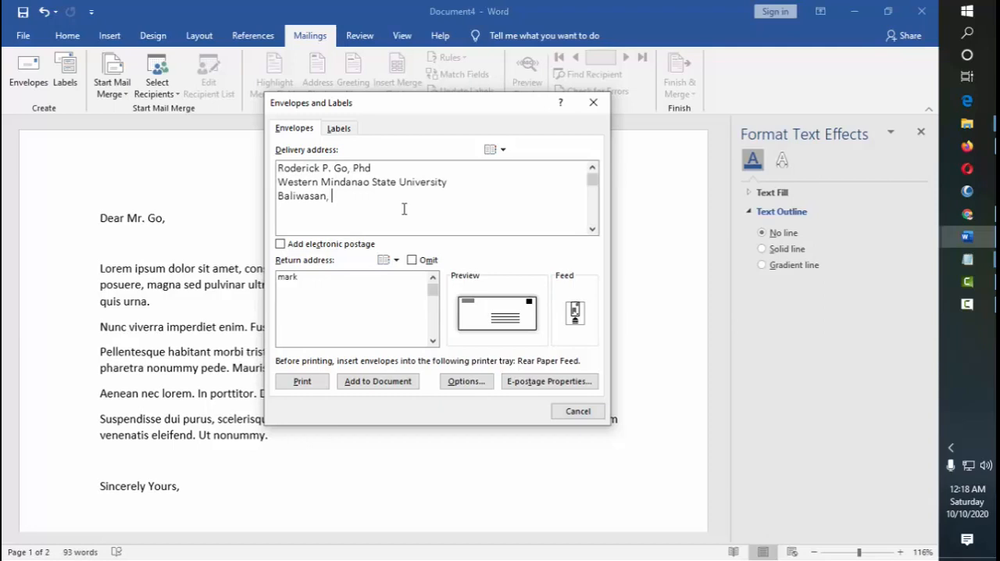
text(Zamboanga C)
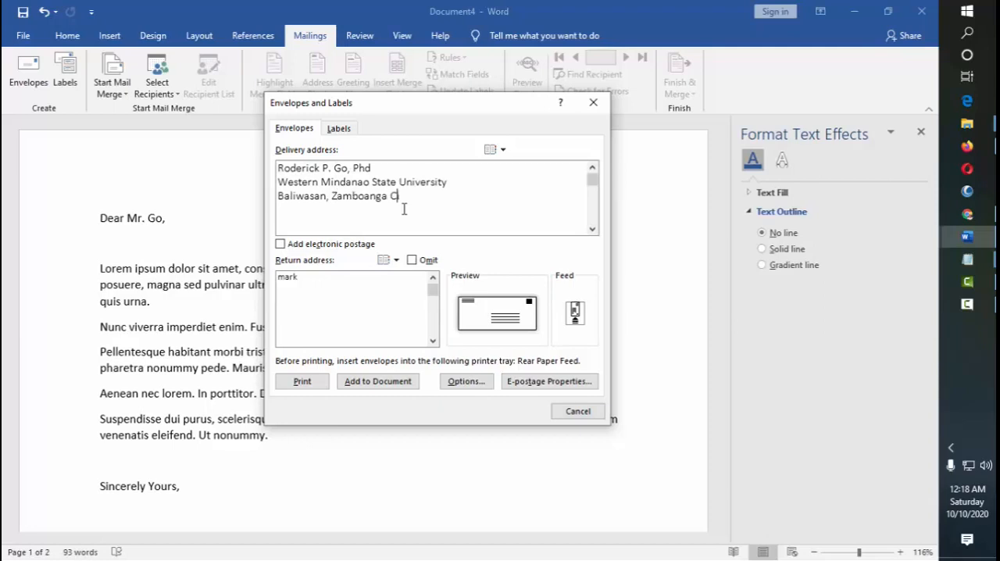
text(ty)
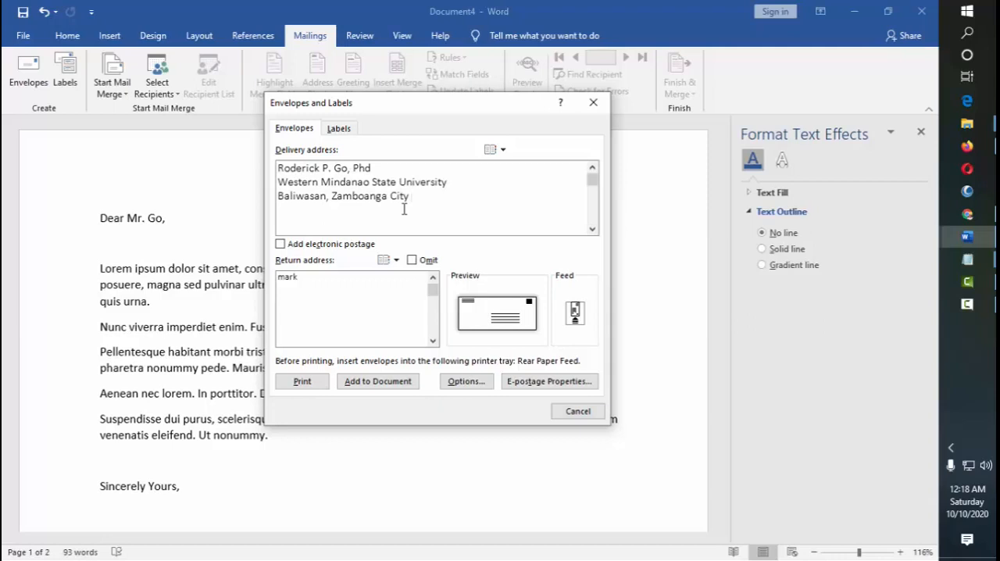
text(7000)
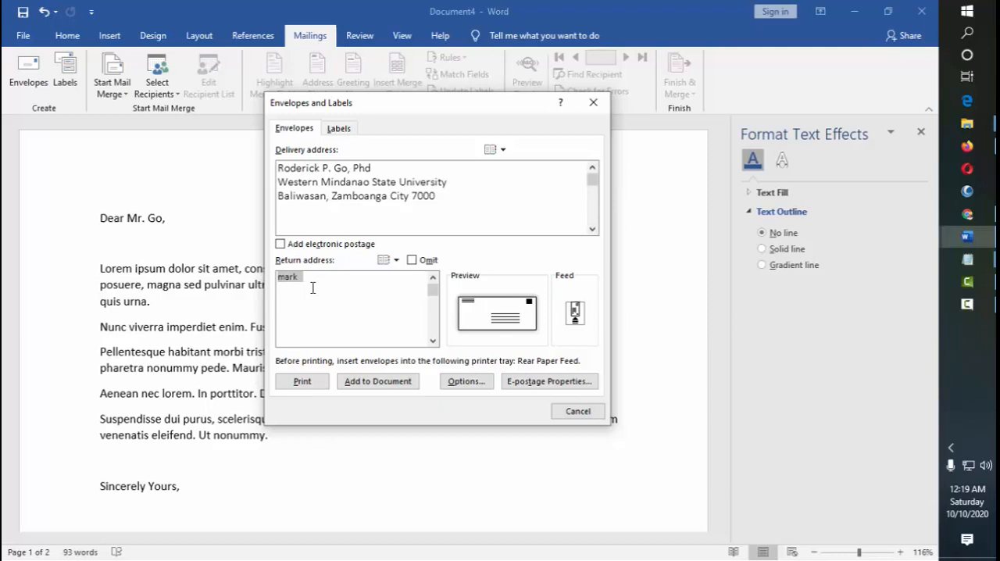
text(Mark)
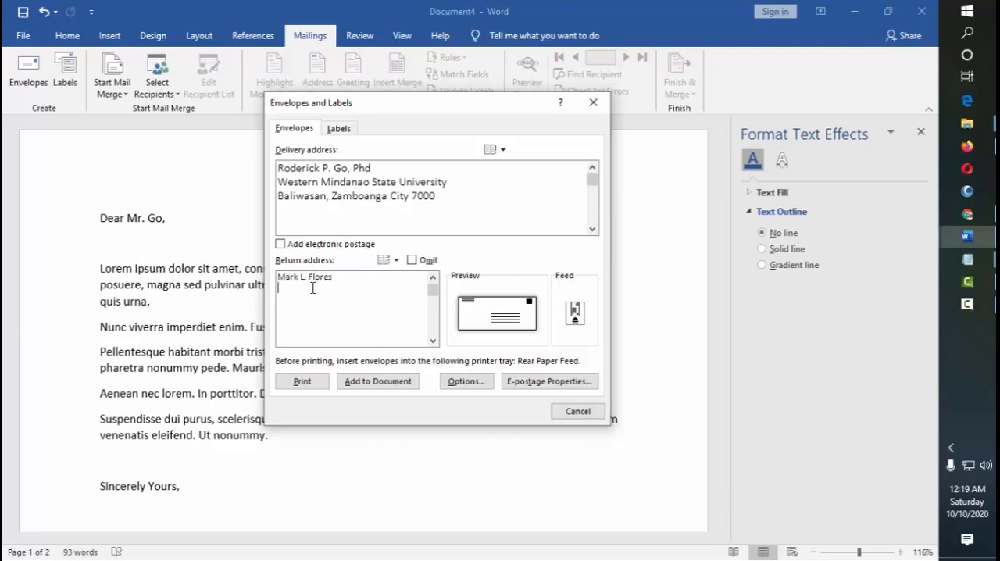
text(Maasi)
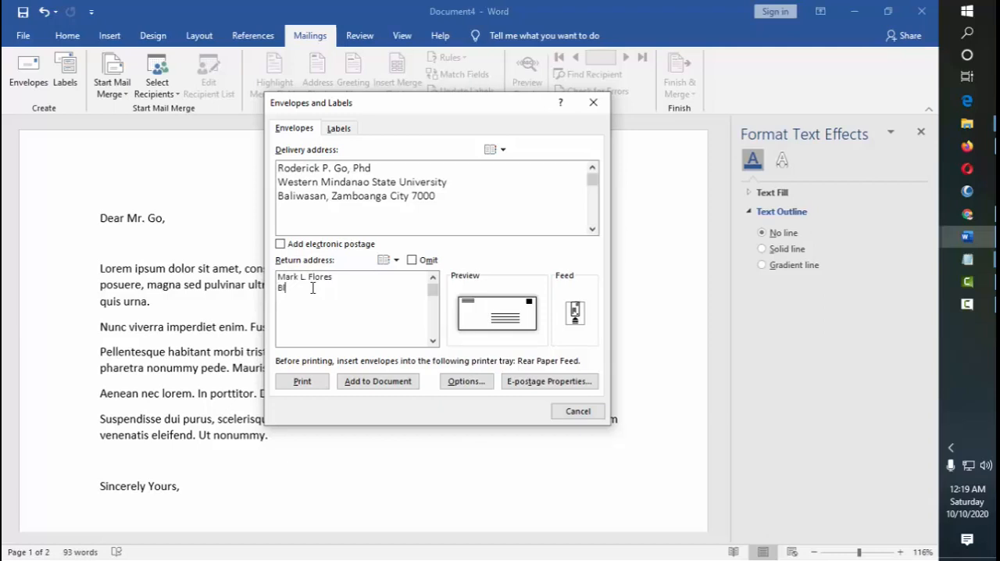
text(M)
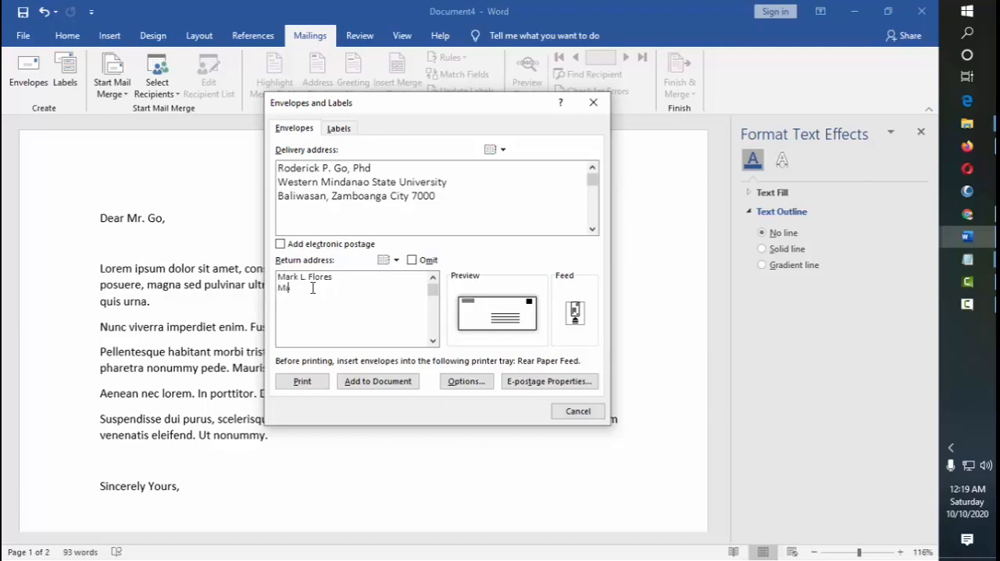
text(aasin)
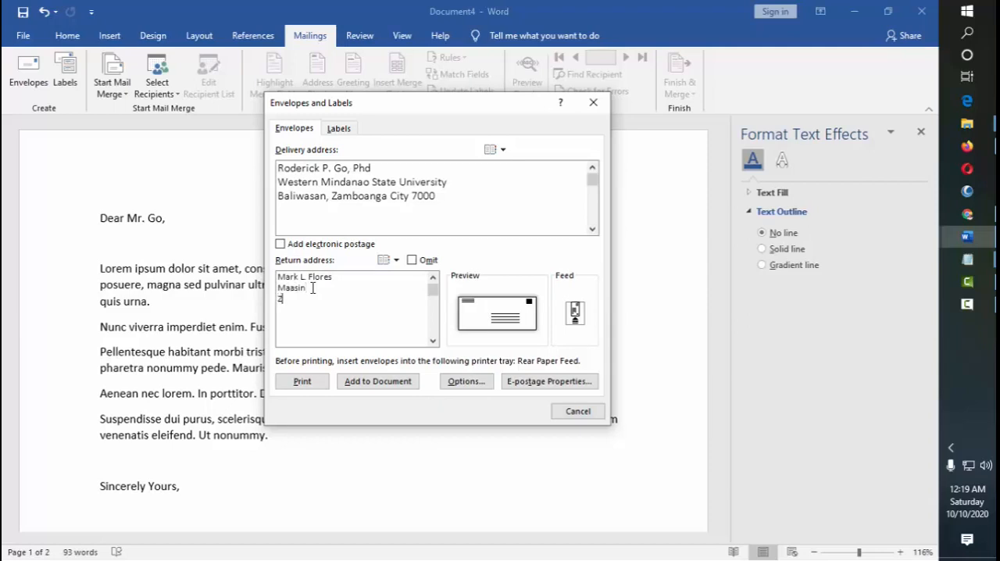
text(Zamboanga City)
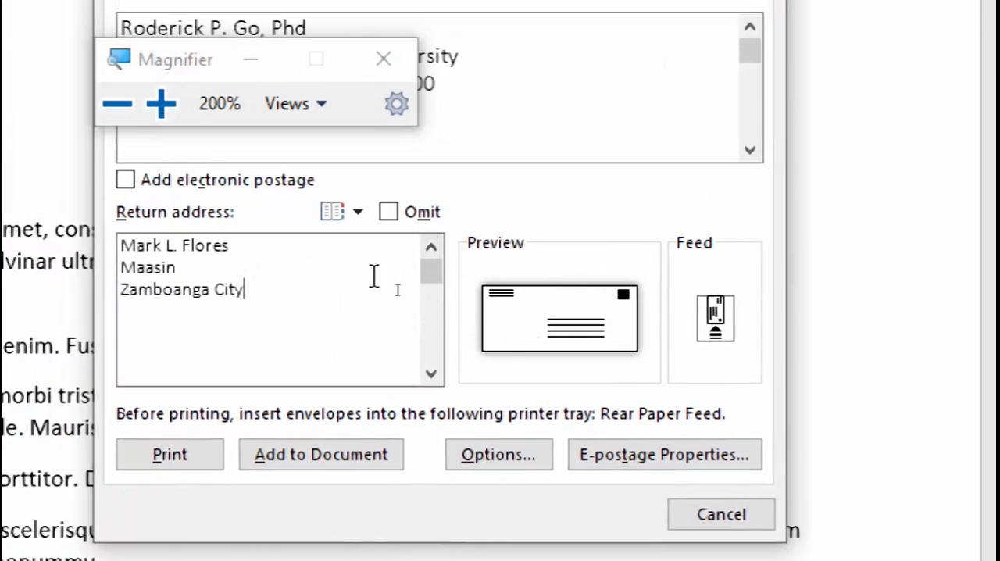
mouse_move(519, 300)
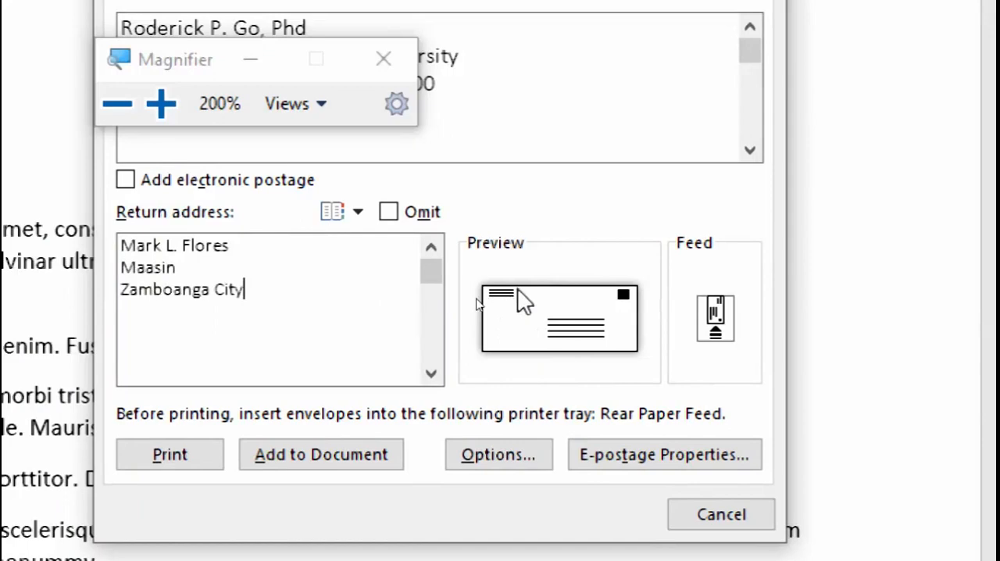
click(387, 211)
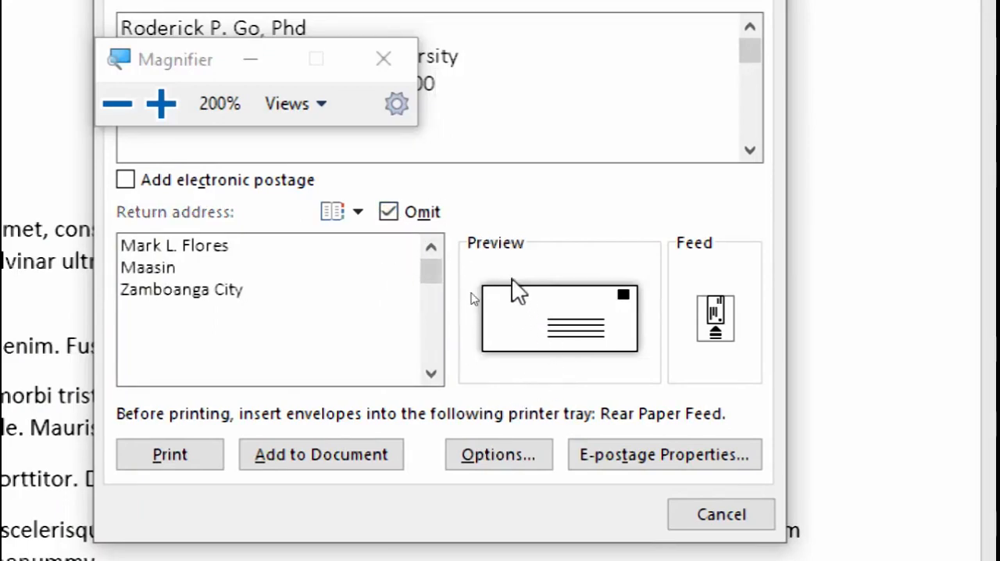
click(387, 212)
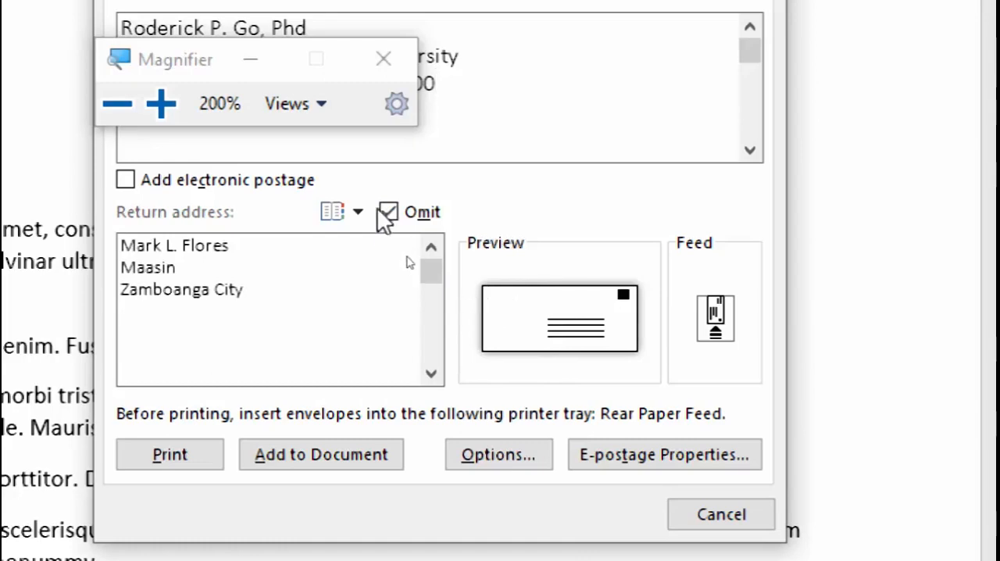
click(387, 212)
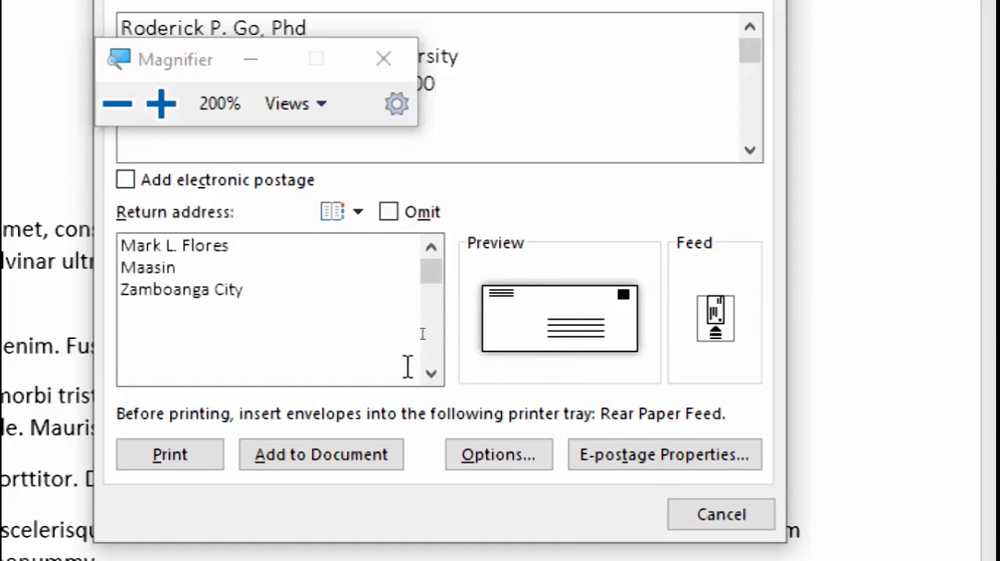
mouse_move(419, 300)
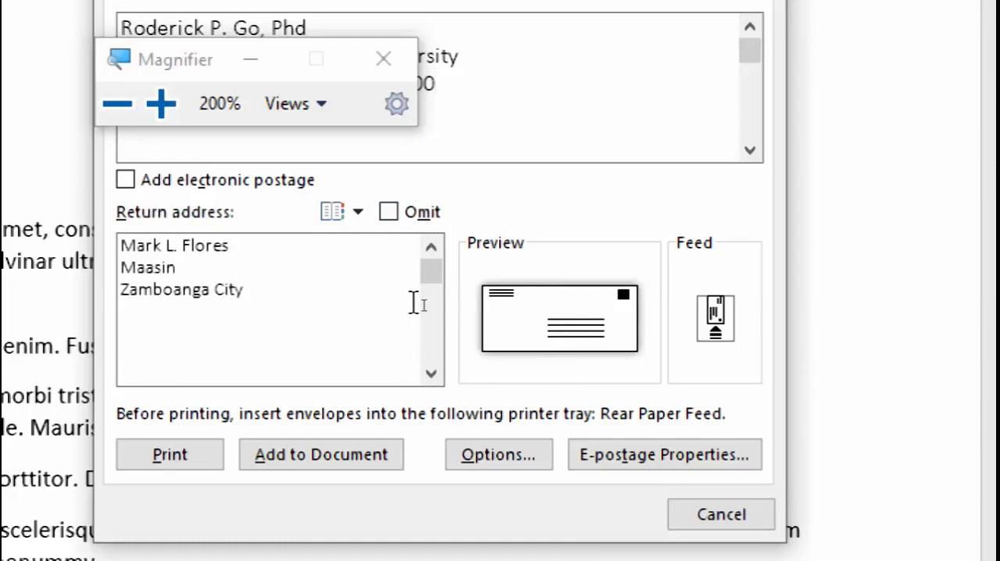
mouse_move(485, 328)
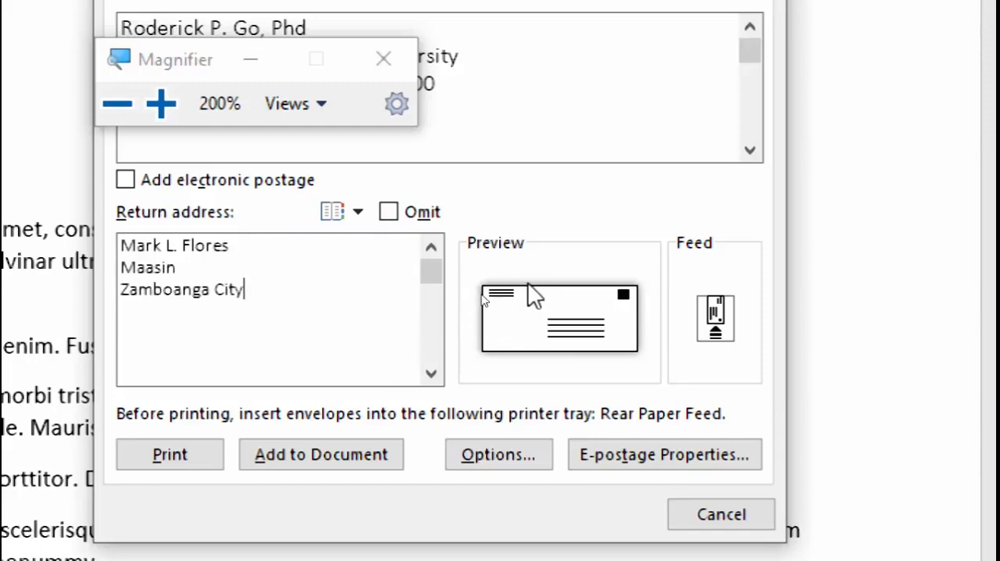
mouse_move(481, 328)
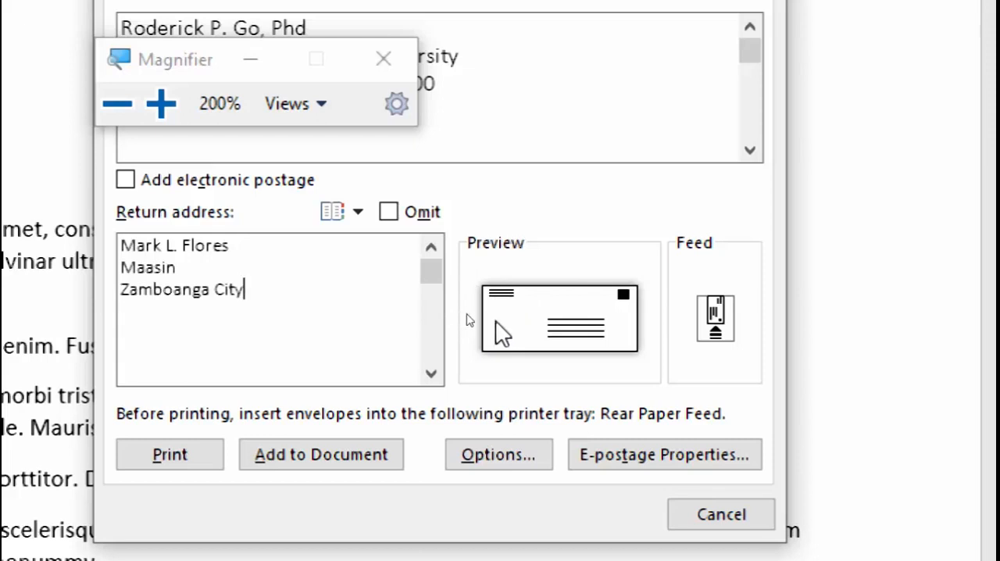
mouse_move(518, 328)
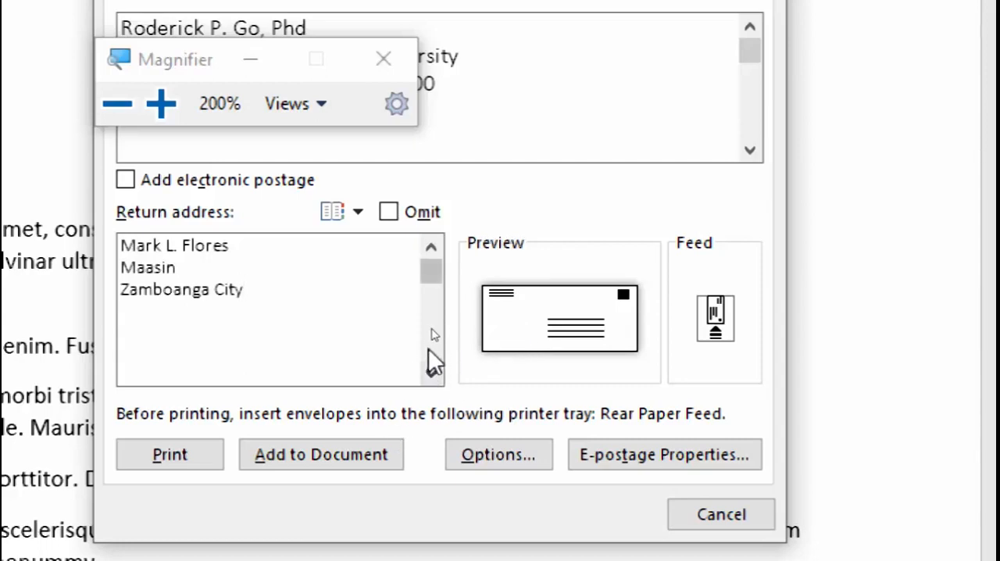
mouse_move(468, 352)
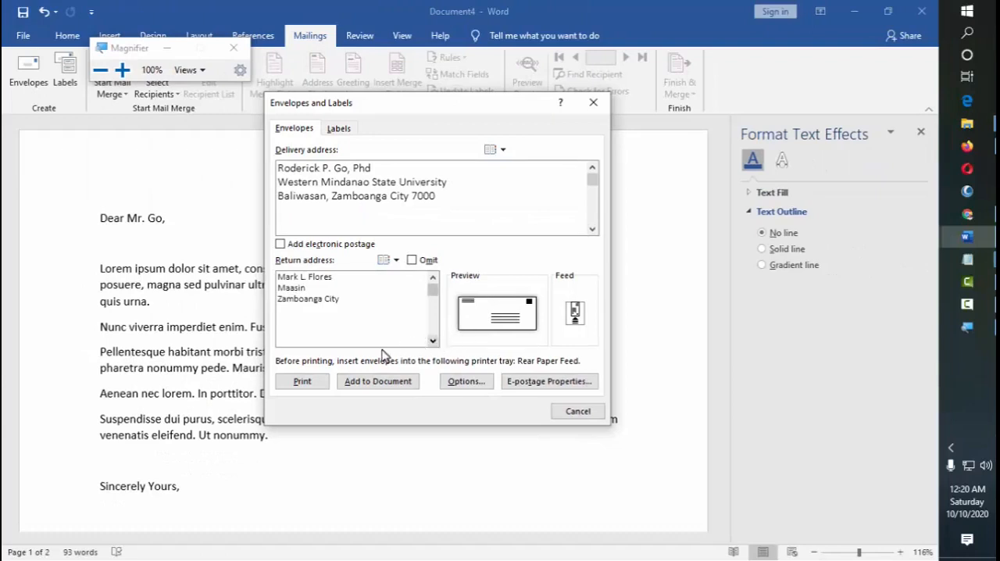
mouse_move(407, 119)
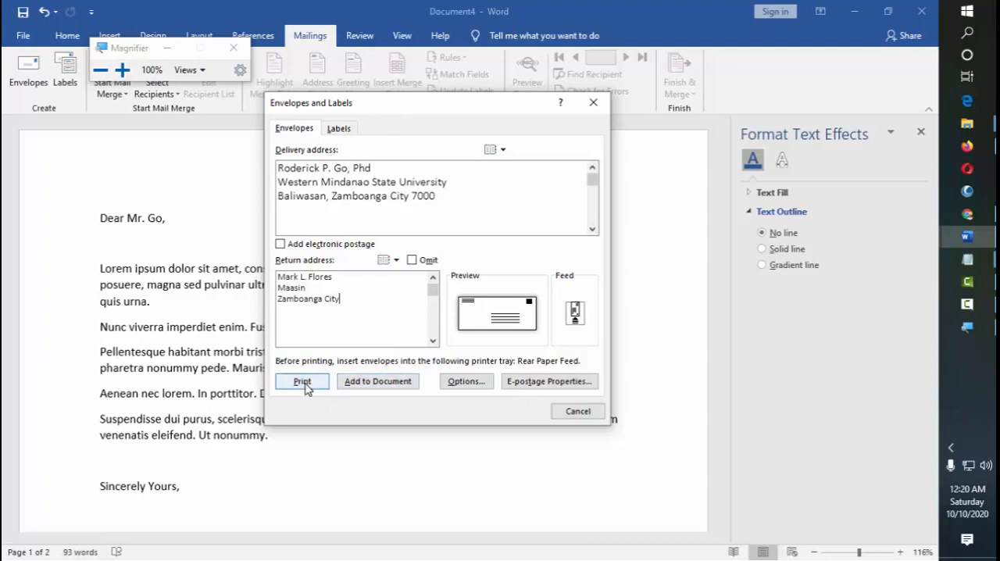
mouse_move(593, 334)
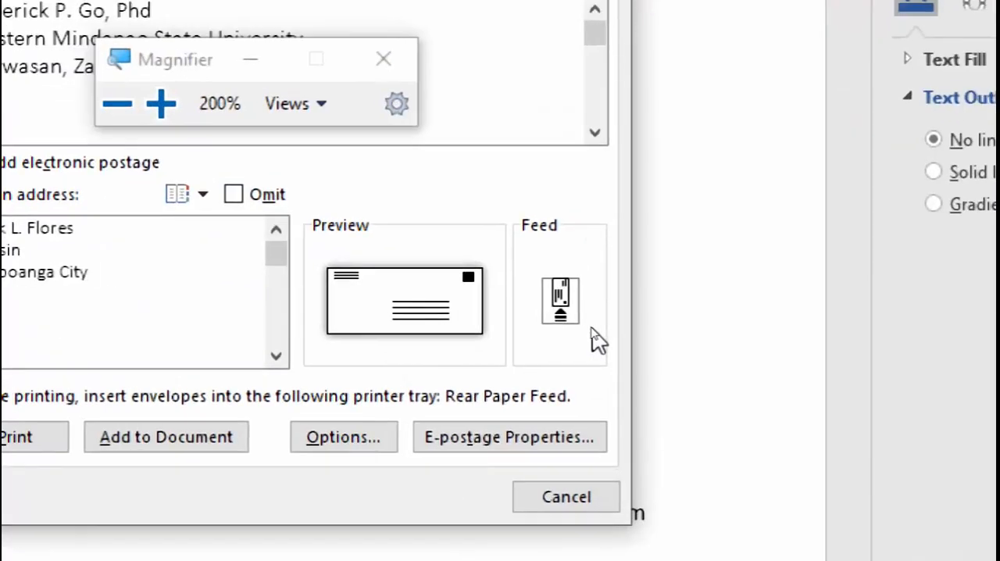
click(163, 103)
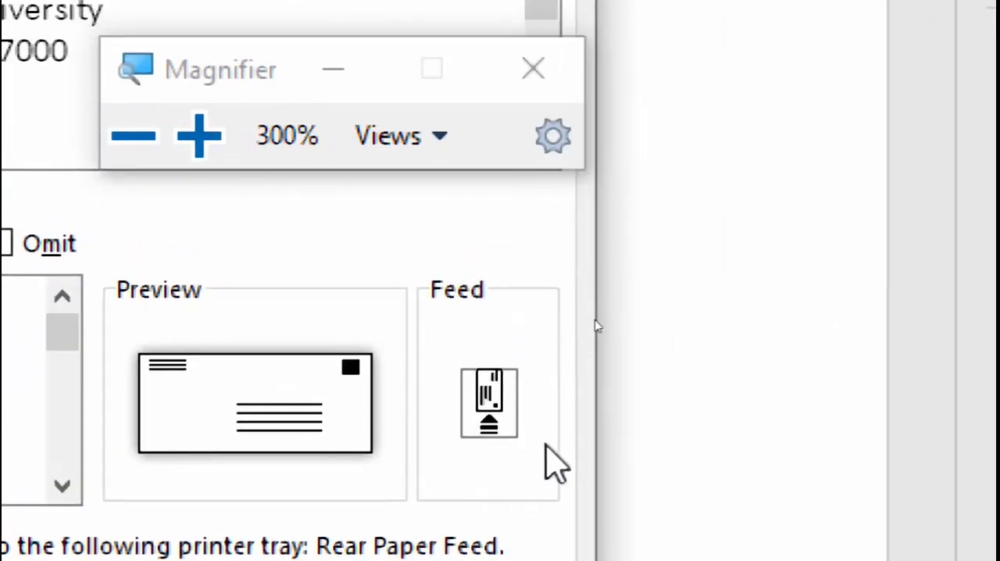
mouse_move(528, 393)
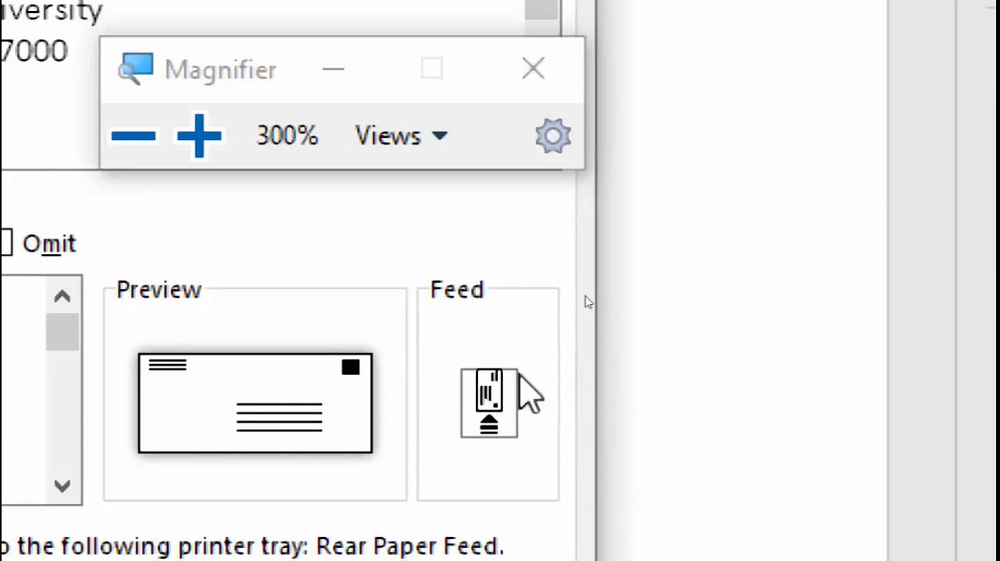
mouse_move(487, 461)
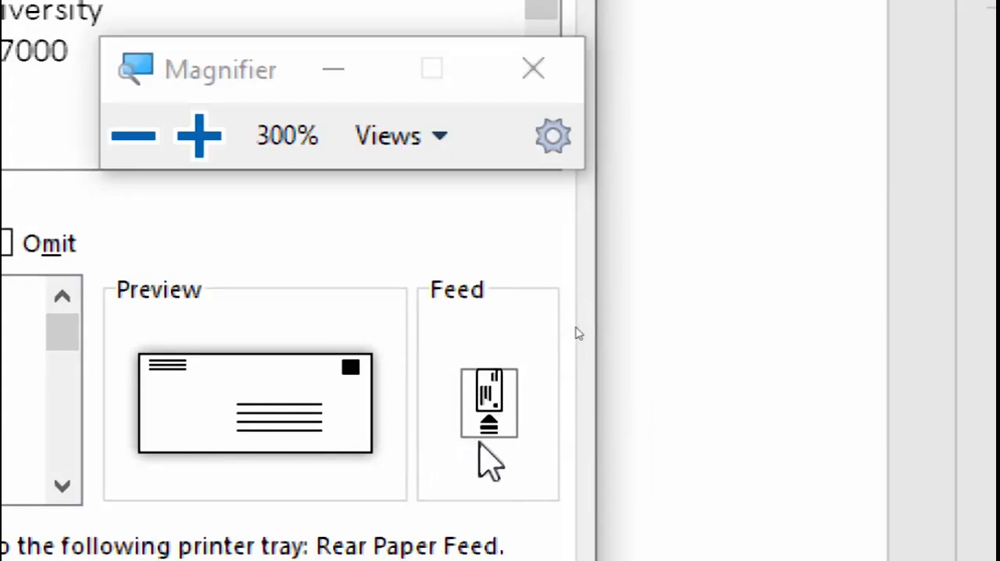
mouse_move(534, 409)
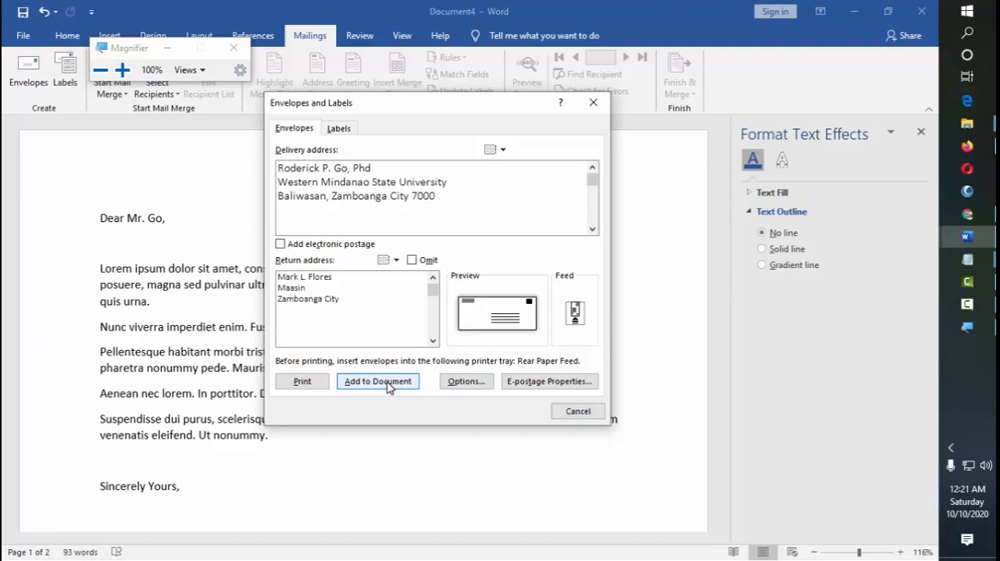
click(341, 298)
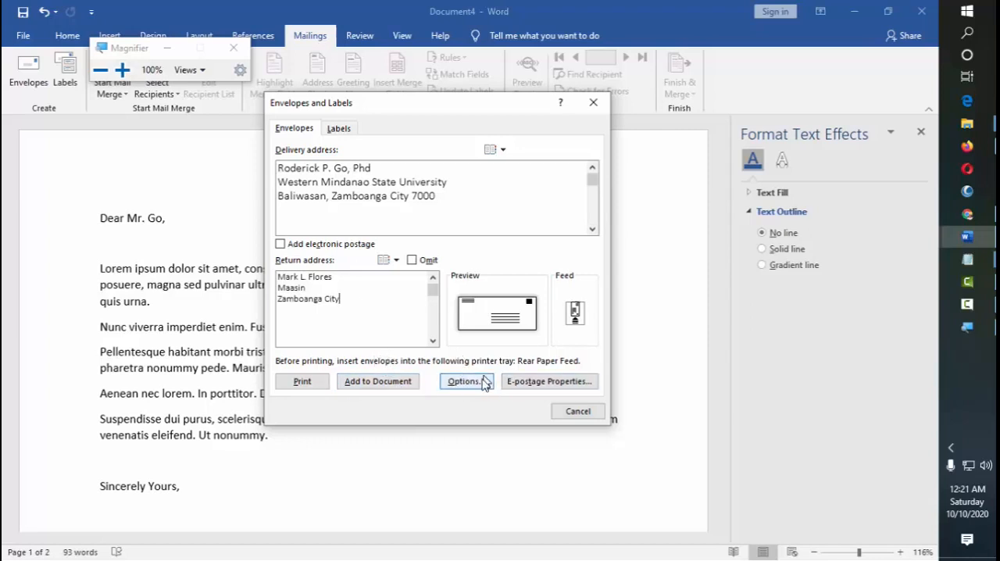
In Envelope Options keep the envelope size at Size 10, then move to Printing Options
click(462, 381)
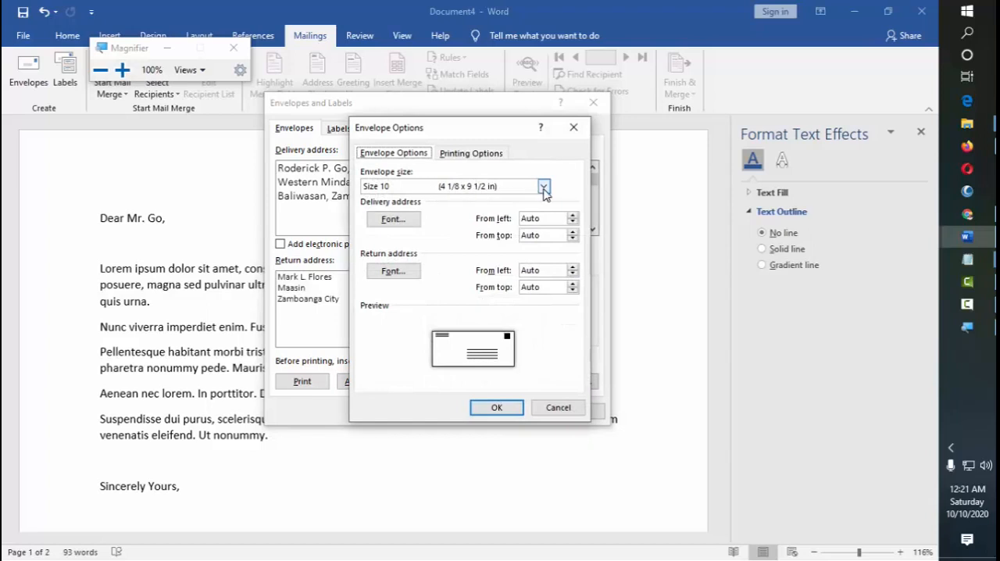
mouse_move(450, 206)
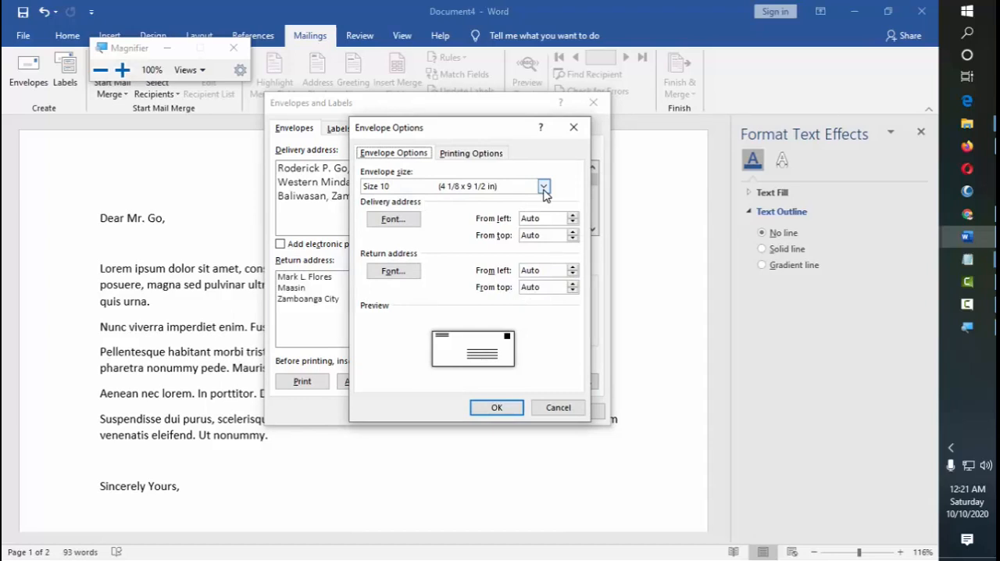
click(544, 186)
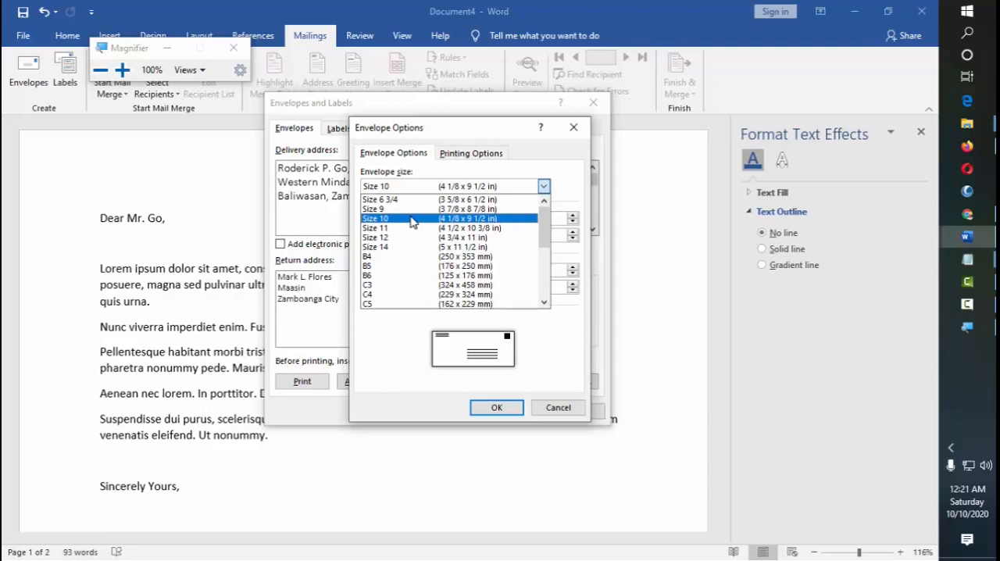
mouse_move(491, 219)
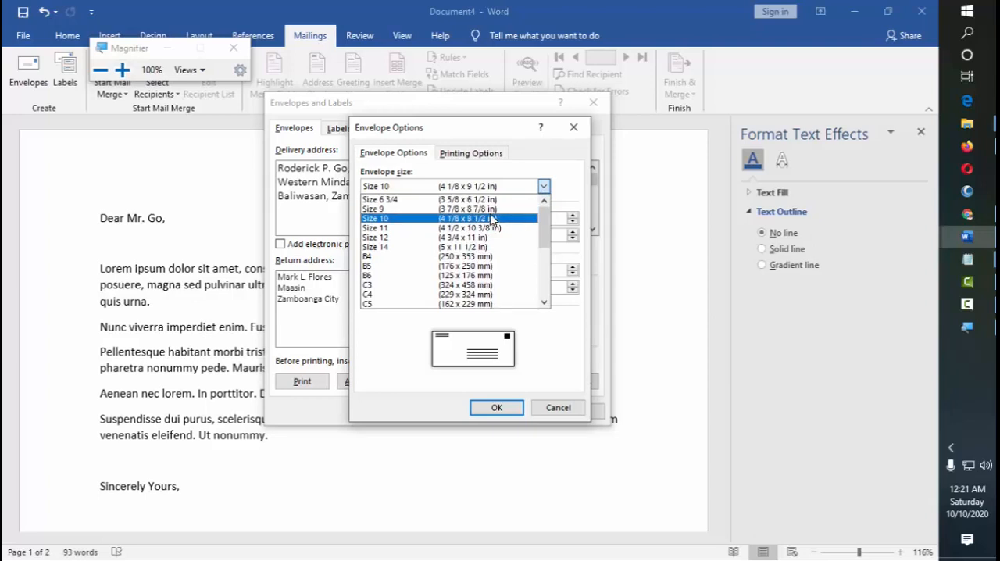
mouse_move(434, 225)
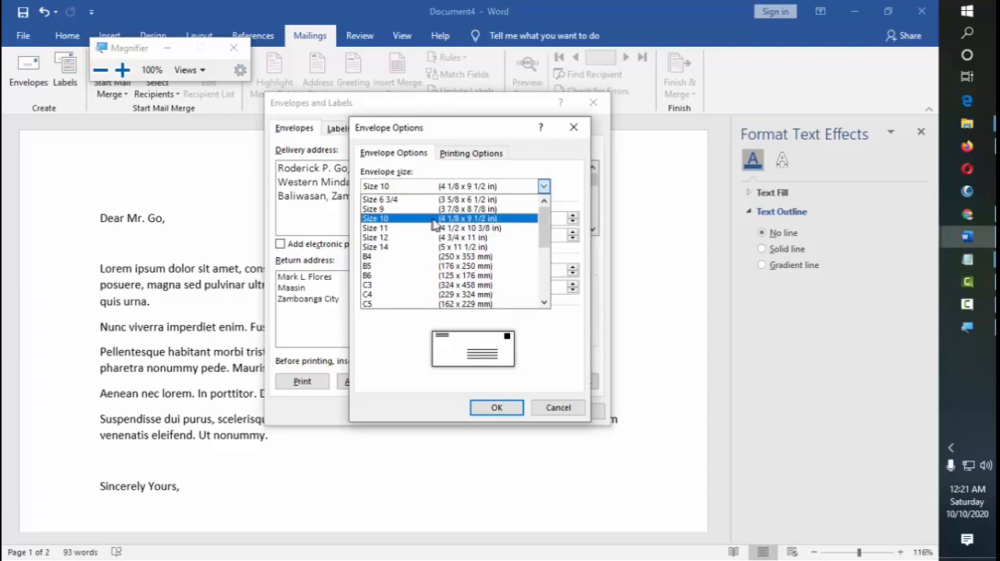
mouse_move(488, 227)
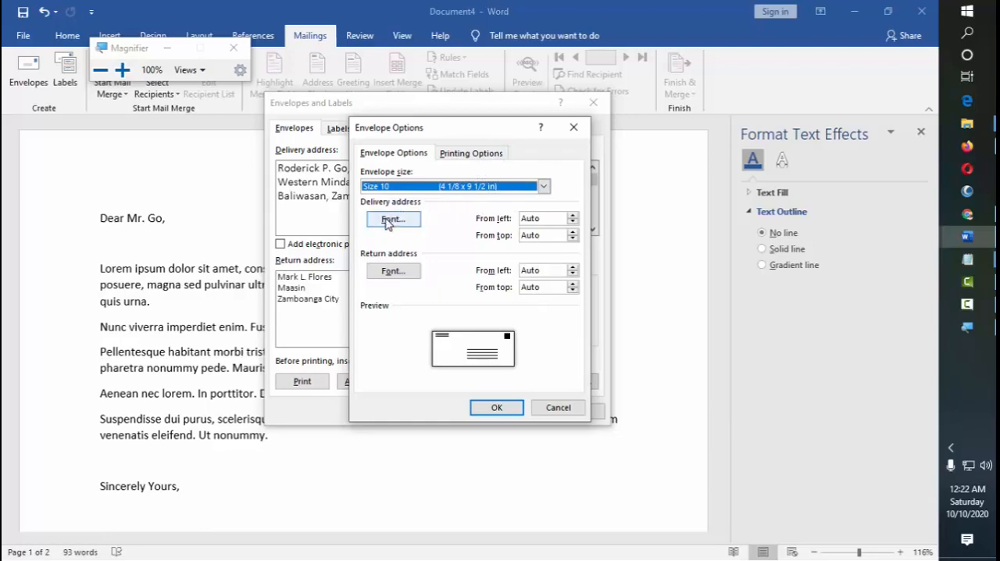
click(393, 218)
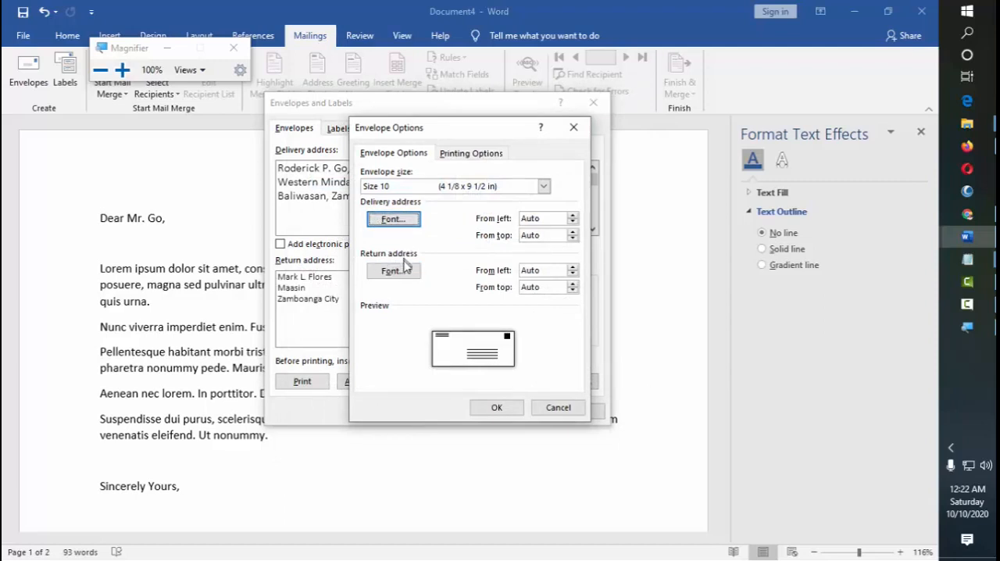
mouse_move(394, 313)
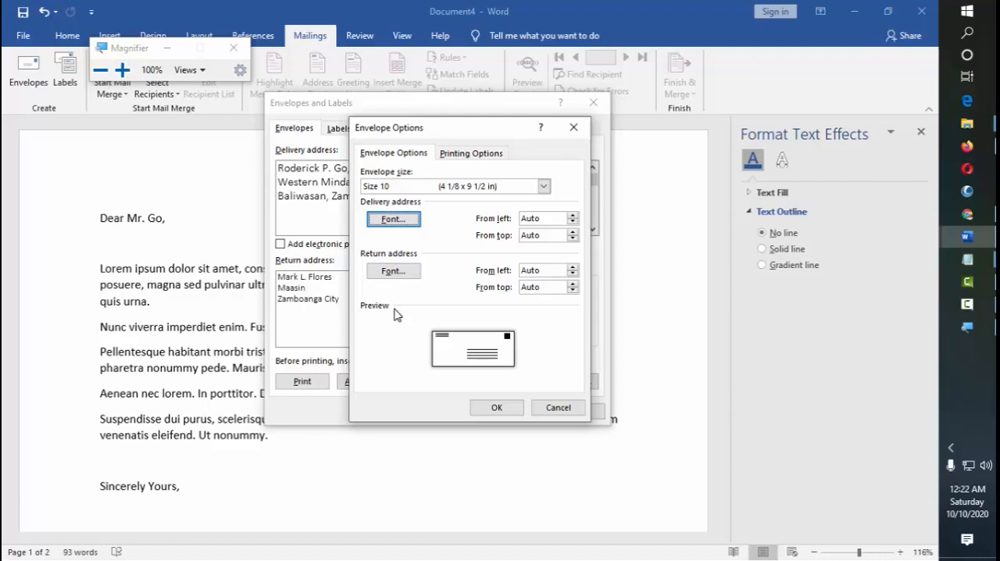
click(471, 153)
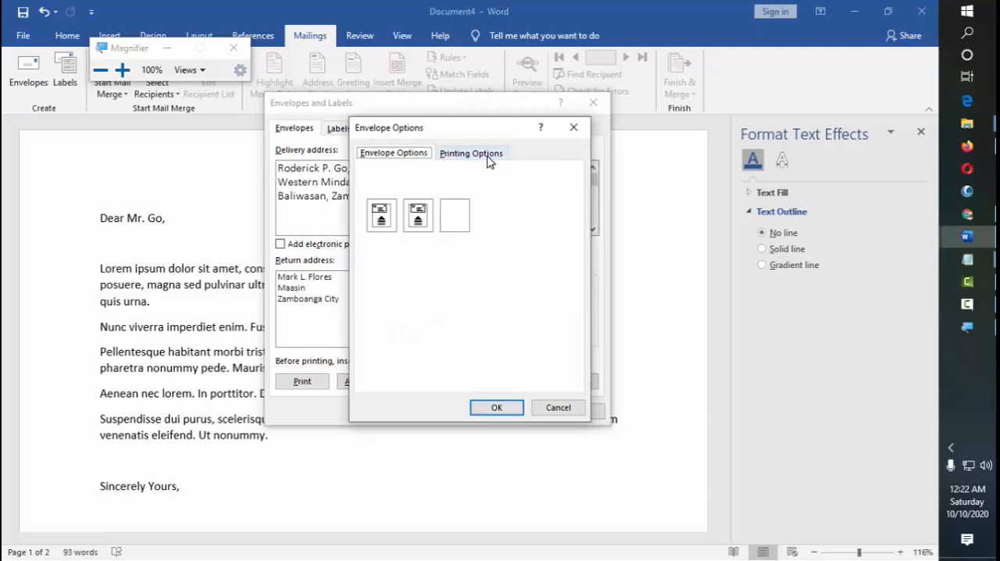
Cancel the envelope printing options unchanged and add the envelope to the letter document
click(472, 153)
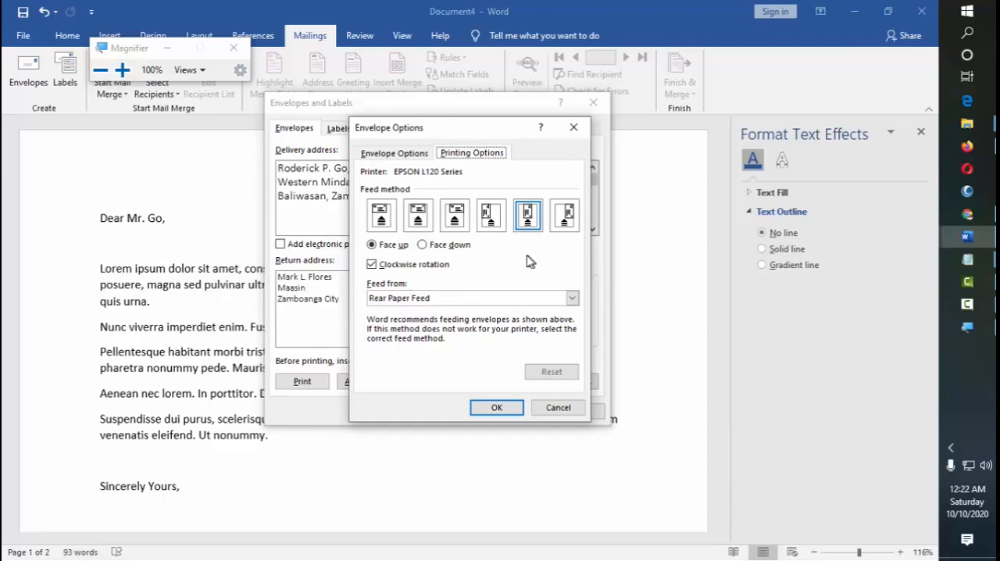
mouse_move(472, 237)
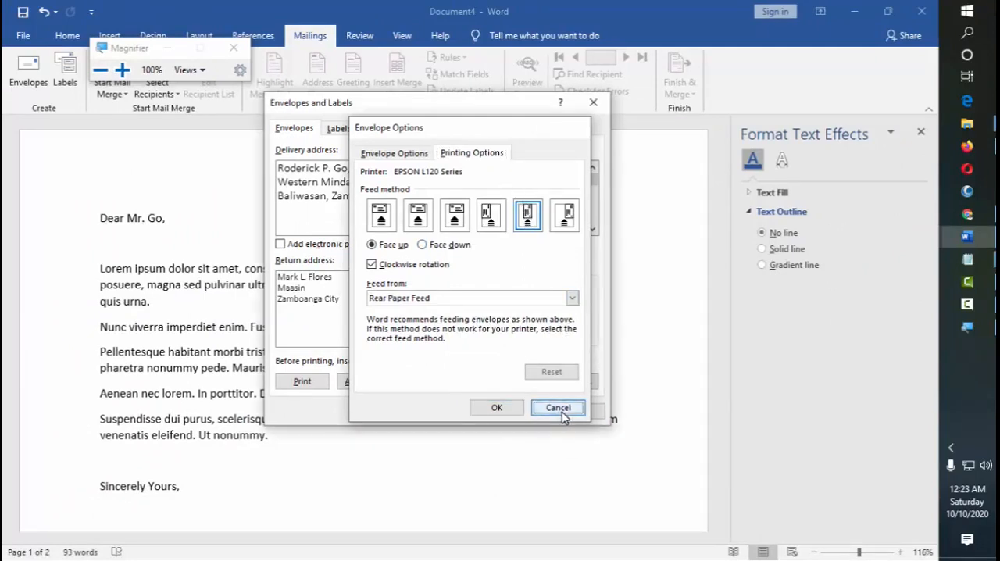
click(557, 406)
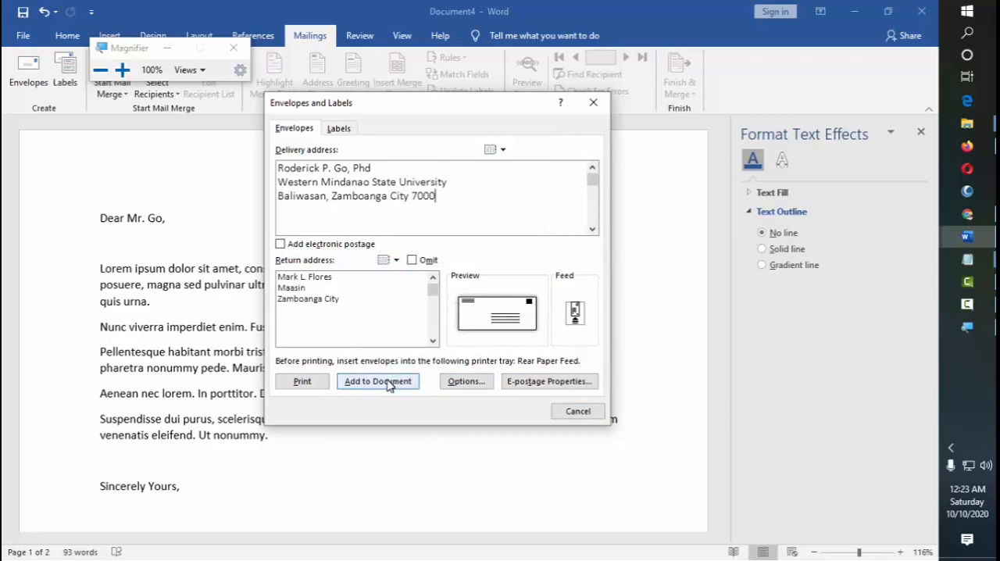
mouse_move(366, 393)
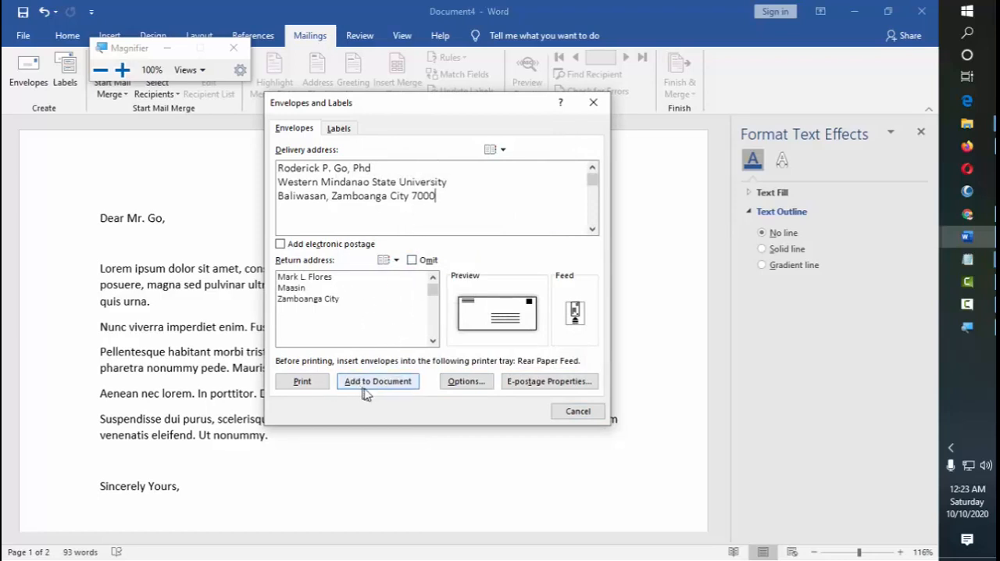
click(378, 381)
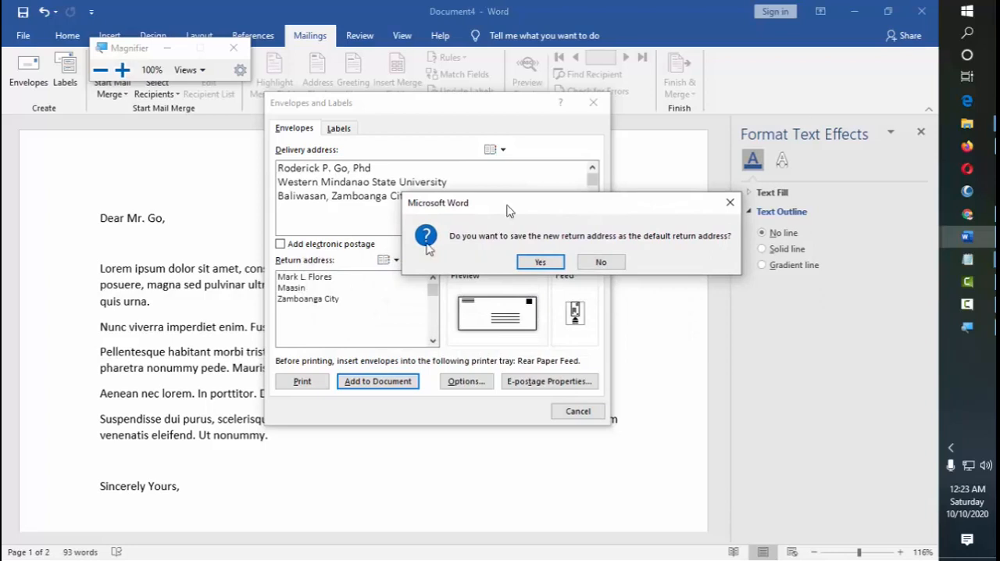
mouse_move(352, 305)
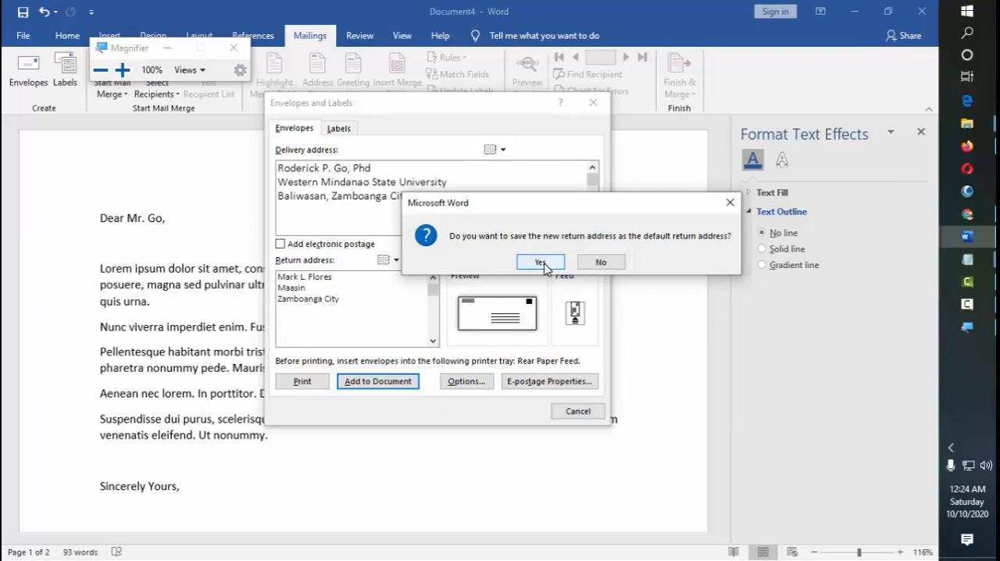
mouse_move(625, 260)
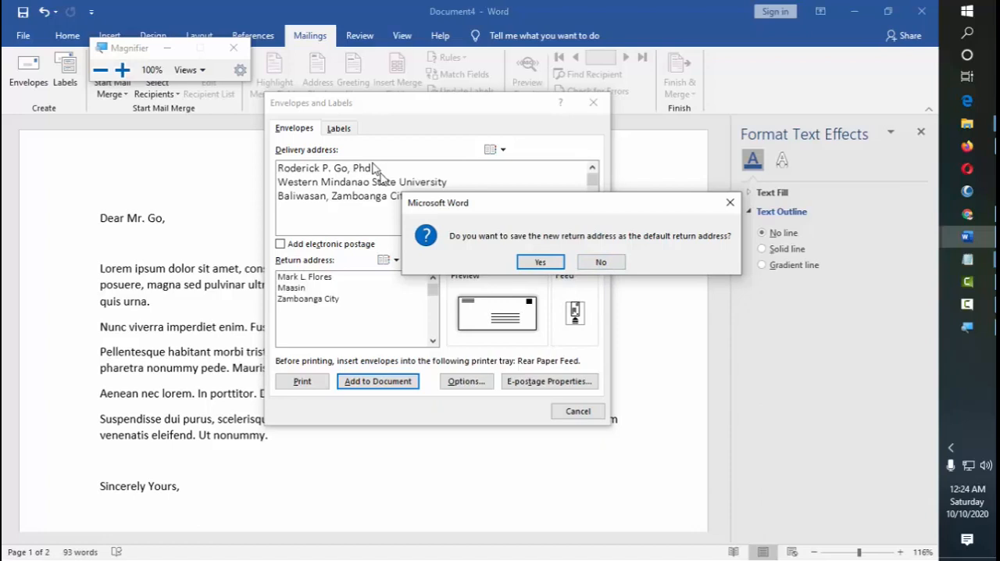
mouse_move(350, 292)
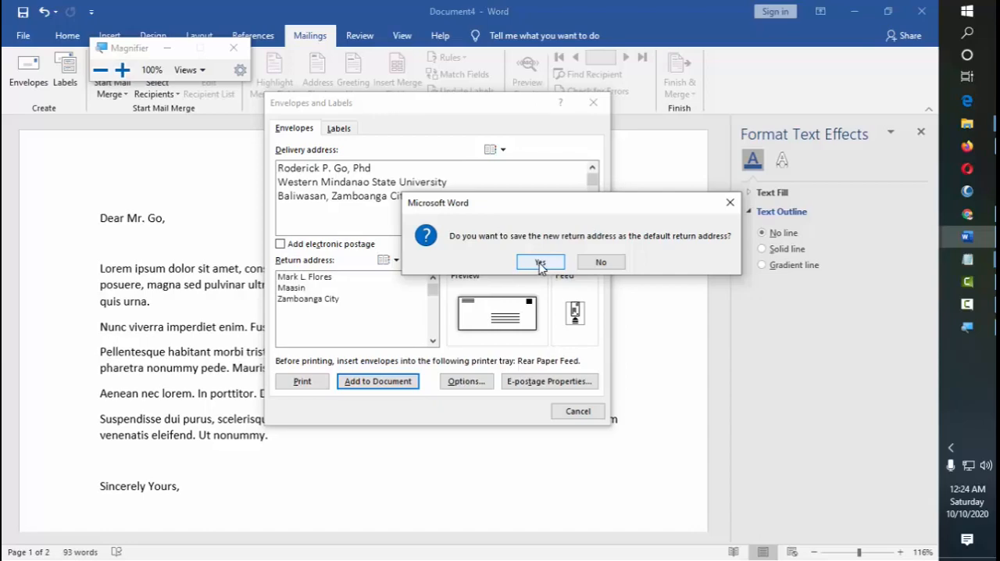
Answer Yes to keep the return address as default, inserting the envelope as page one
click(540, 262)
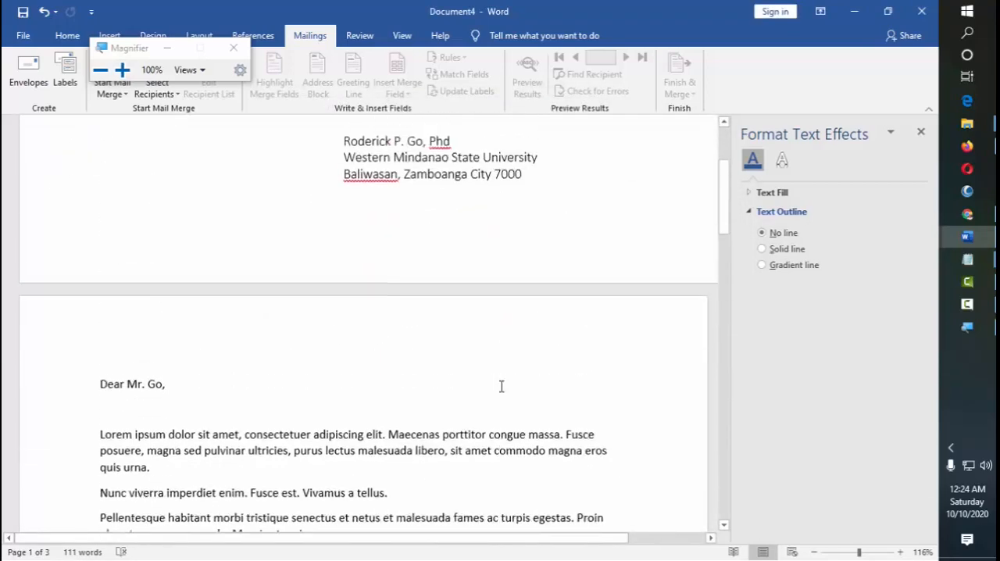
scroll(down, 3)
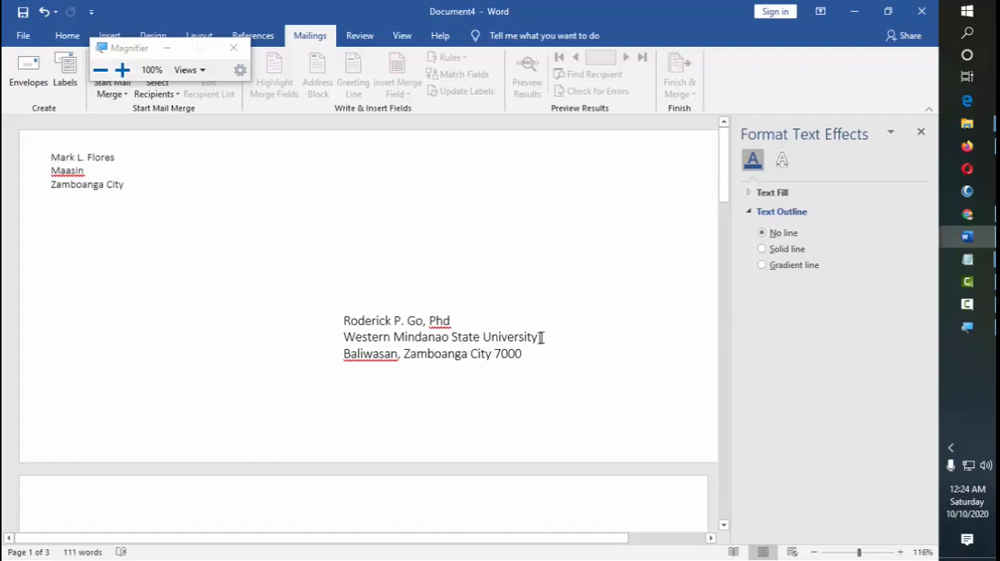
scroll(down, 3)
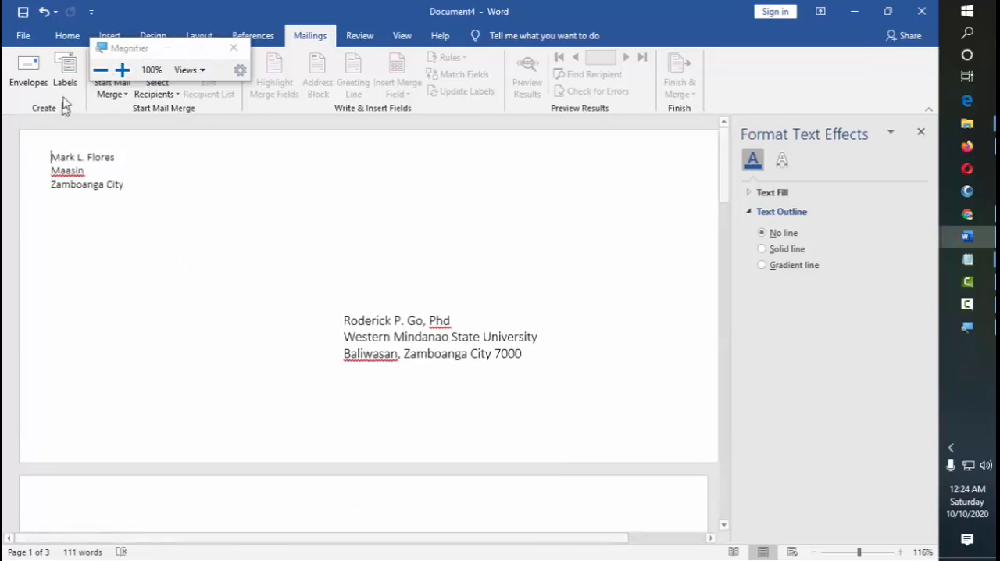
mouse_move(261, 184)
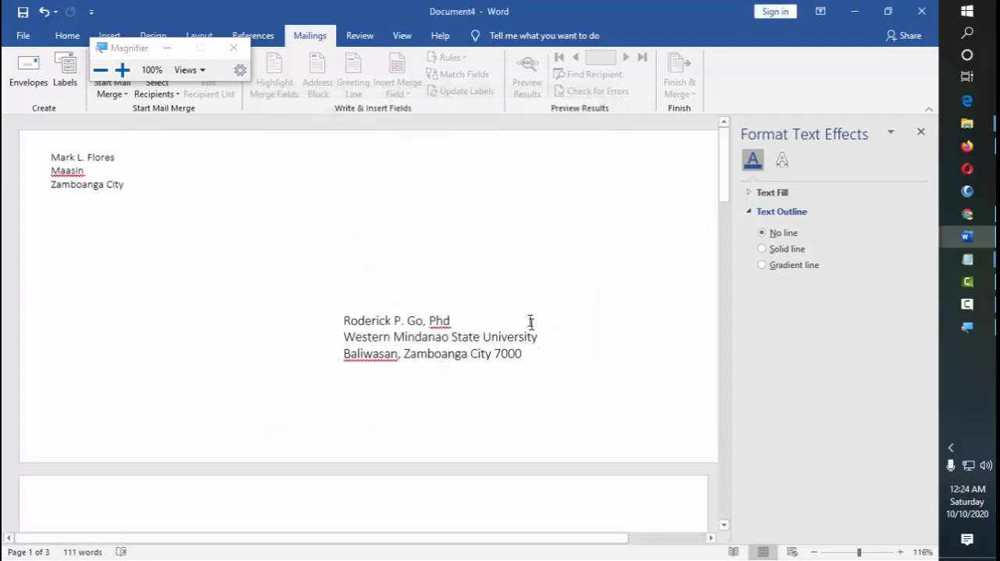
Create a new blank document from File > New
click(22, 34)
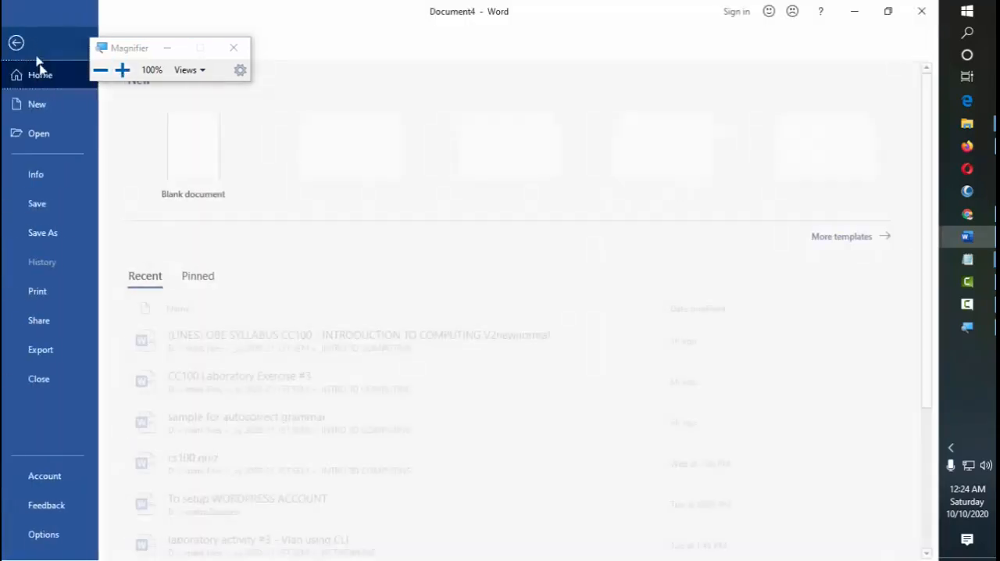
click(194, 148)
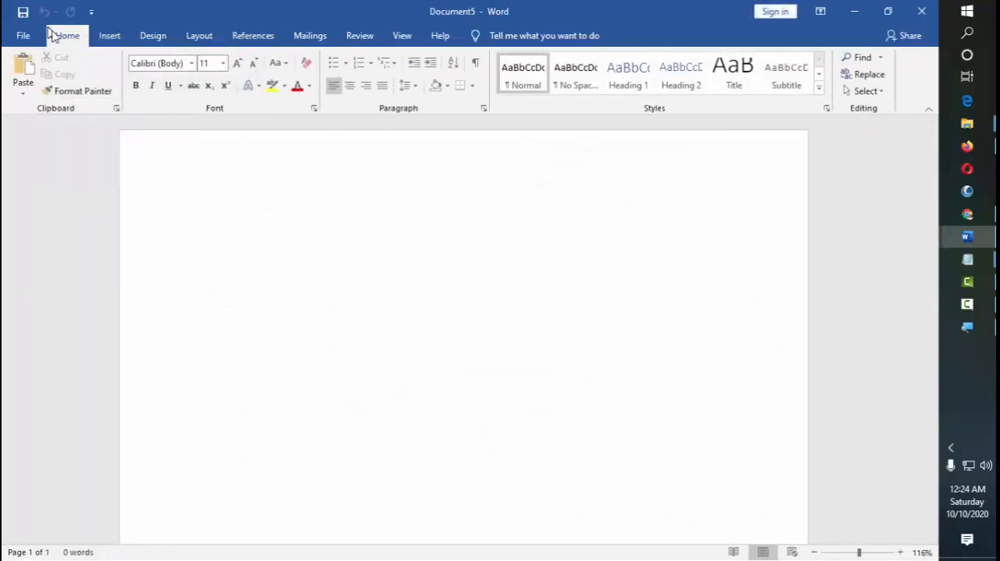
click(310, 34)
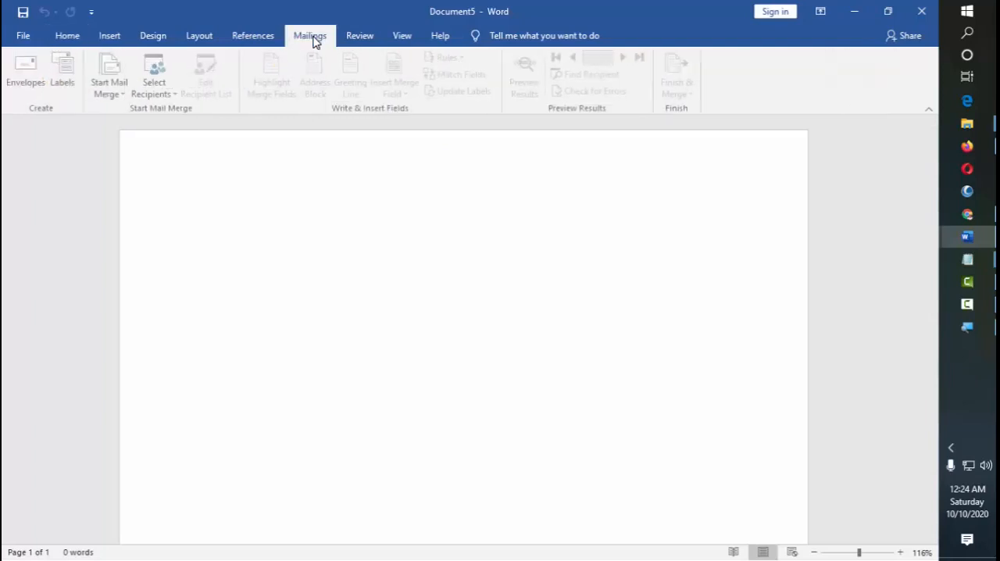
Look at the Mailings Labels dialog and cancel it without entries
click(65, 70)
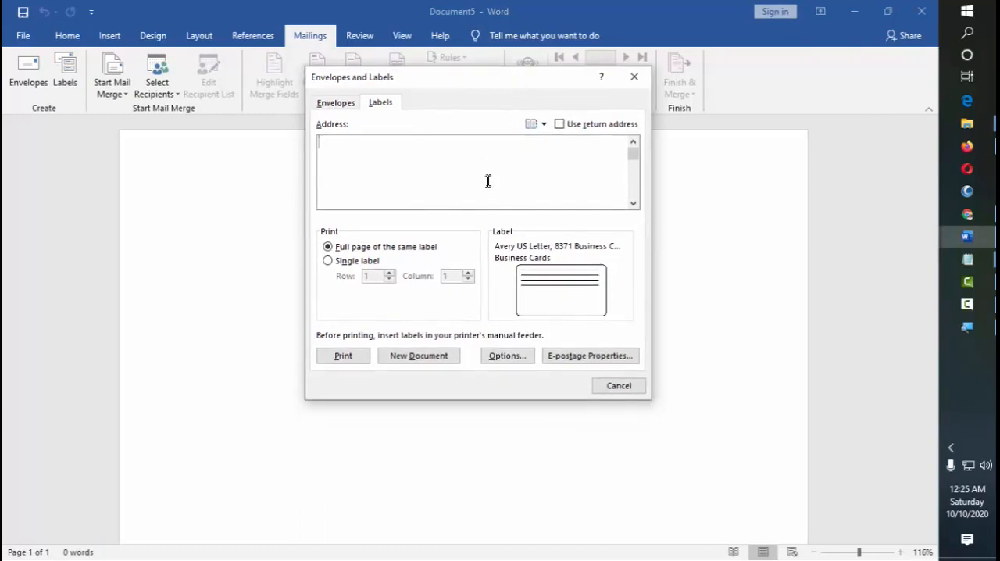
drag(478, 76, 450, 72)
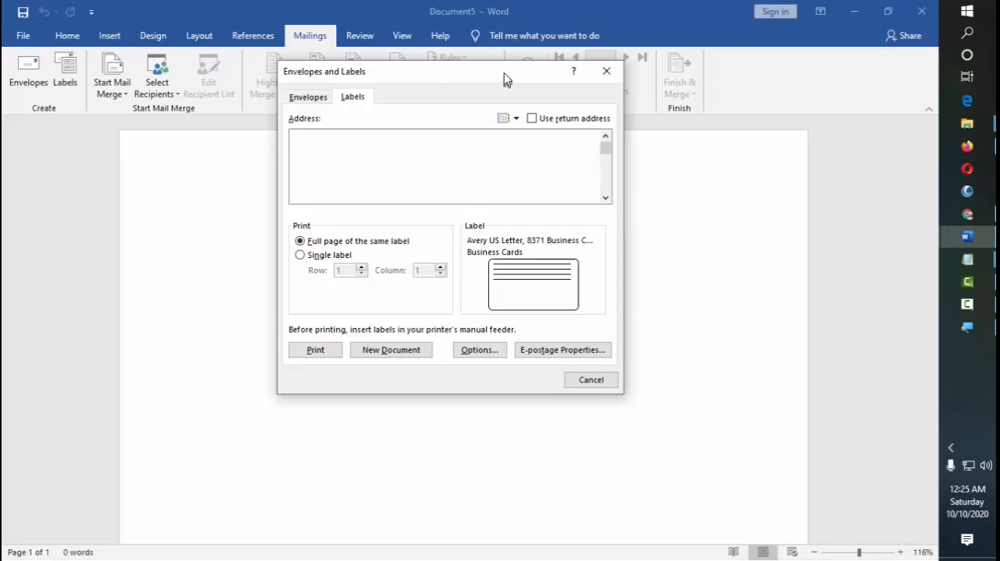
click(590, 378)
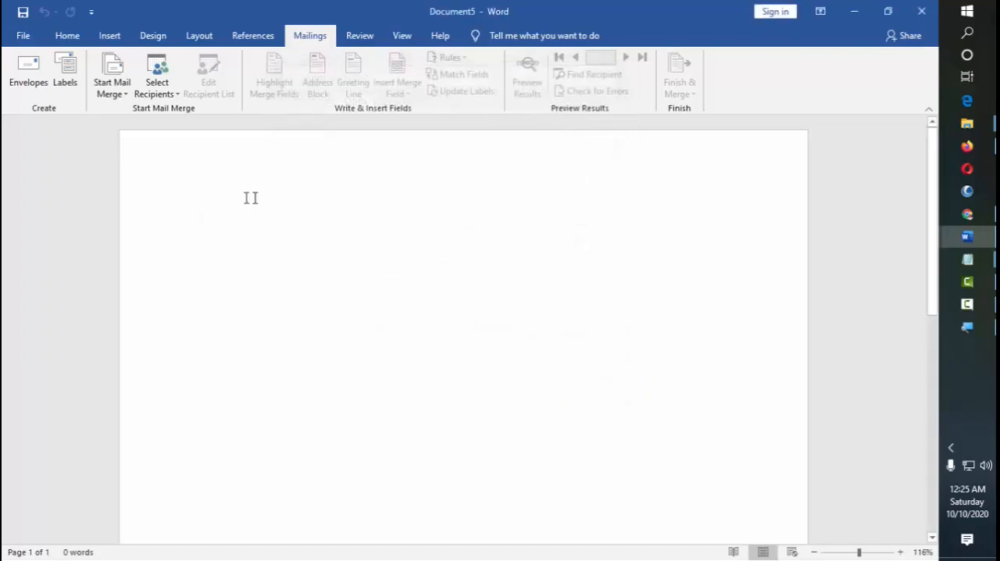
Insert a Simple Text Box and move it toward the top left of the page
click(23, 34)
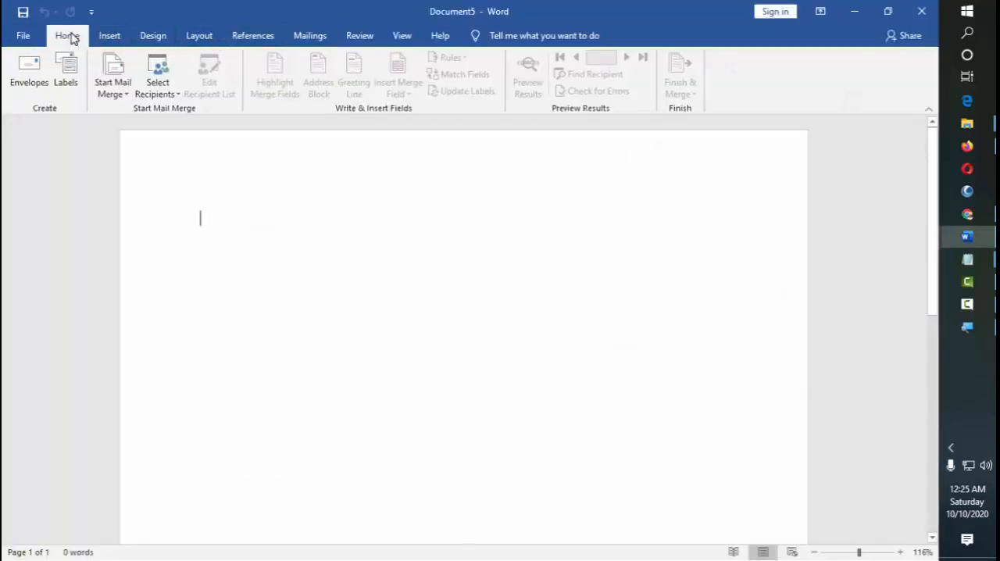
click(67, 34)
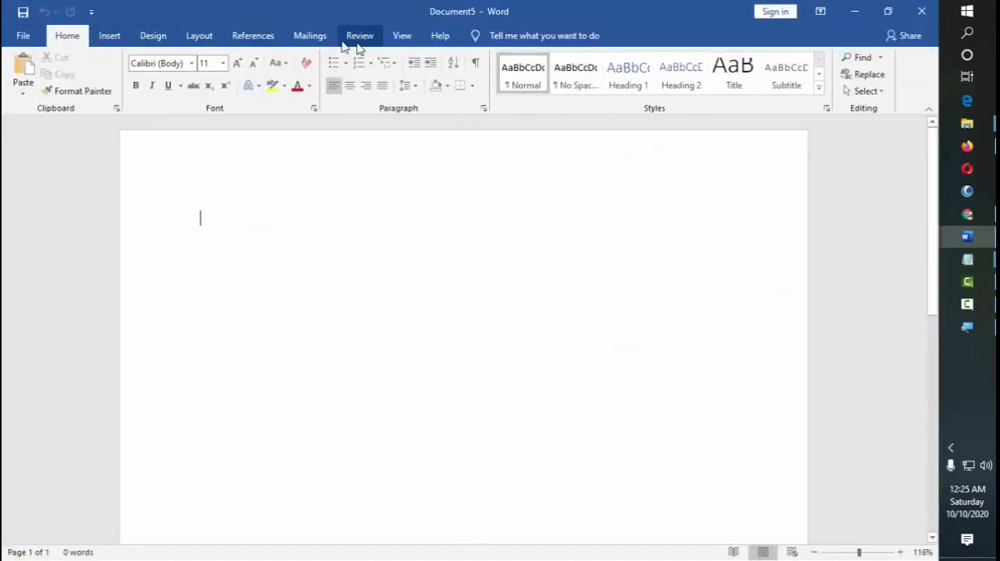
click(109, 35)
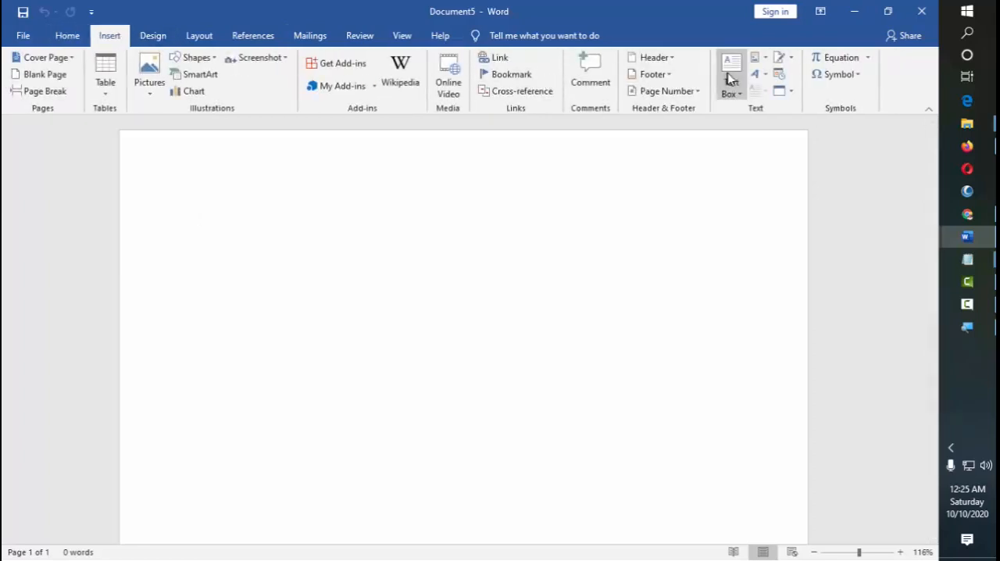
click(729, 63)
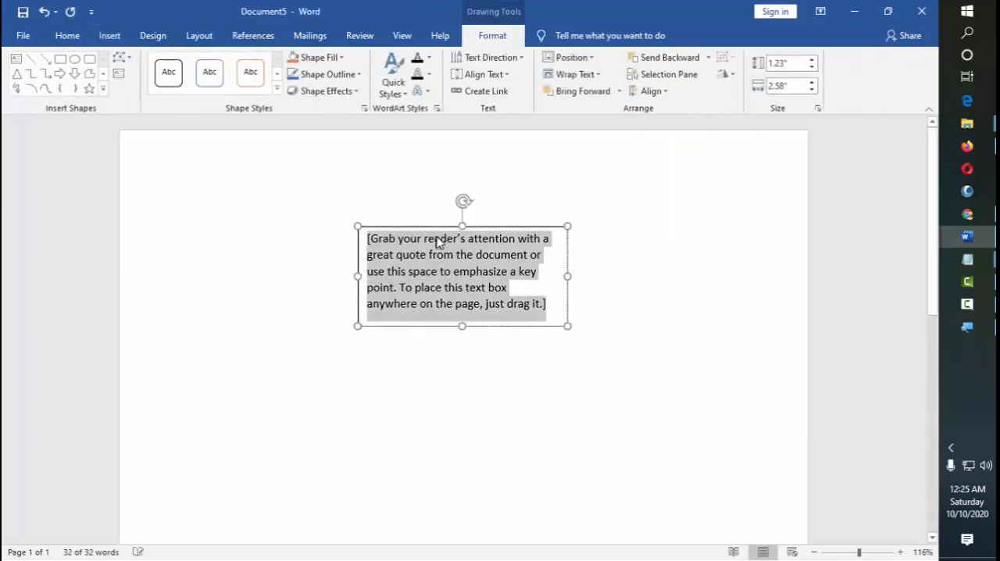
drag(461, 278, 362, 258)
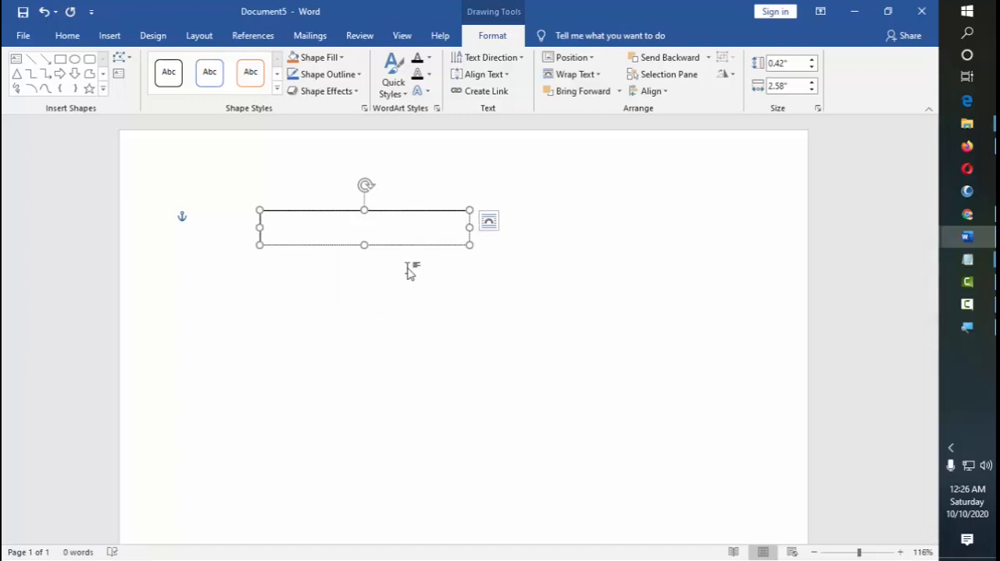
text(Institute of)
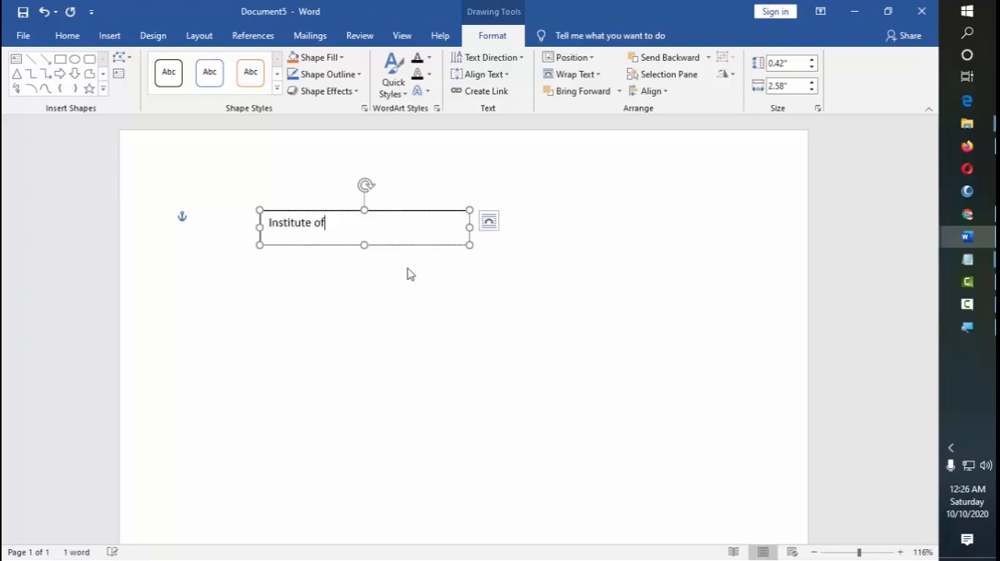
text(Computer Stu)
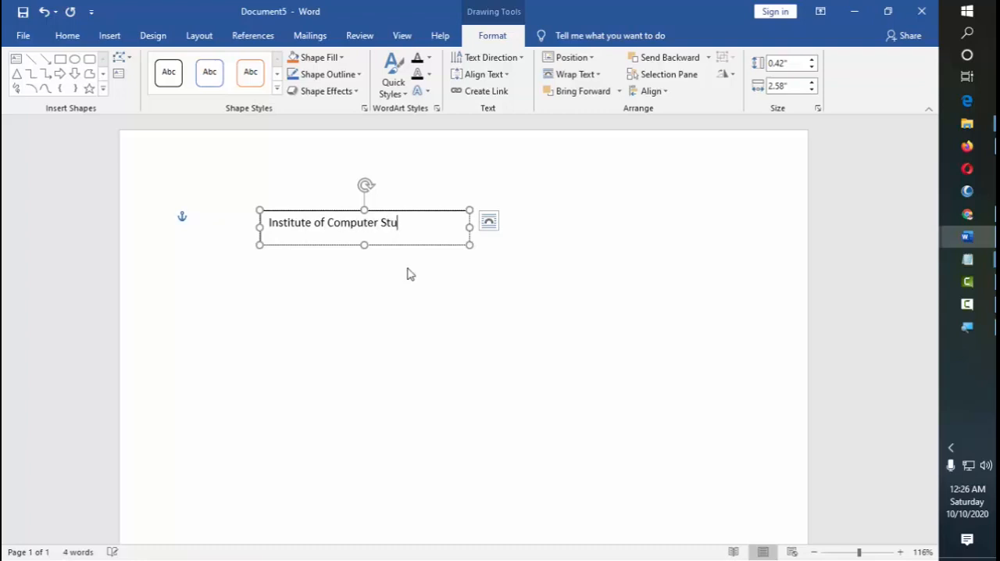
text(dies)
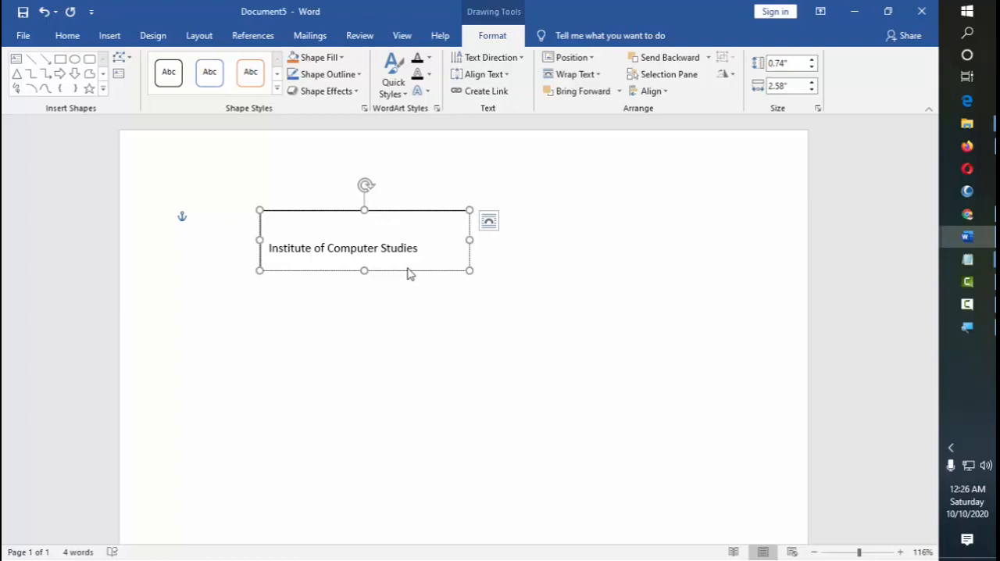
click(269, 222)
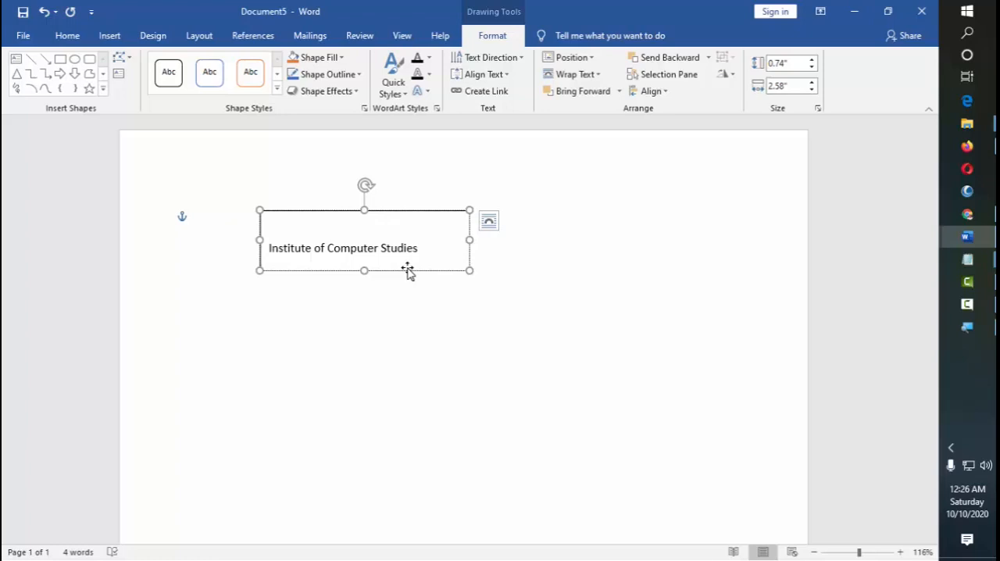
text(Warren Domingsil)
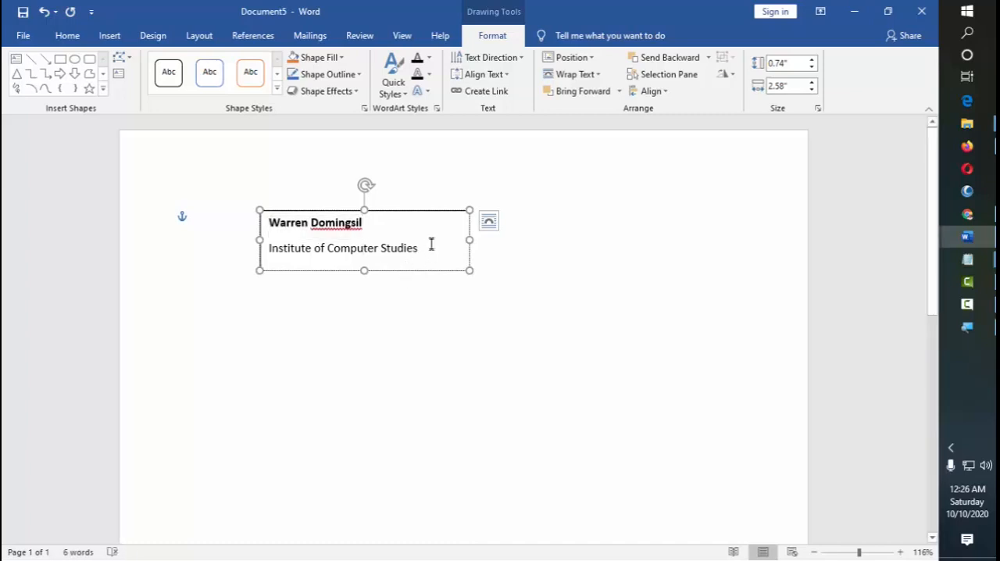
Set the label text's paragraph line spacing to single via the Paragraph dialog
right_click(429, 243)
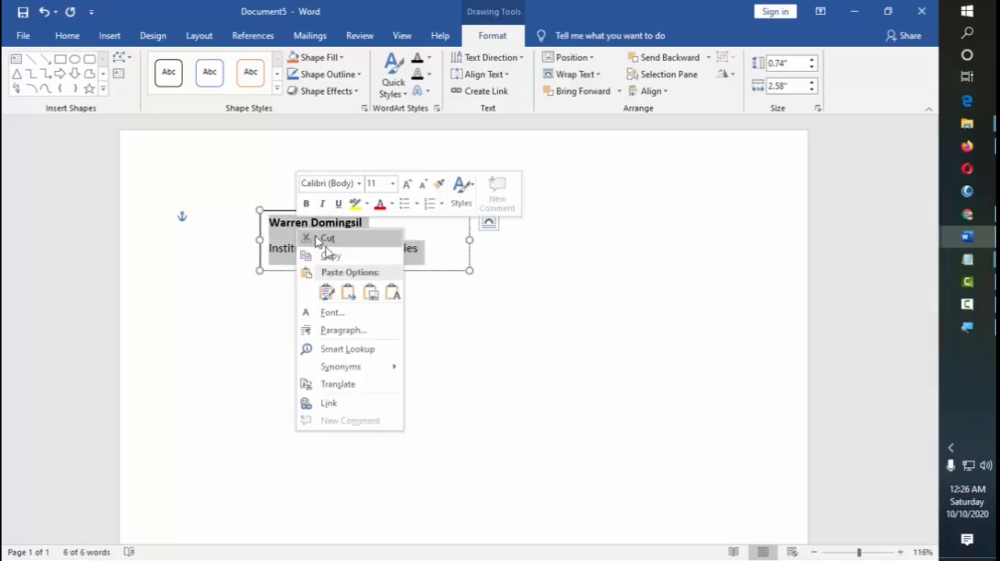
click(344, 328)
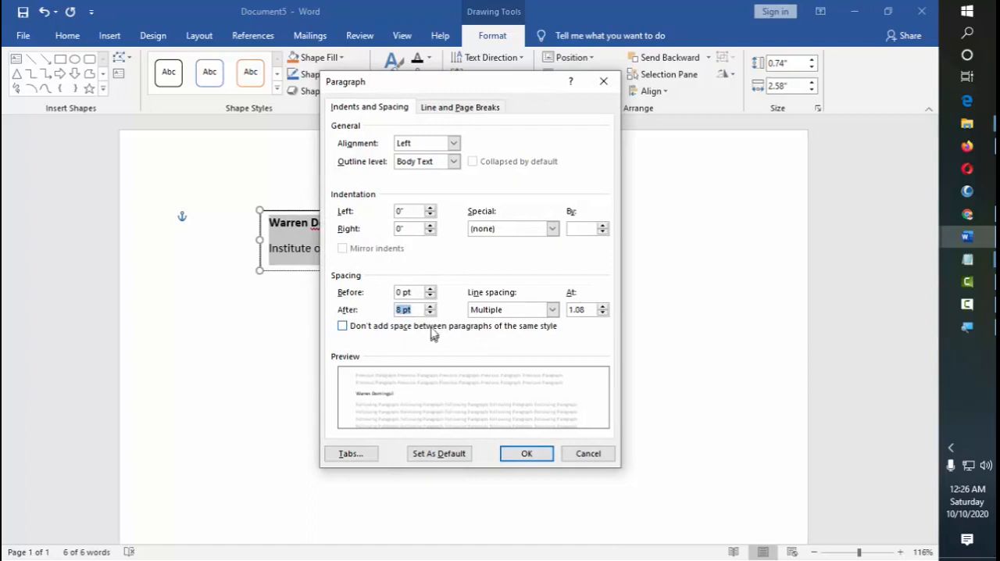
click(553, 309)
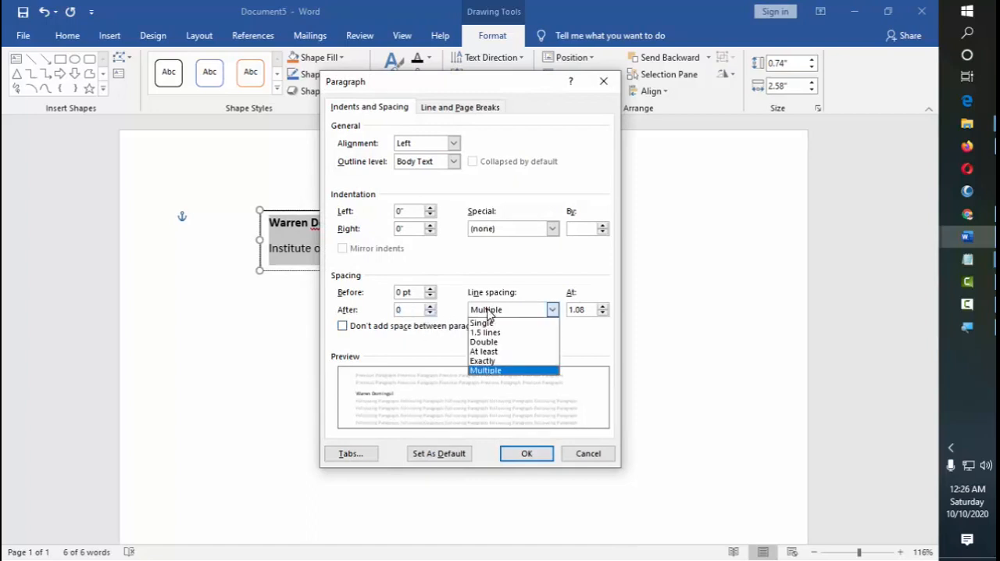
click(481, 323)
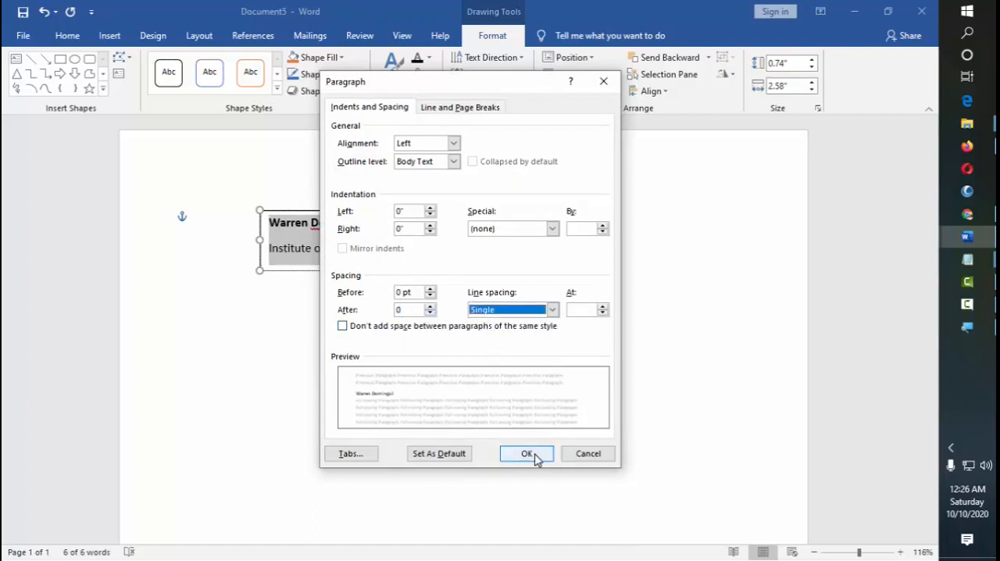
click(525, 453)
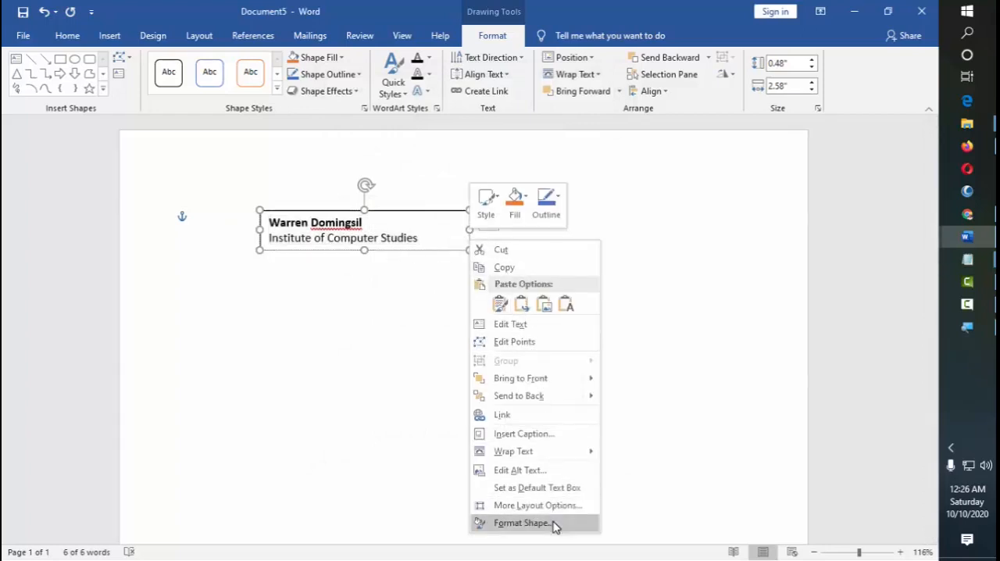
click(520, 521)
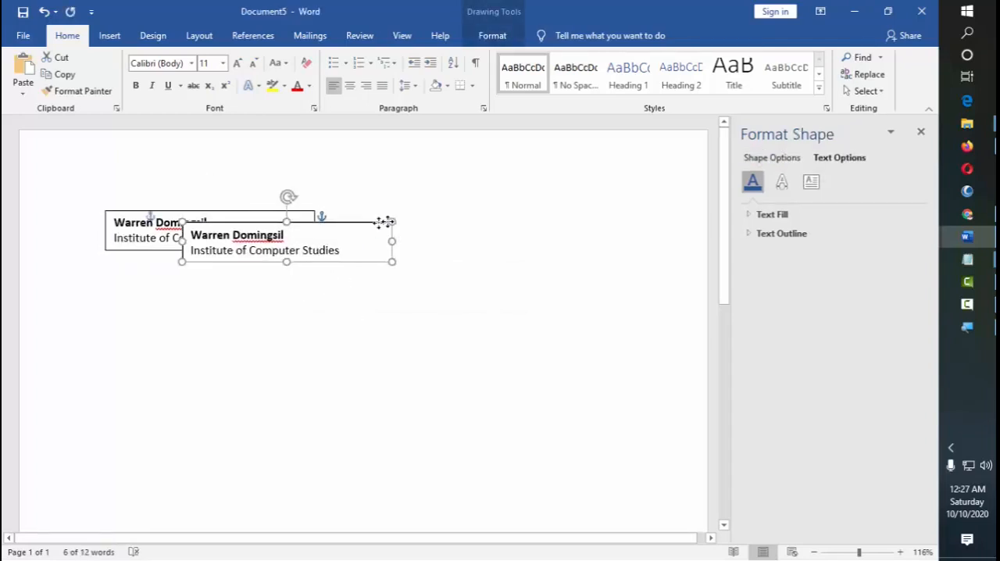
Place the copied label beside the first and close the Font dialog unchanged
drag(287, 234, 418, 231)
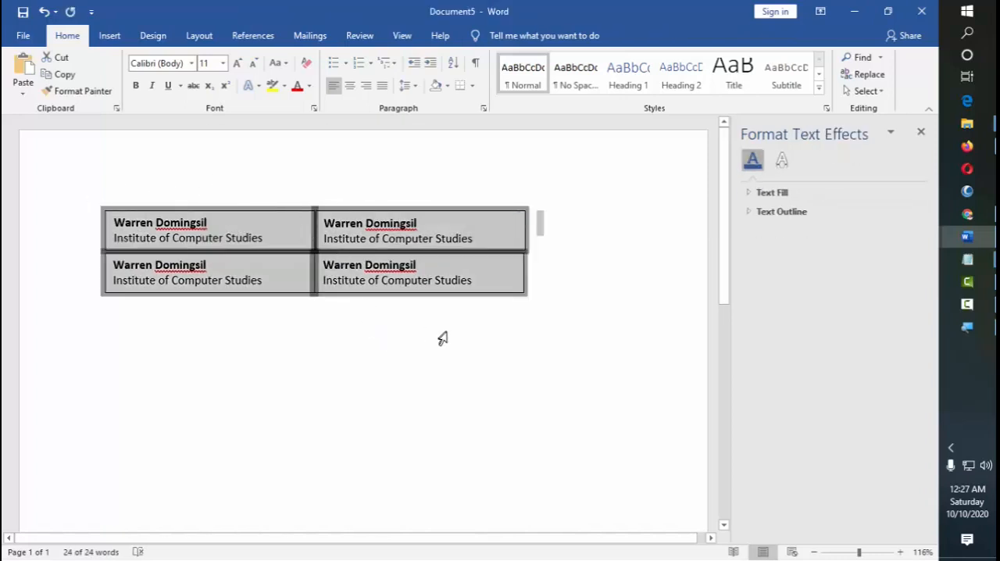
click(313, 107)
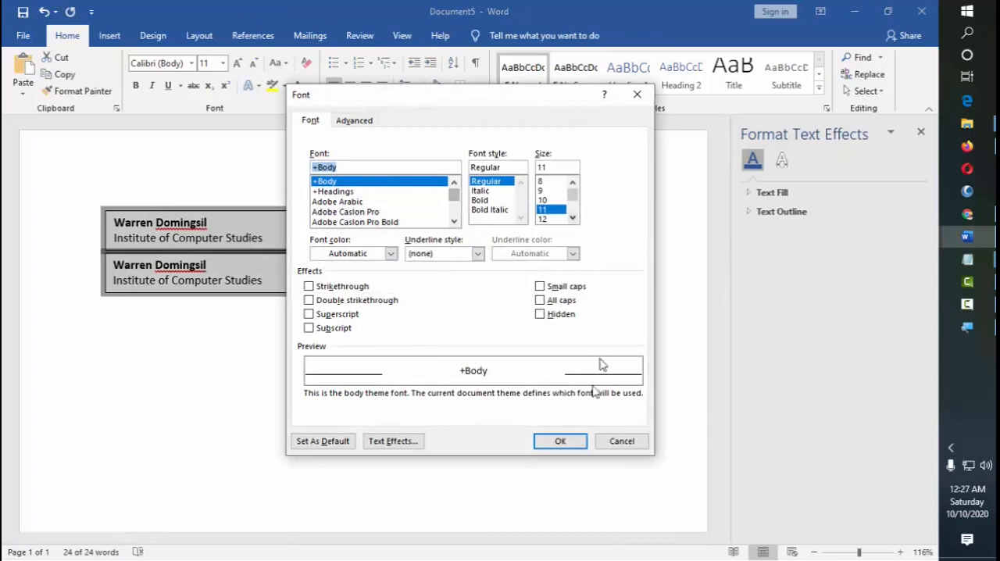
click(559, 440)
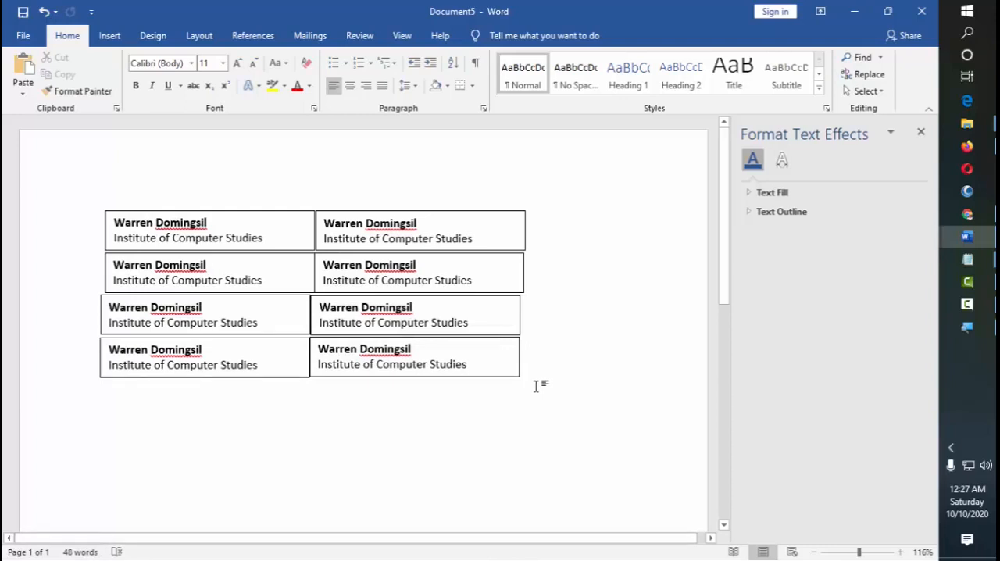
mouse_move(222, 216)
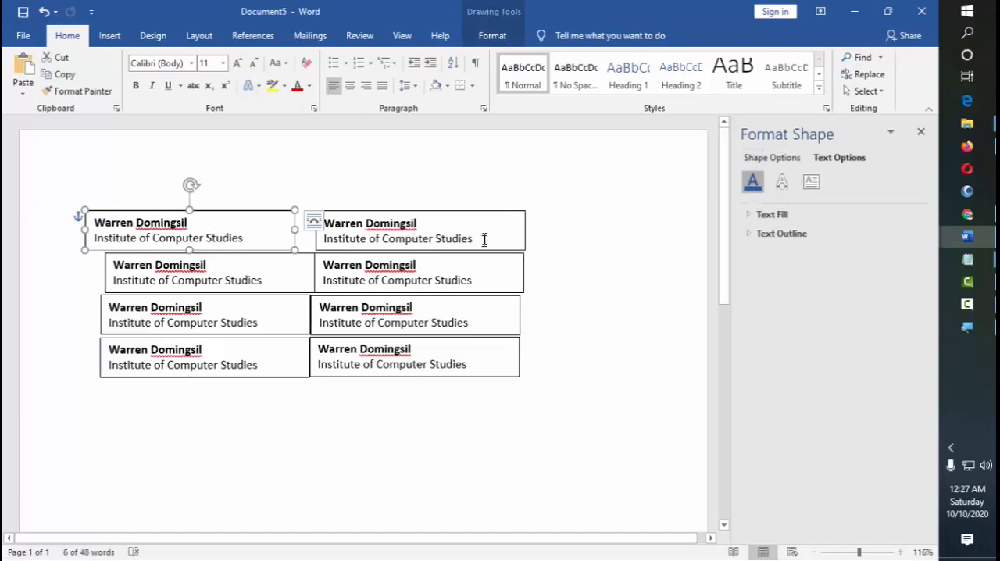
mouse_move(369, 211)
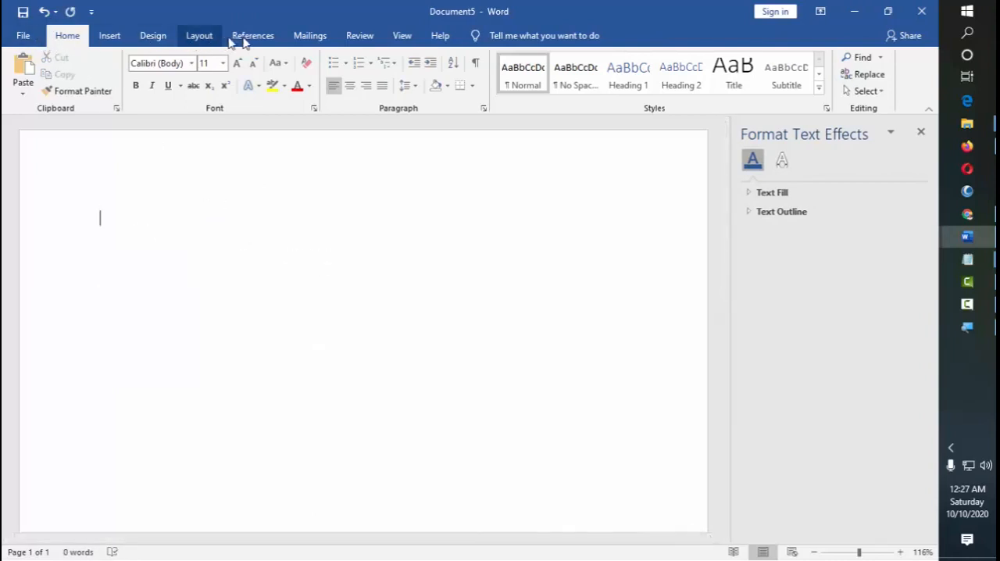
Bring up the Mailings Labels dialog on its Labels tab
click(309, 35)
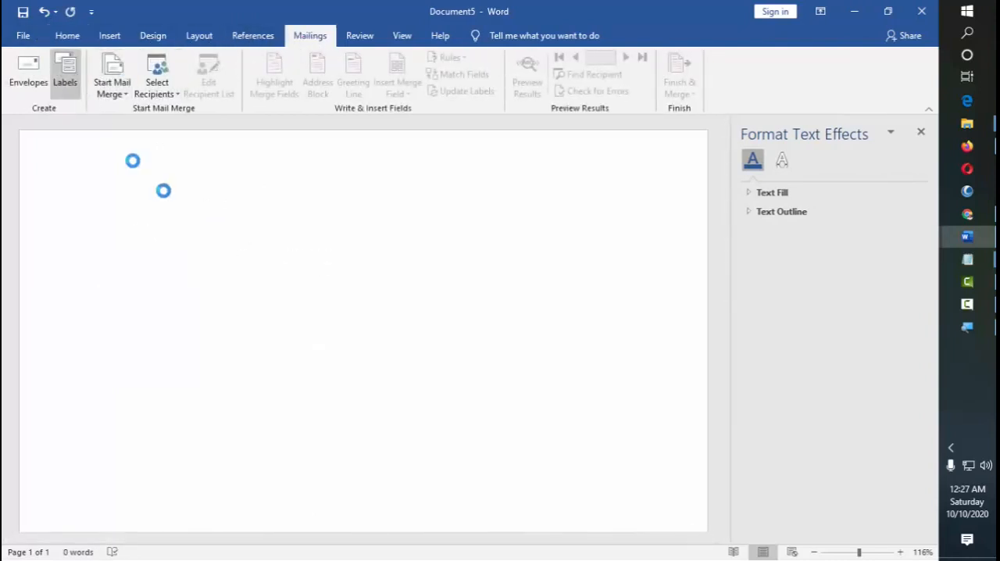
click(65, 70)
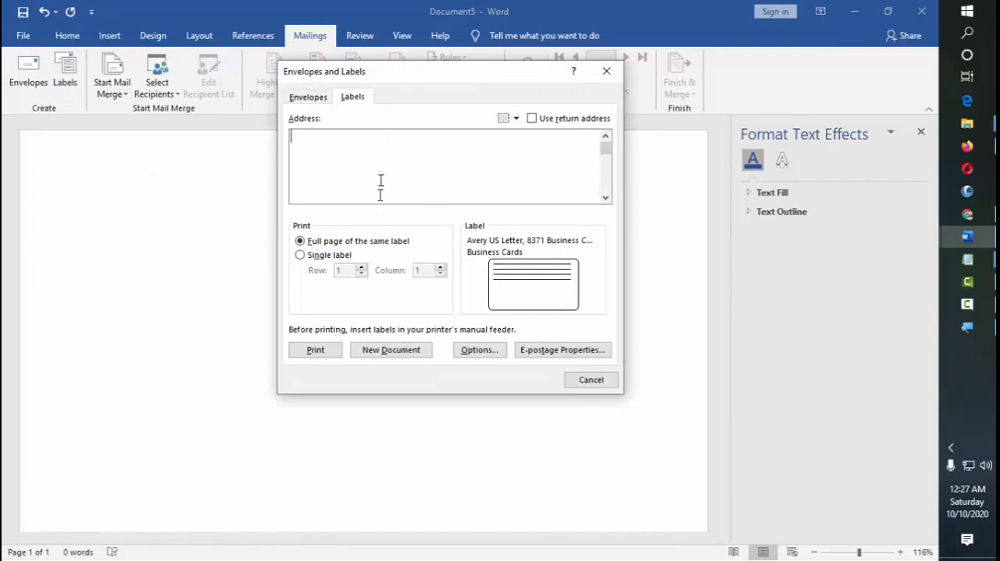
click(306, 97)
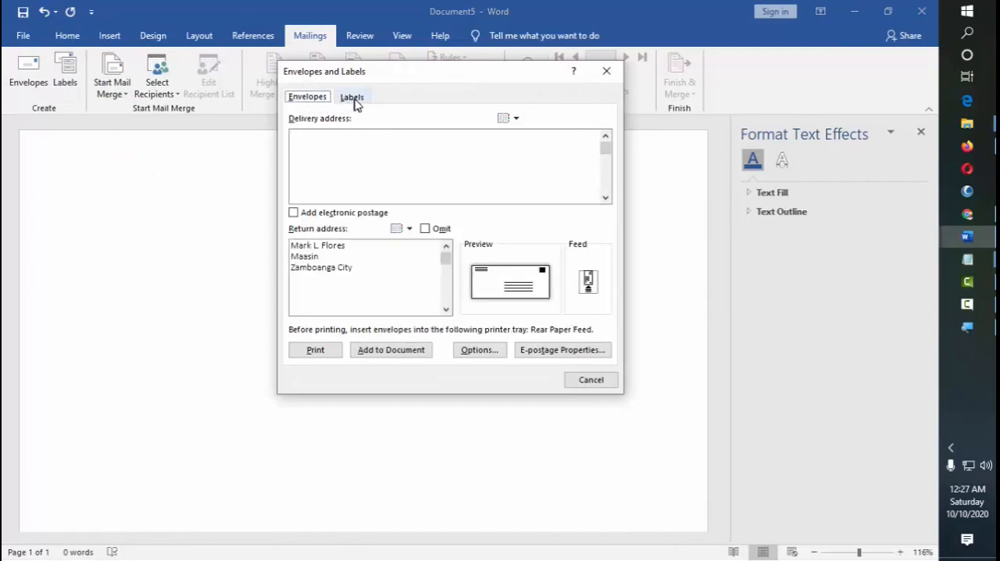
click(351, 97)
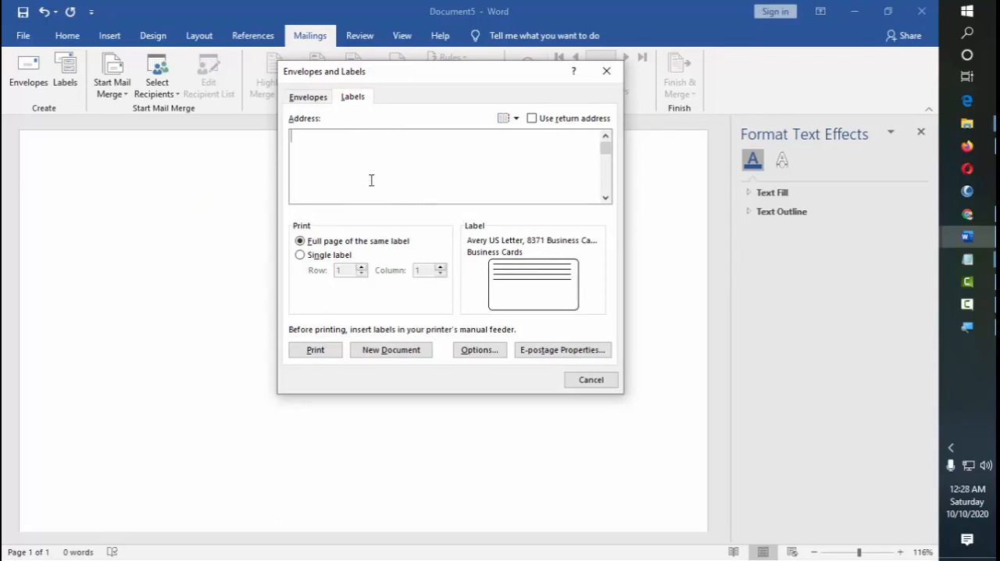
text(Warren Doming)
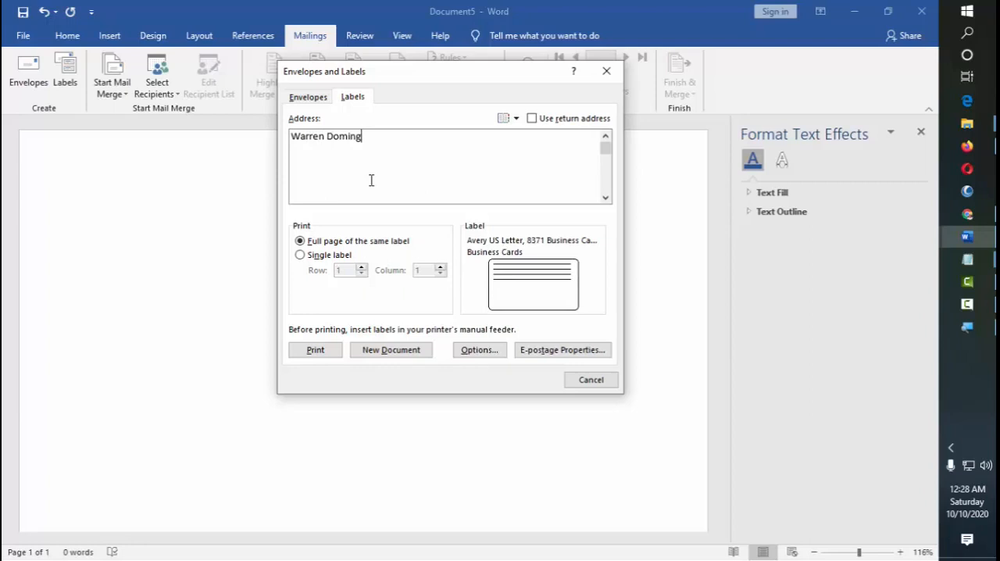
text(sil)
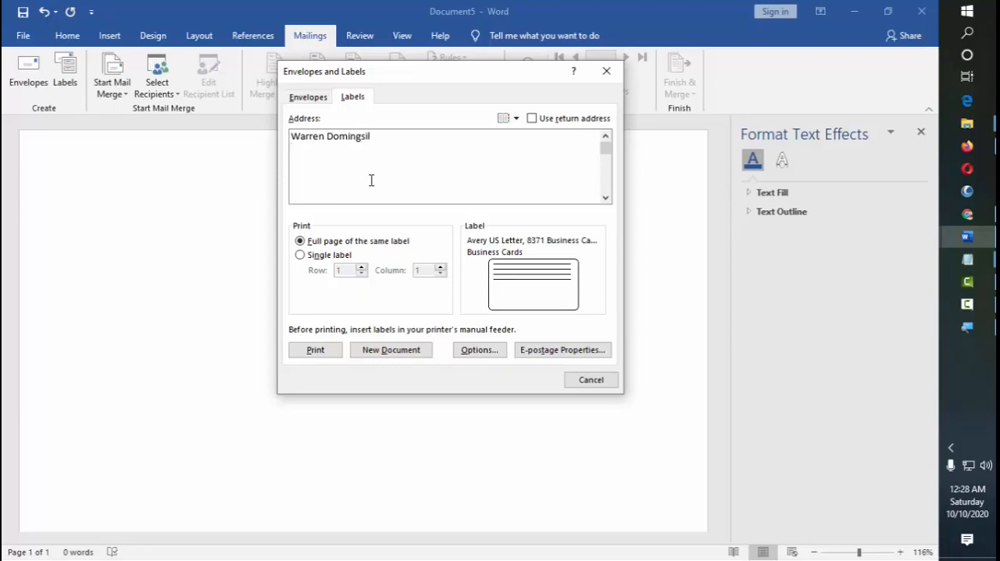
text(Institute of CC)
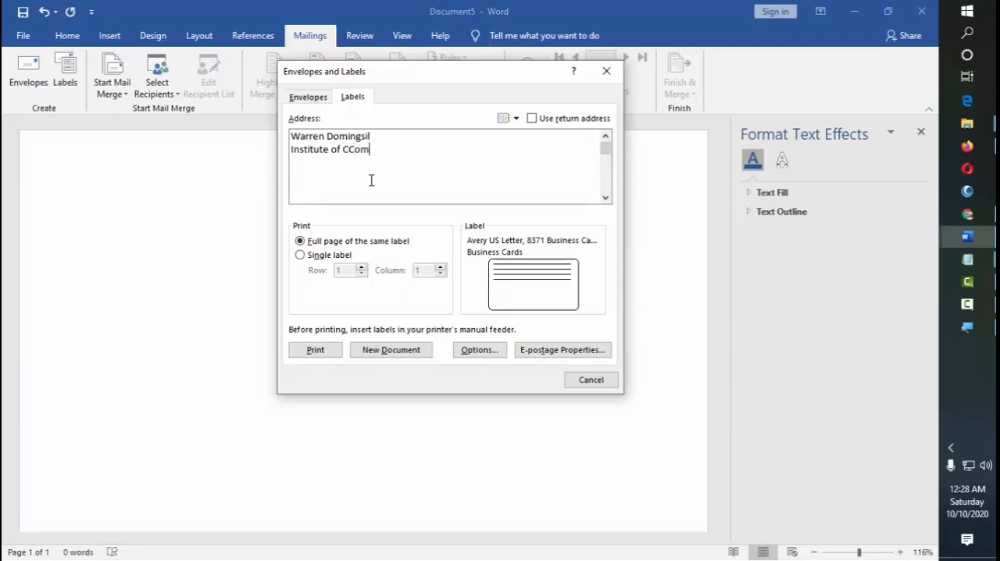
text(omputer Stud)
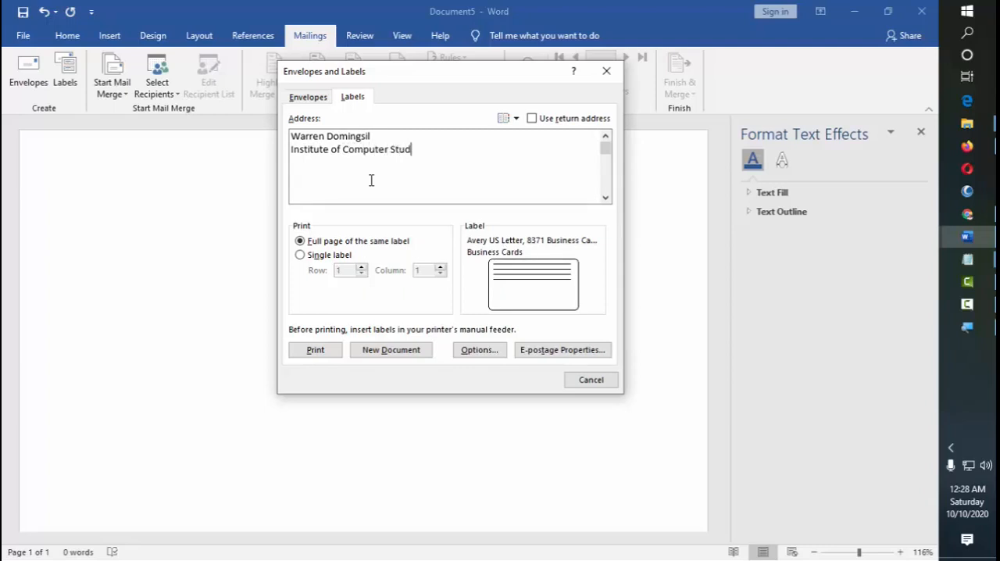
text(ies)
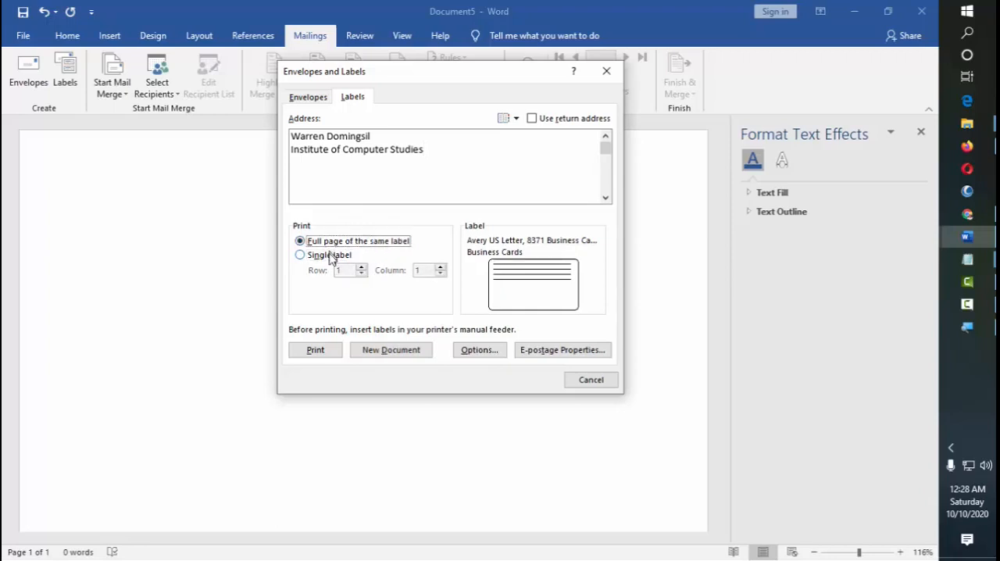
click(300, 255)
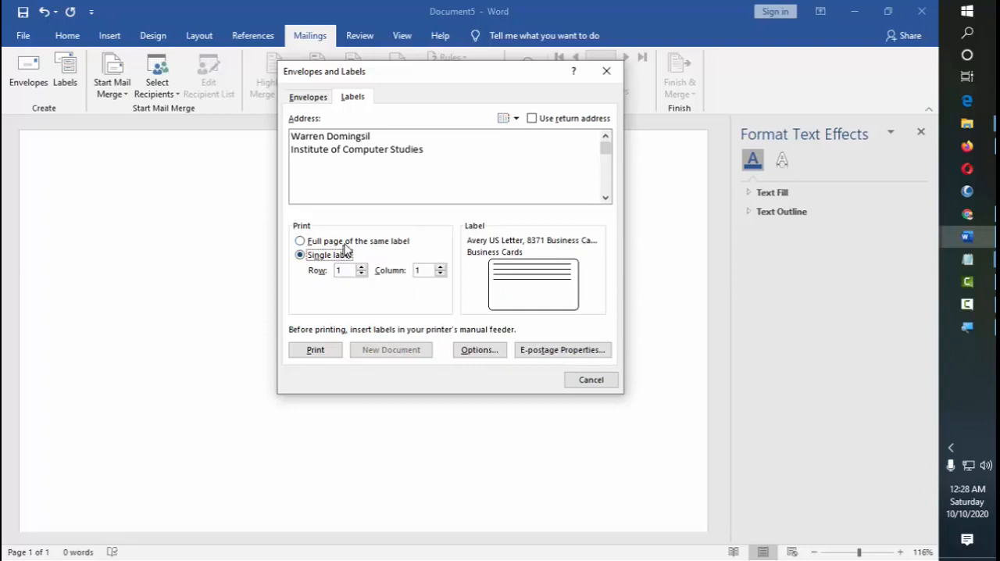
click(299, 240)
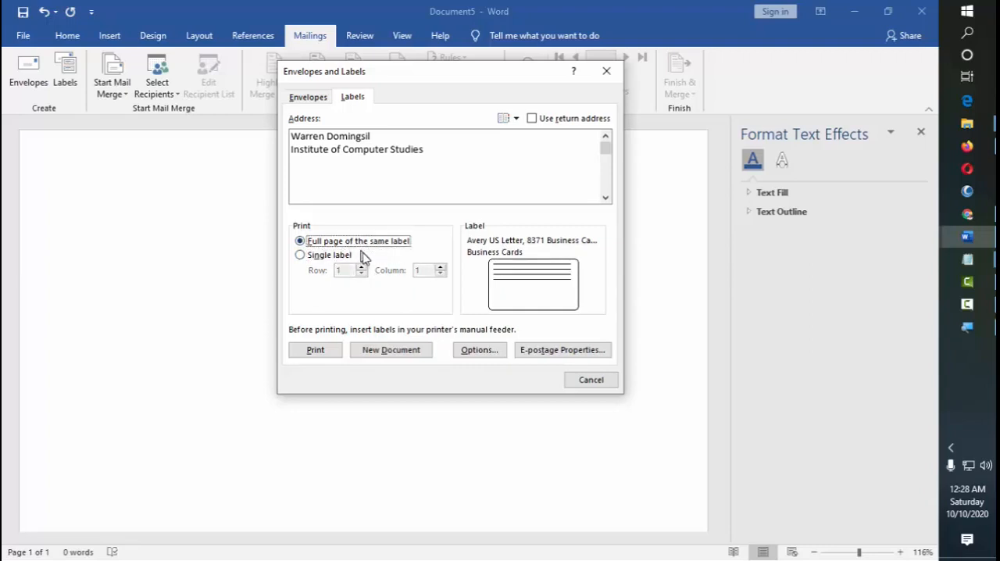
mouse_move(522, 260)
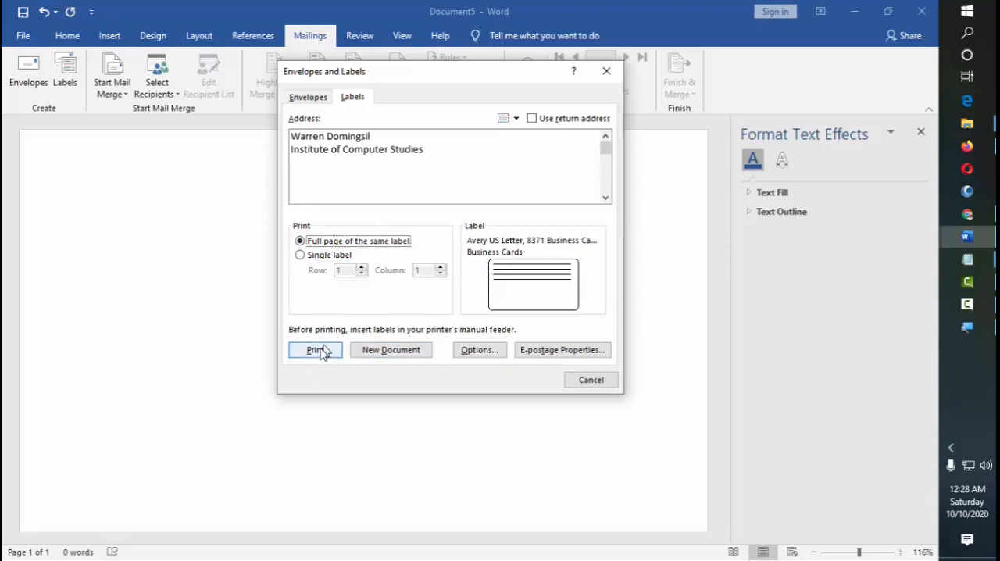
mouse_move(391, 349)
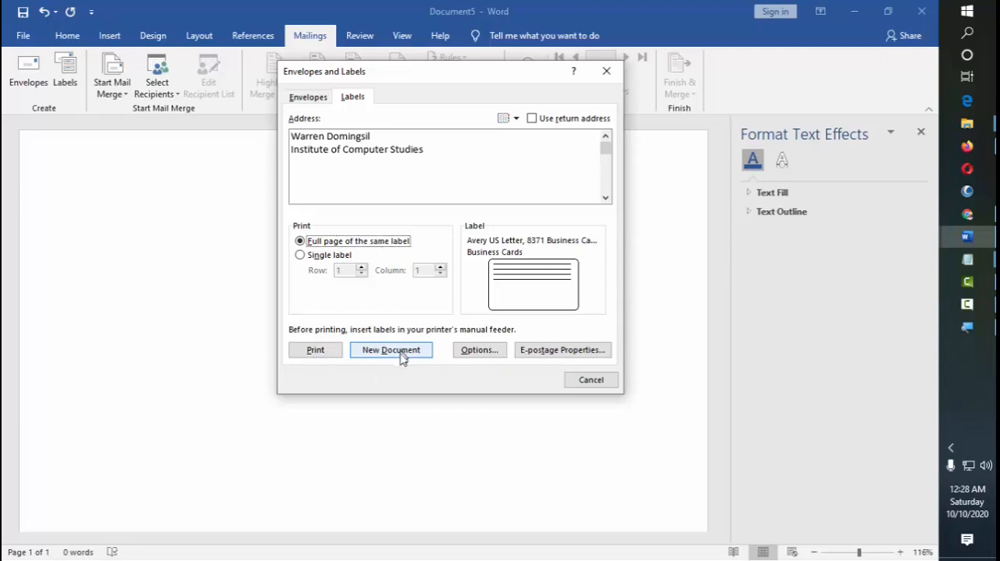
mouse_move(562, 350)
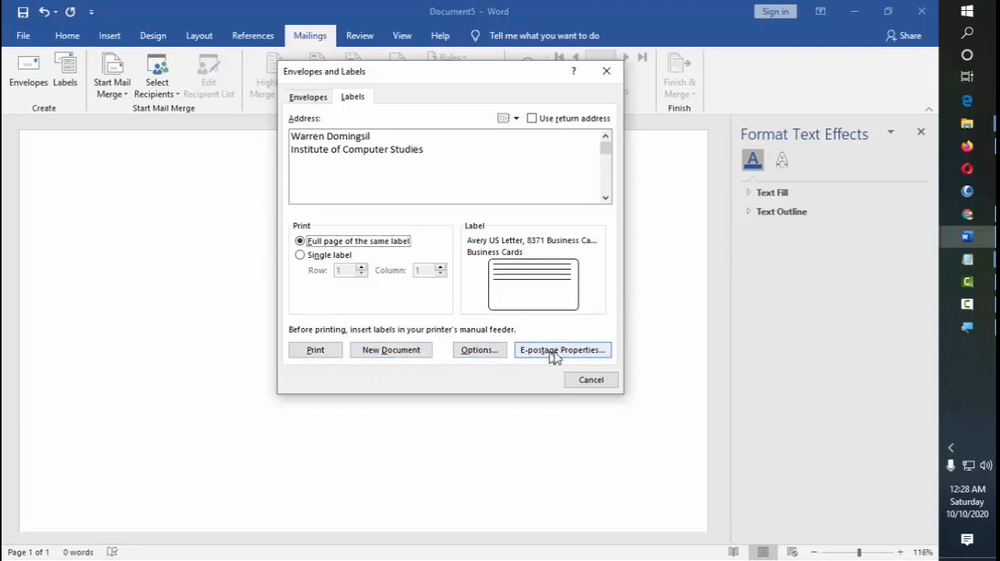
mouse_move(575, 357)
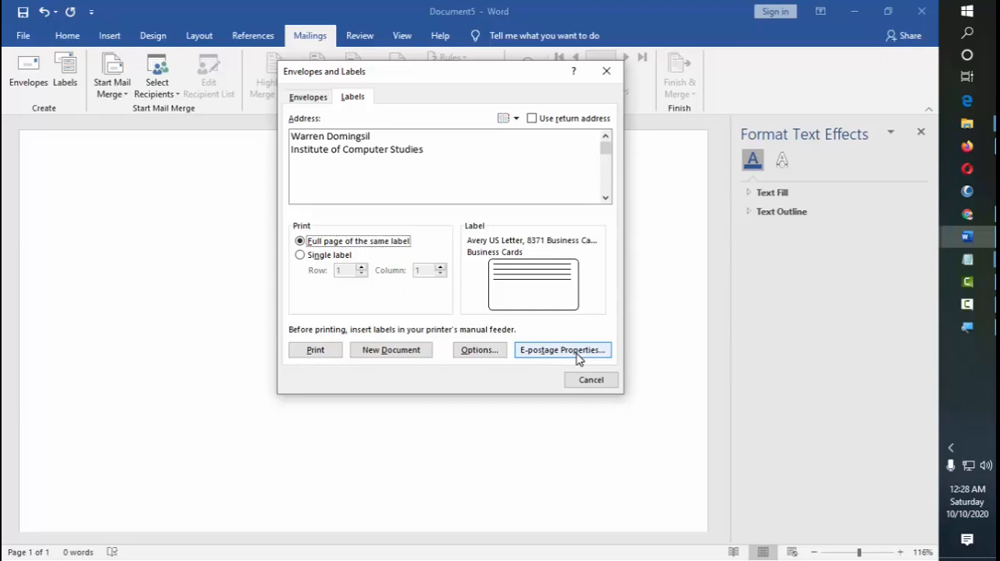
mouse_move(484, 348)
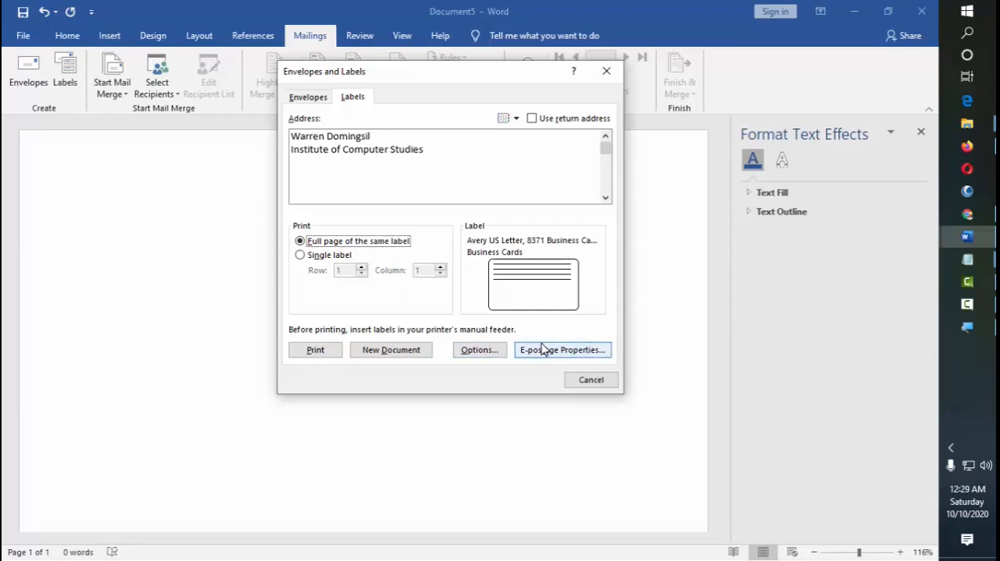
mouse_move(570, 360)
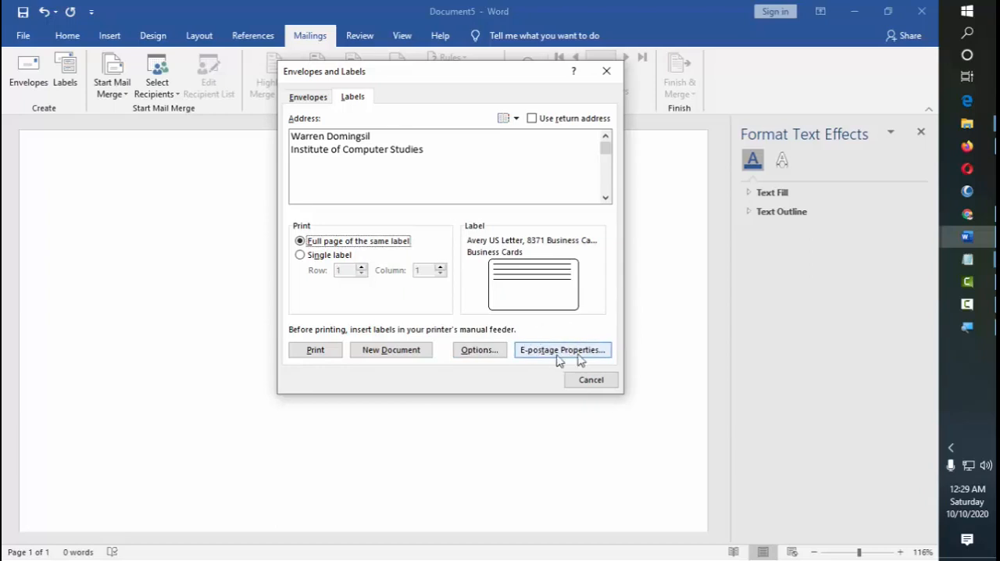
mouse_move(575, 358)
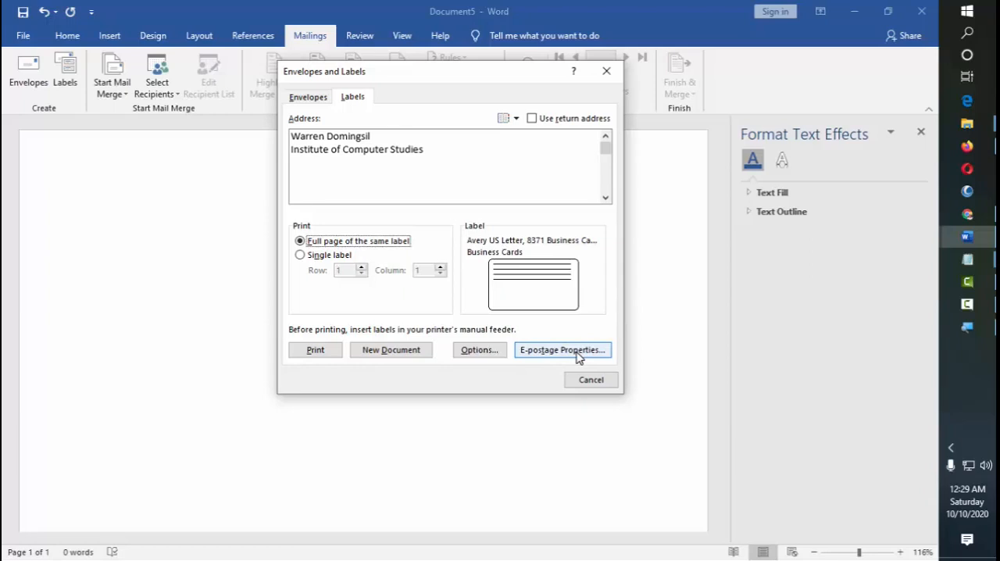
click(561, 350)
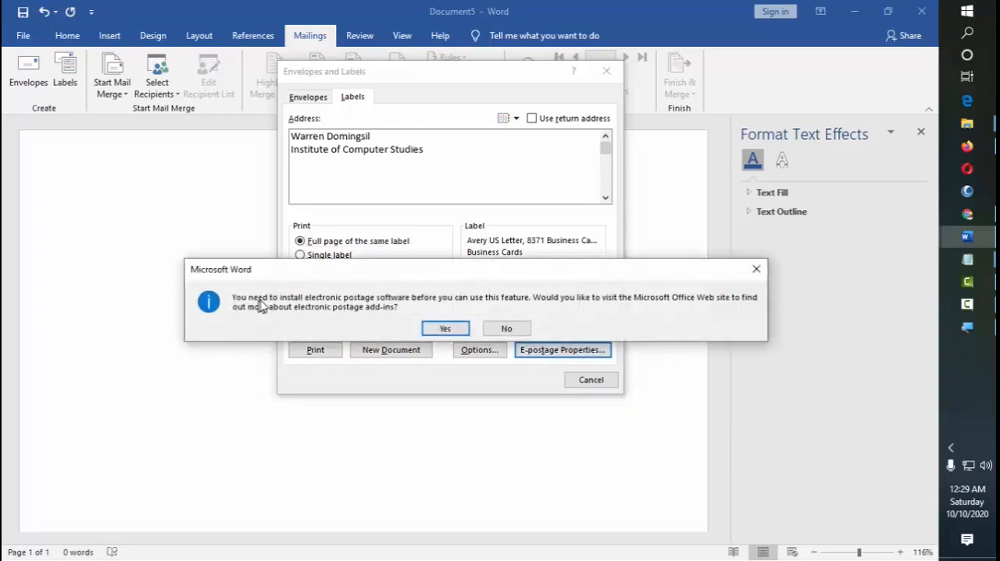
mouse_move(398, 306)
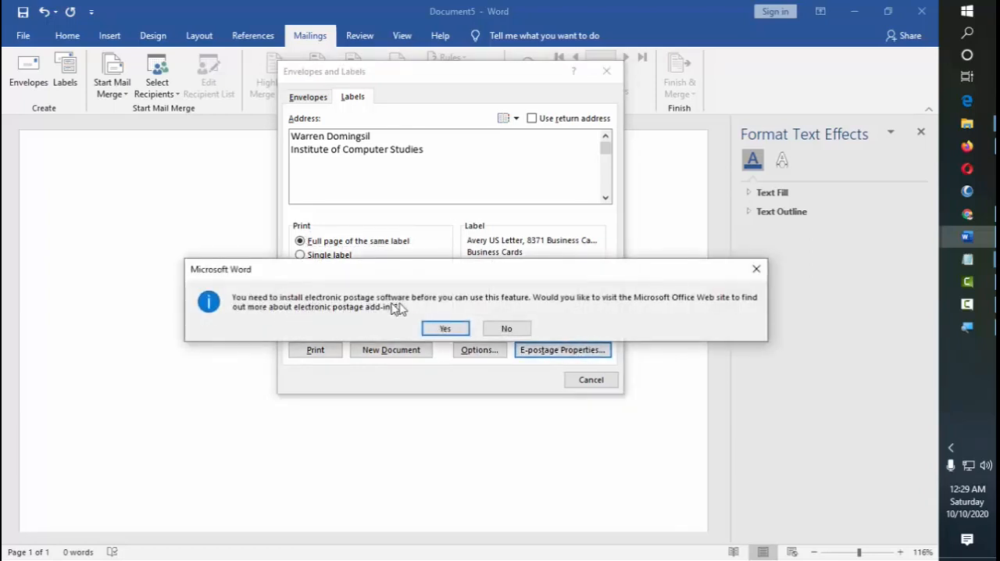
mouse_move(503, 306)
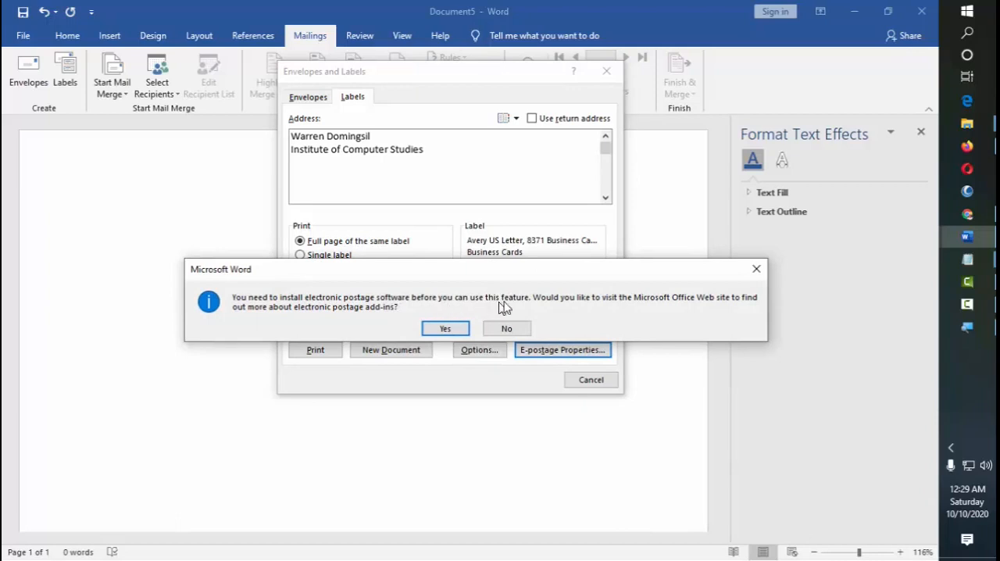
mouse_move(539, 273)
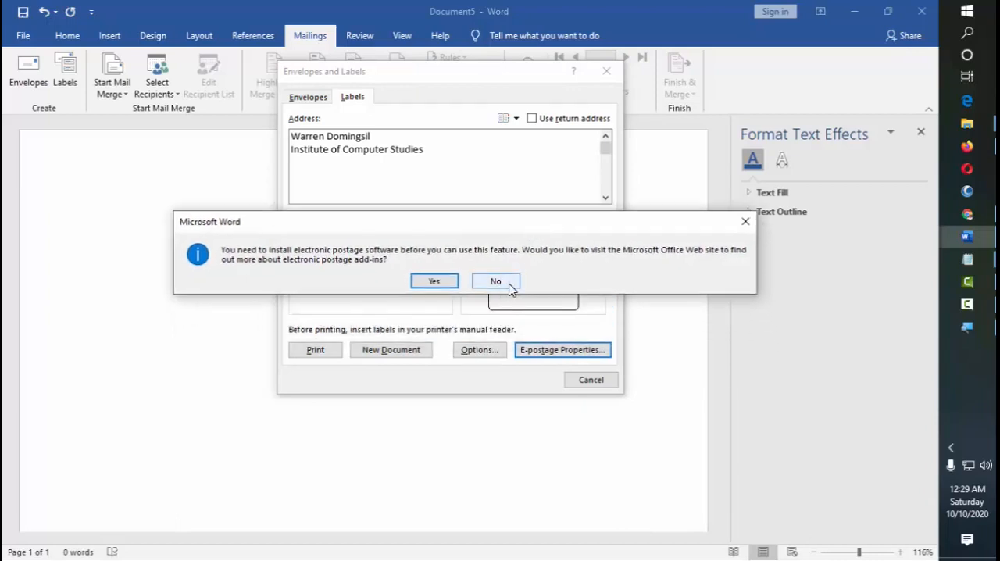
click(495, 281)
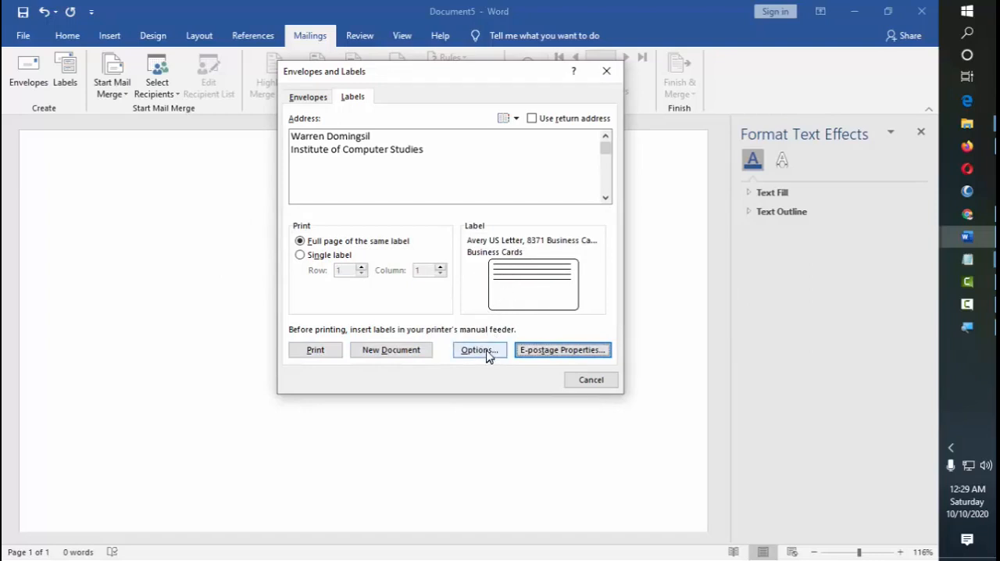
In Label Options set the label vendor to Microsoft
click(477, 350)
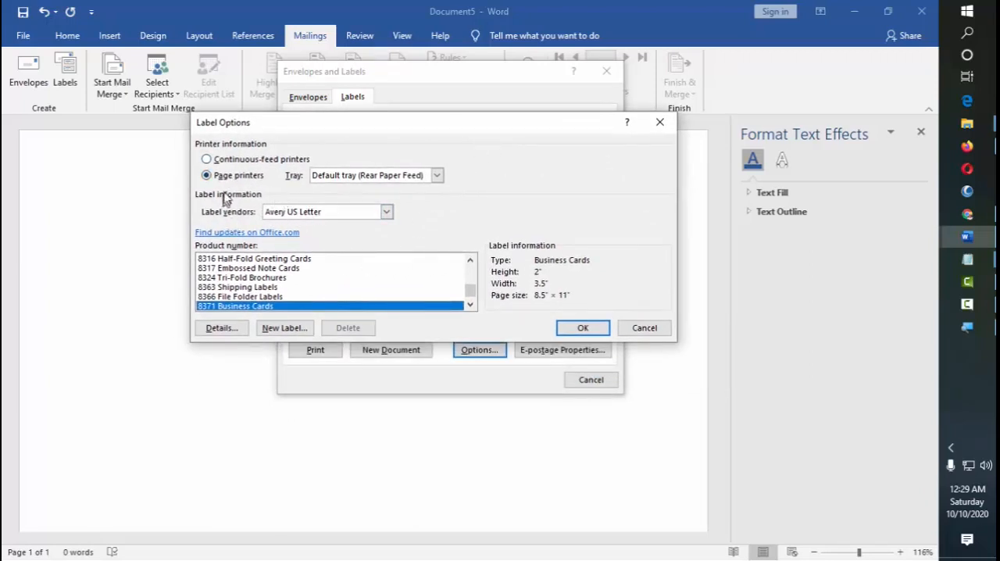
mouse_move(187, 166)
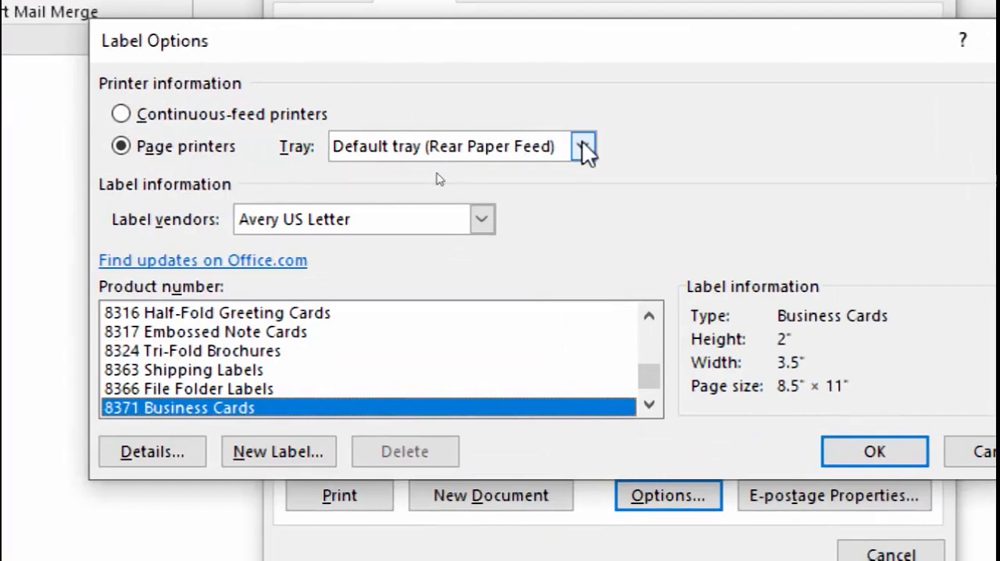
mouse_move(594, 172)
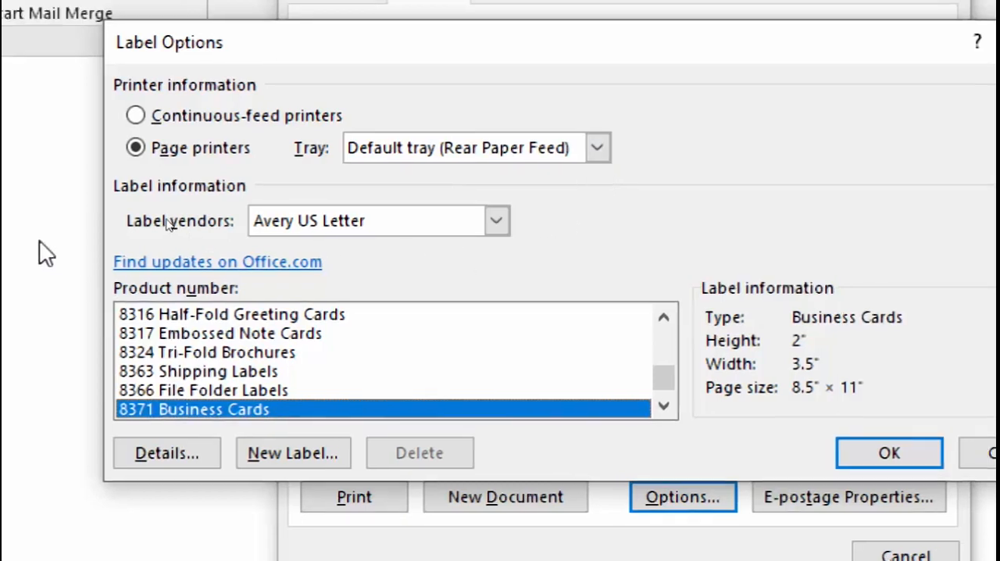
mouse_move(497, 220)
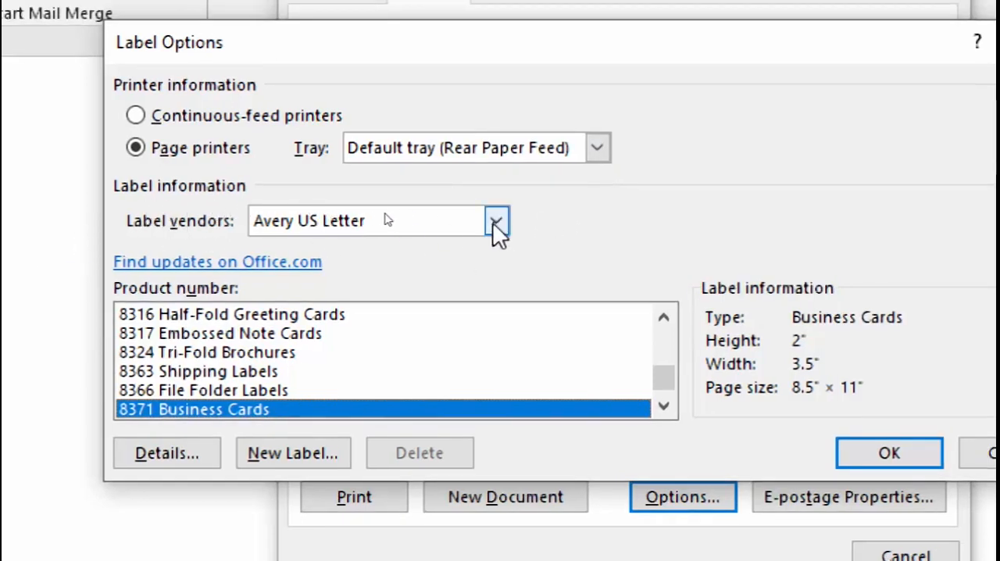
click(497, 220)
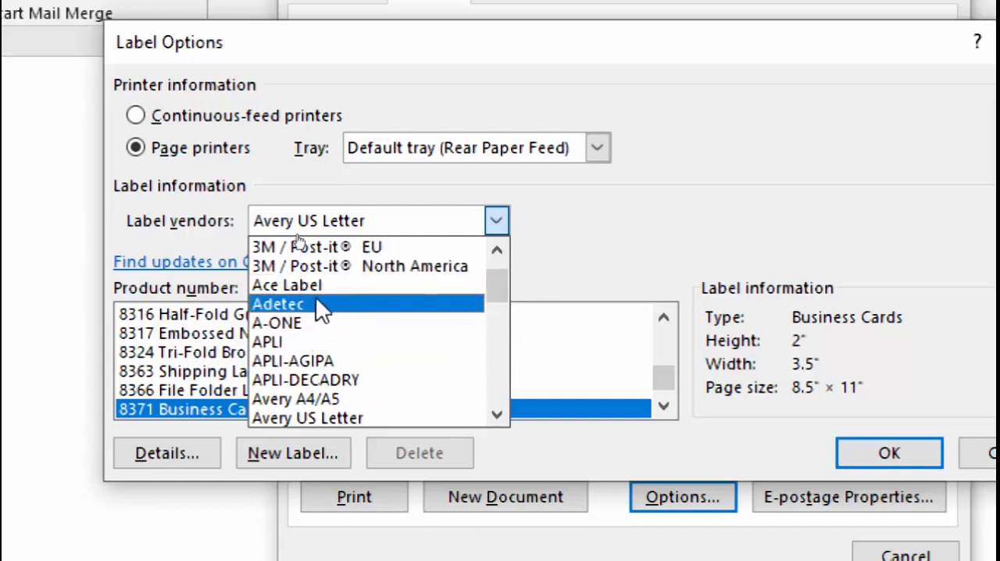
mouse_move(321, 322)
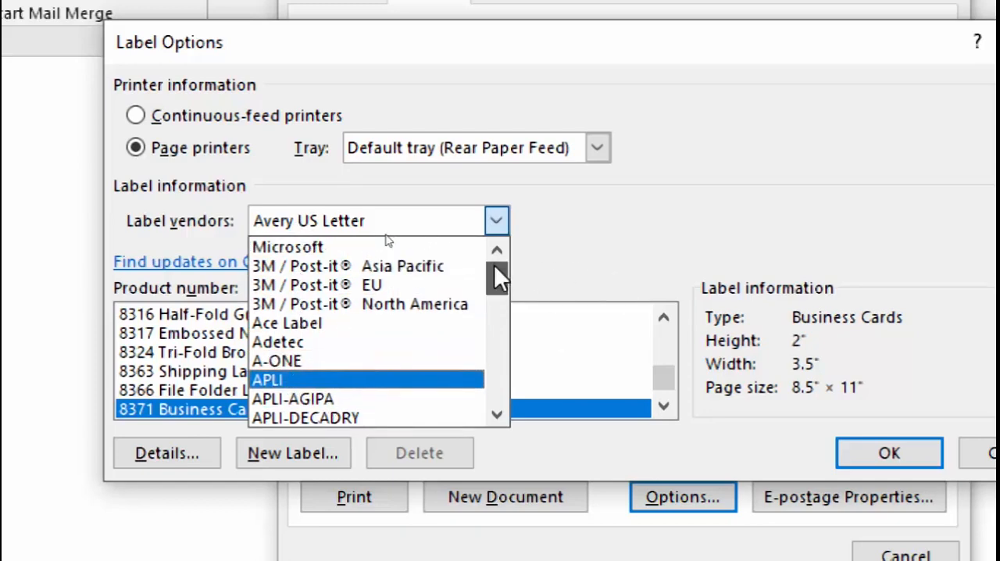
click(287, 247)
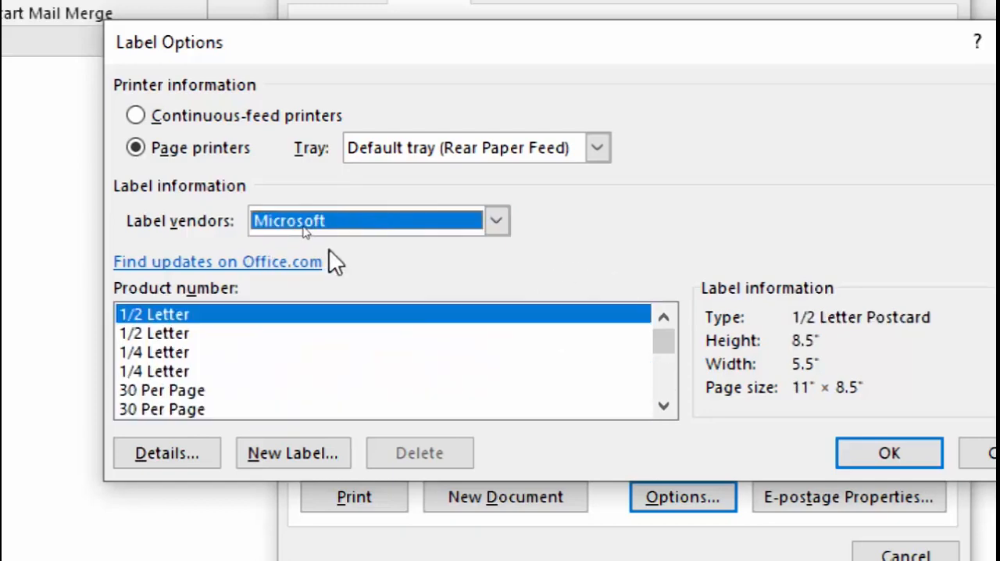
mouse_move(320, 258)
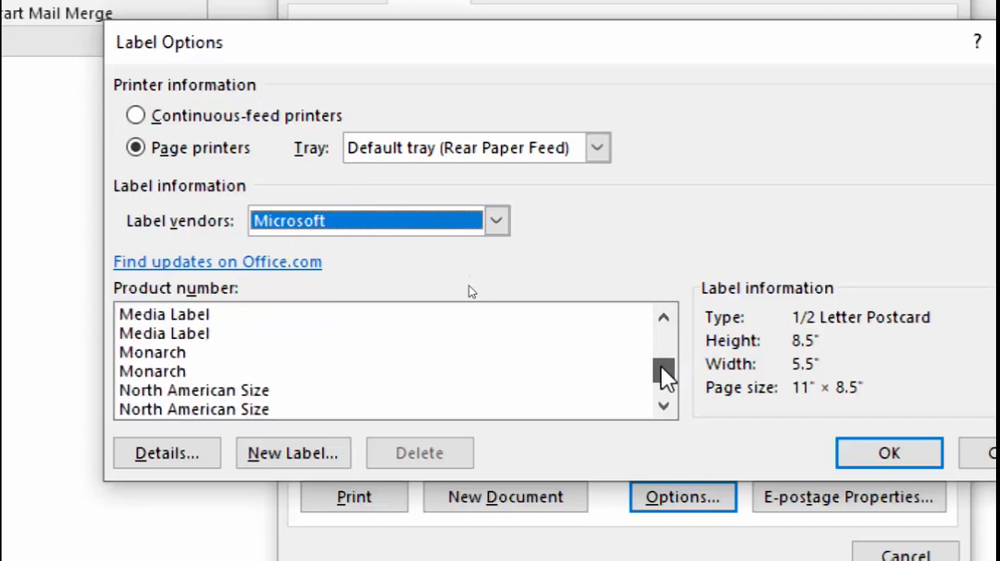
Select the With Compliments Card product, 3.67 by 8.5 inches
scroll(down, 3)
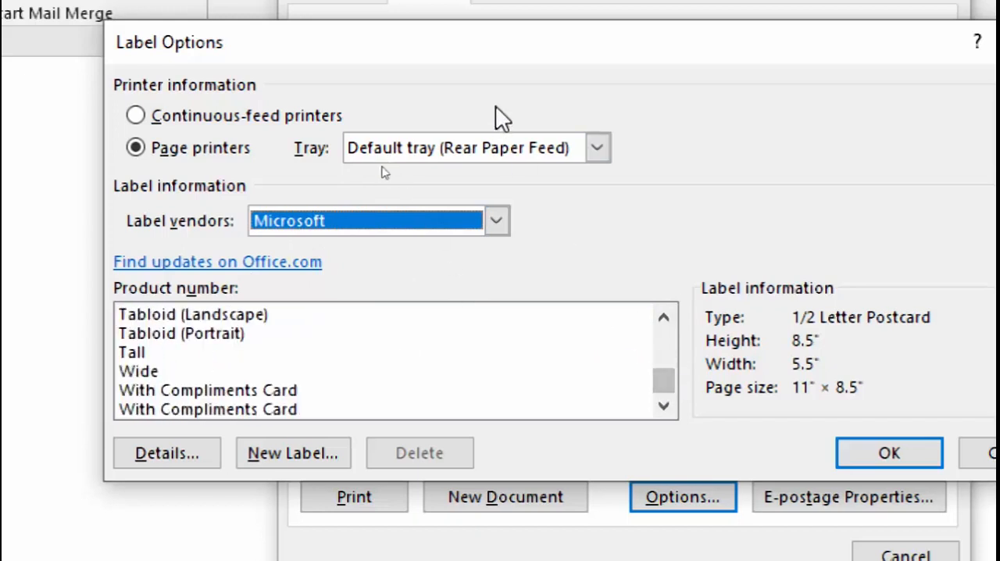
mouse_move(216, 409)
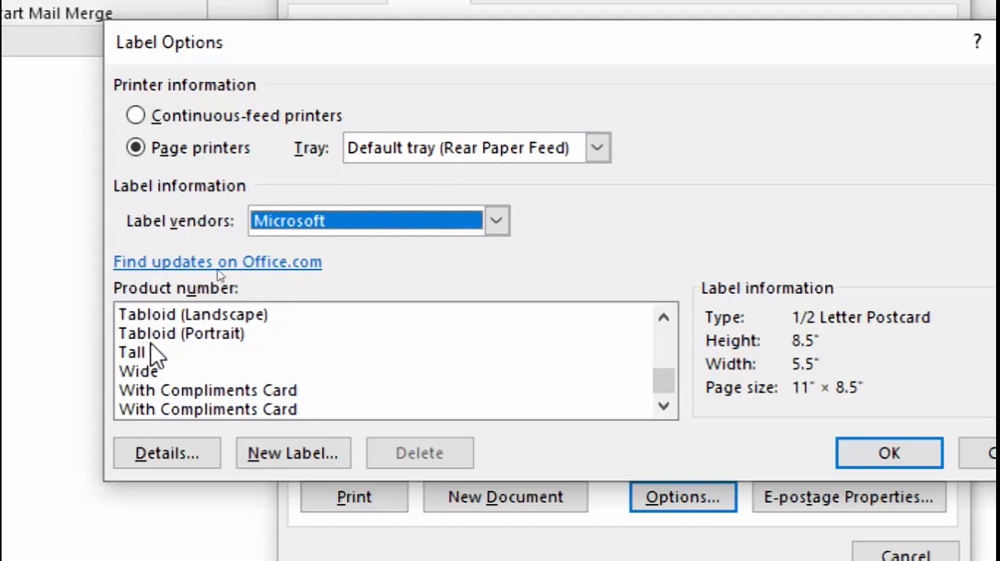
click(137, 371)
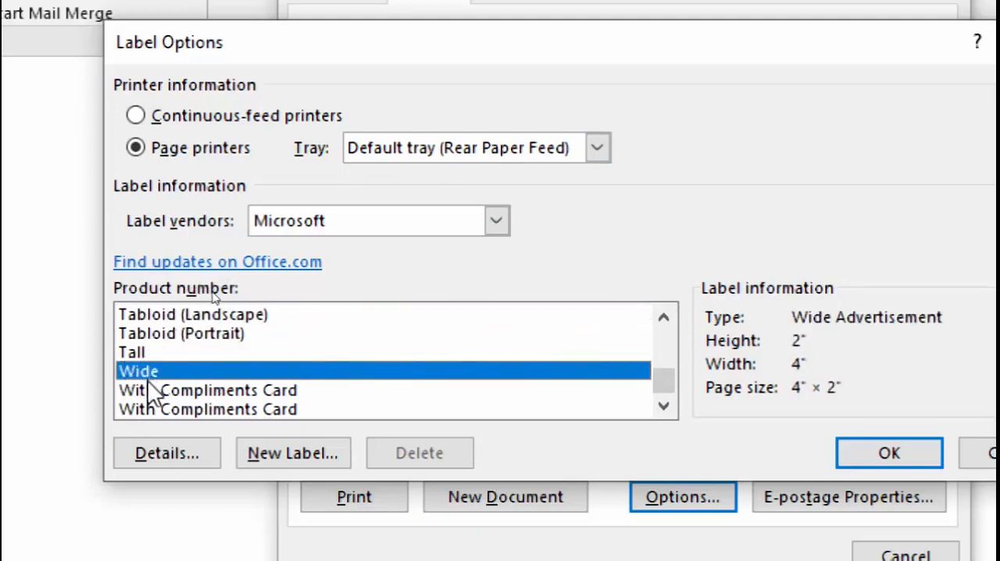
click(208, 390)
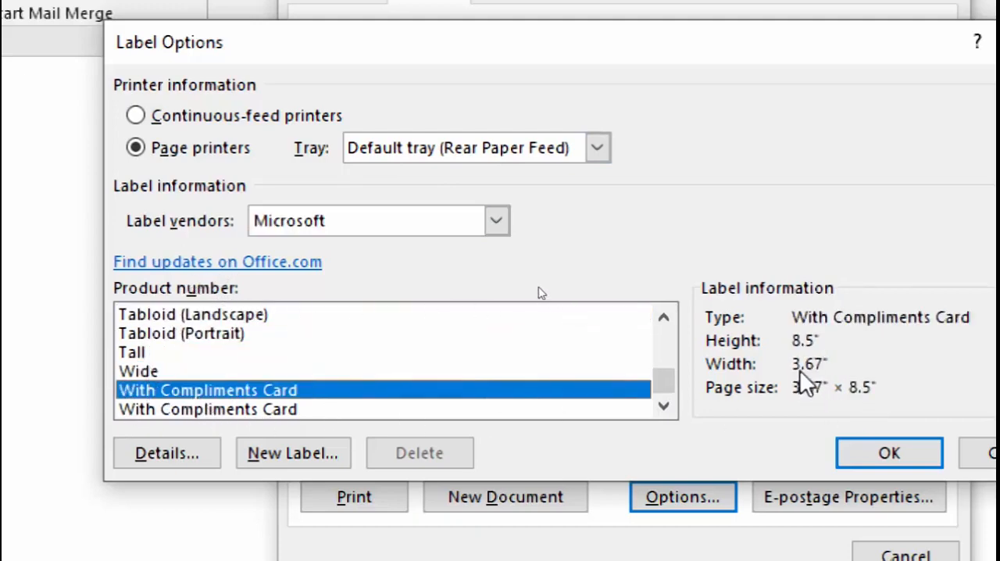
click(207, 409)
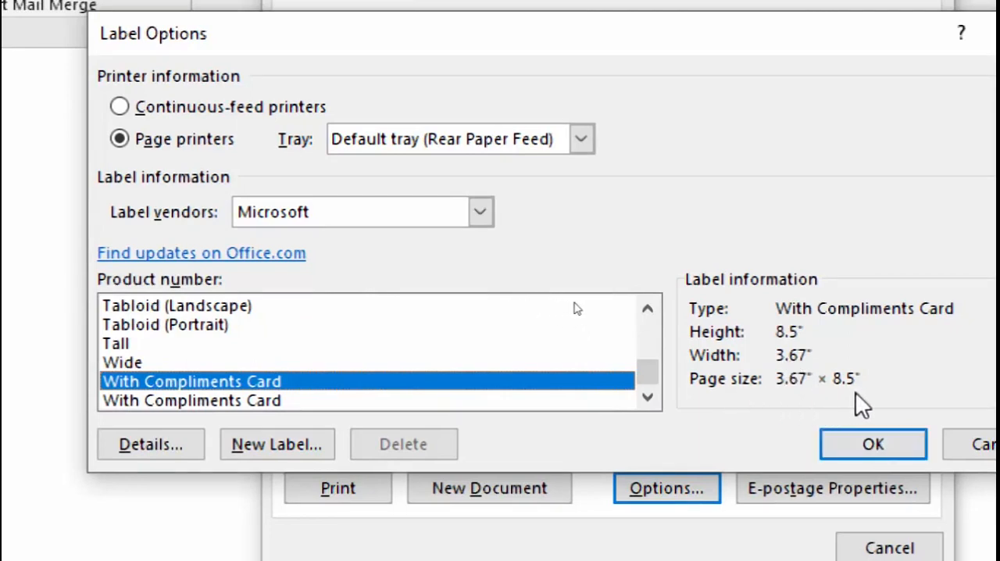
mouse_move(222, 422)
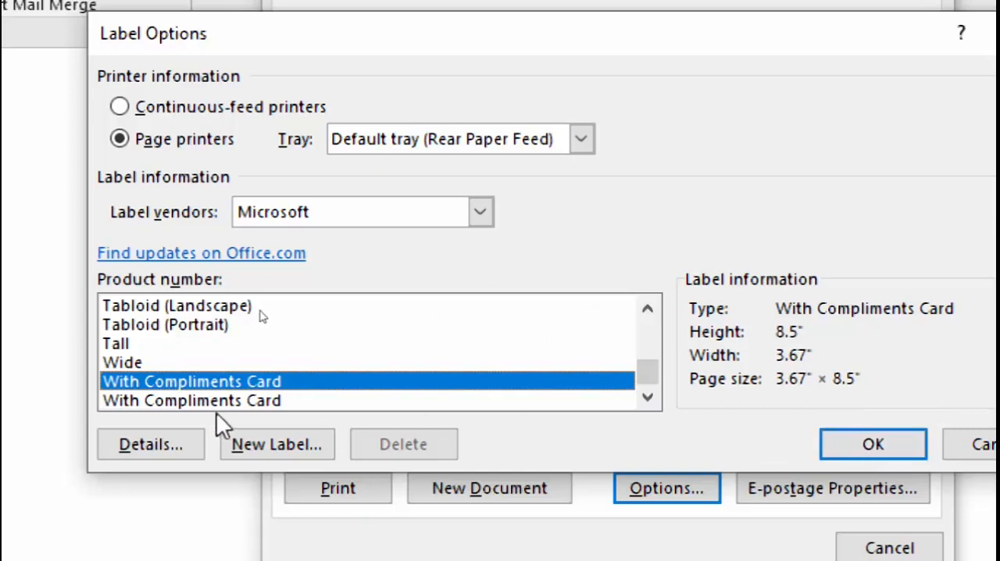
mouse_move(238, 416)
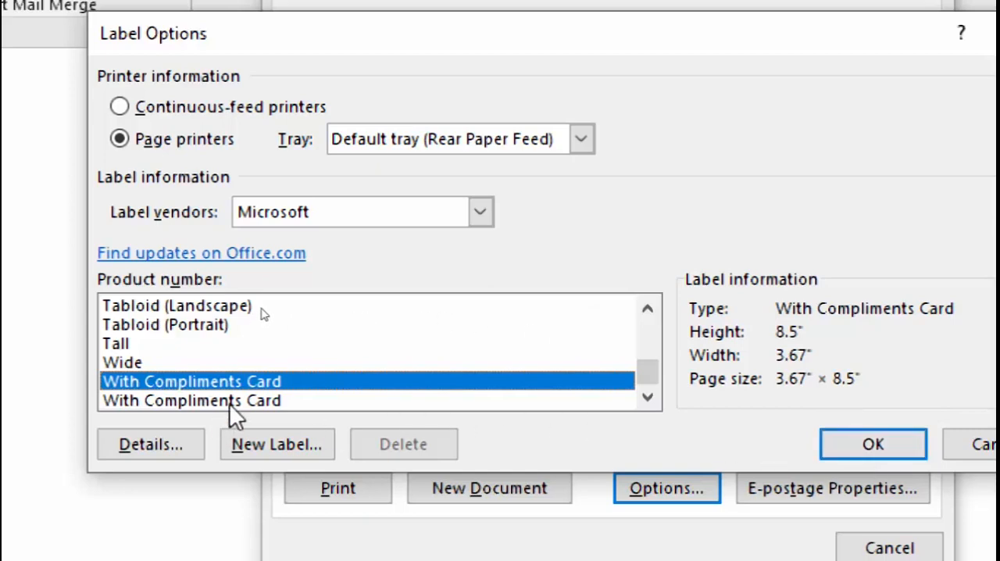
Change the label vendor to Avery US Letter
click(479, 211)
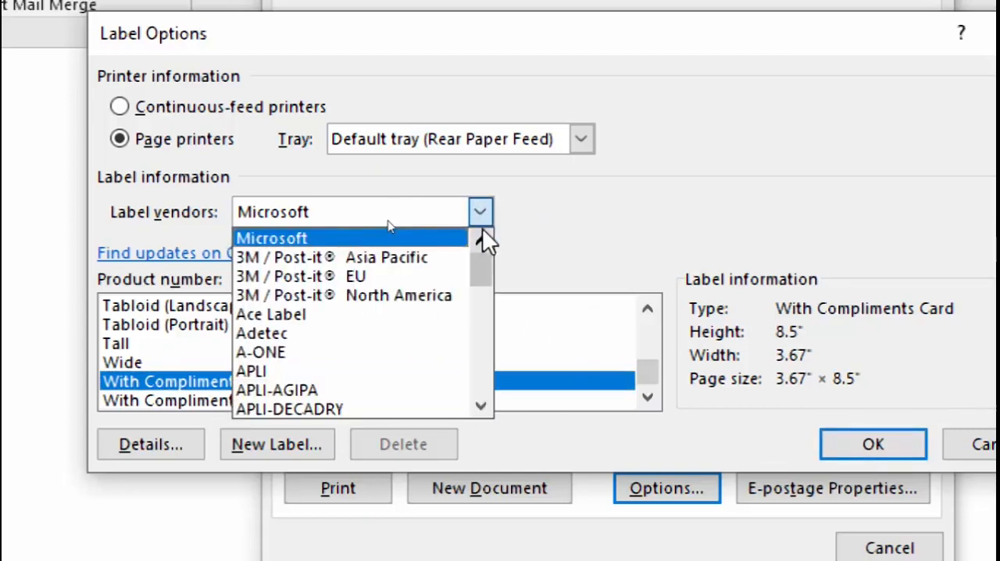
scroll(down, 3)
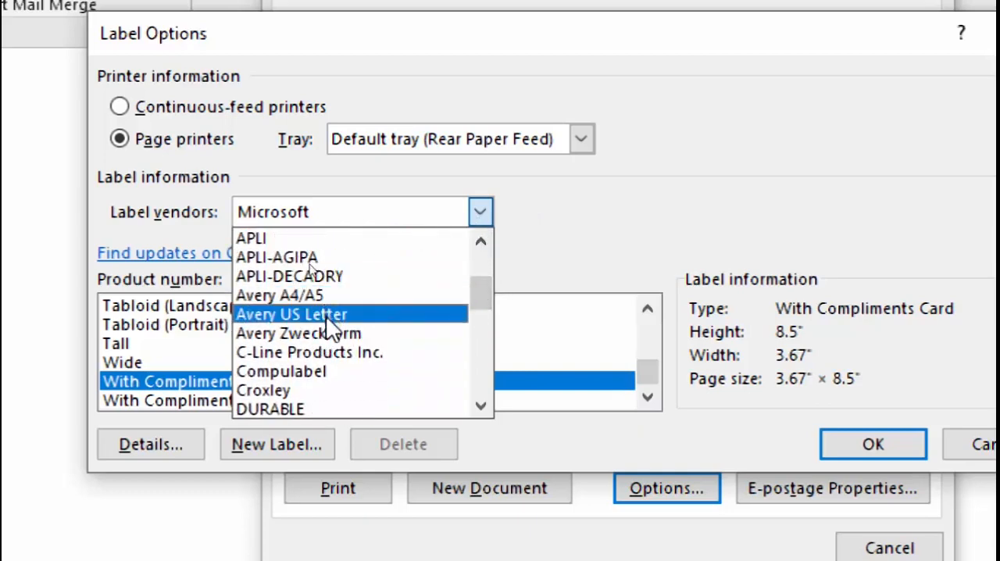
mouse_move(356, 324)
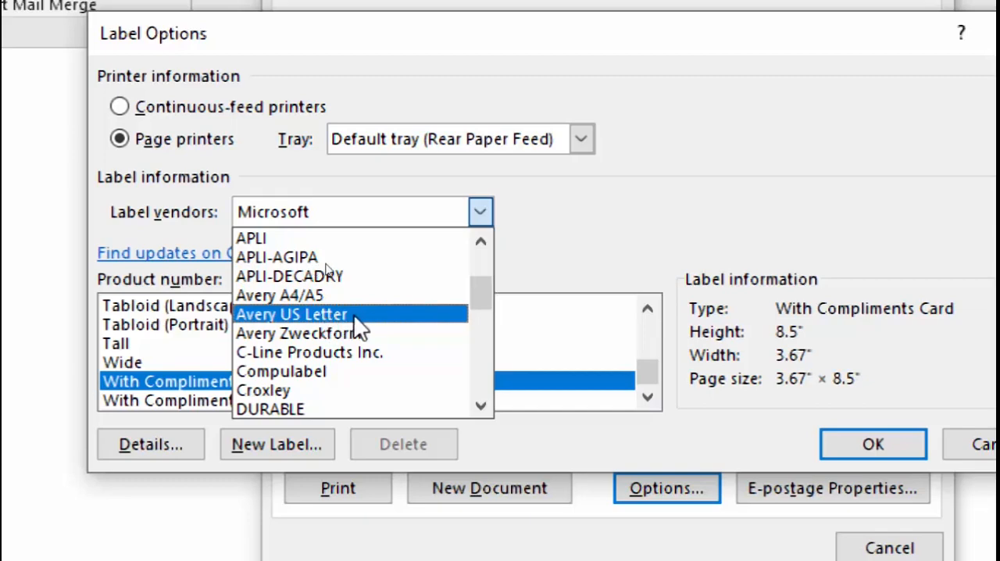
click(290, 314)
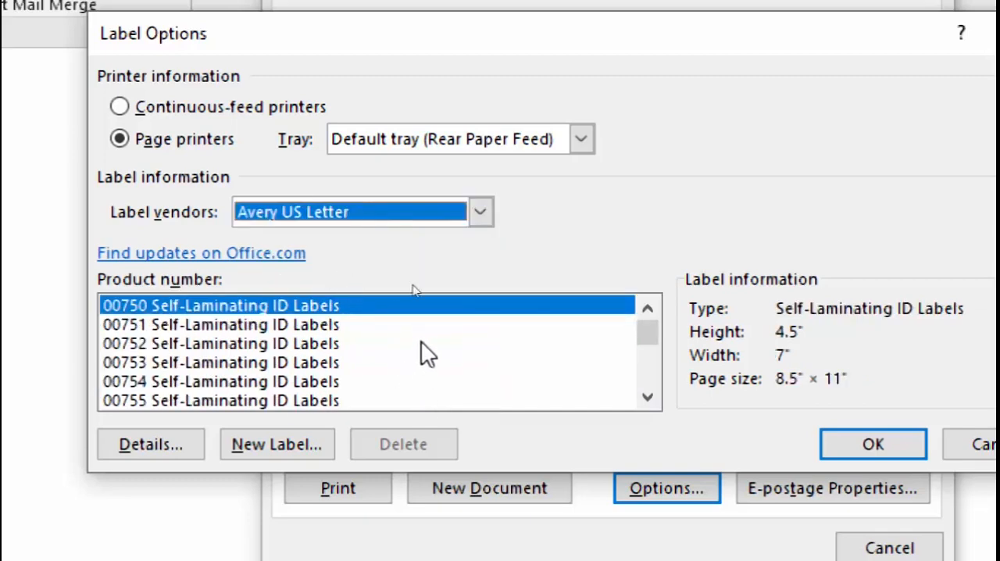
Browse the products, select 24910 Tabbed Snap-in Plastic Dividers and confirm with OK
click(220, 325)
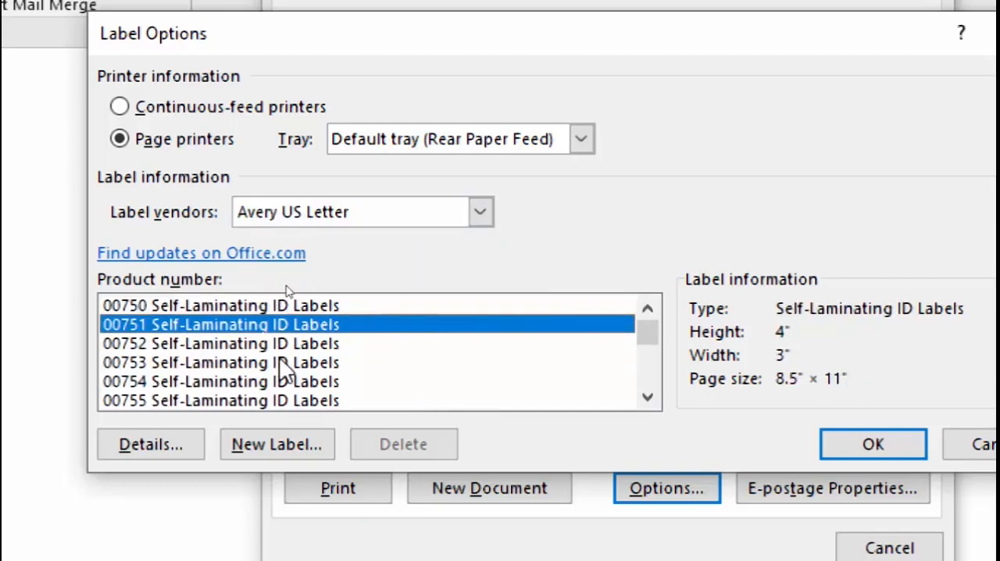
click(220, 305)
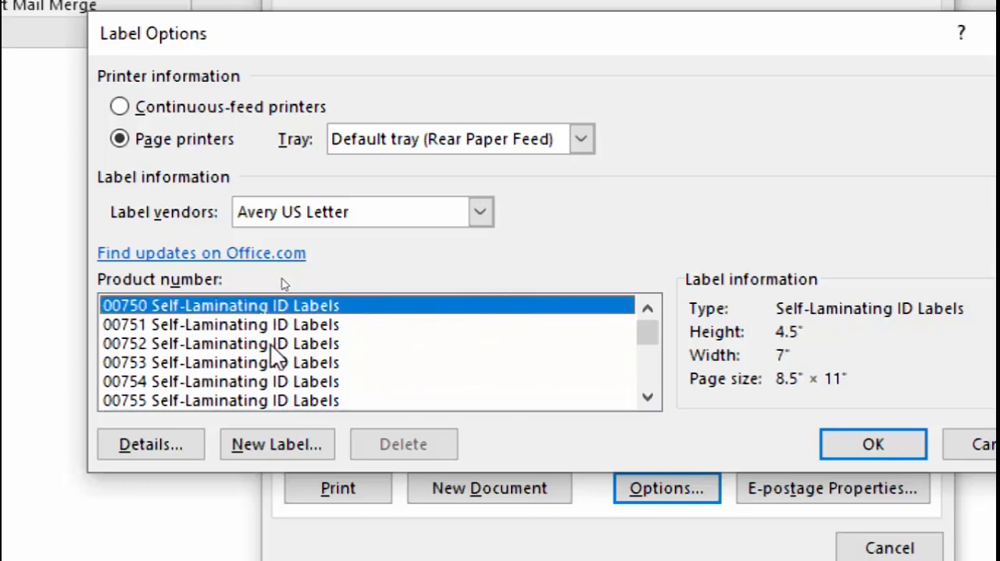
mouse_move(793, 390)
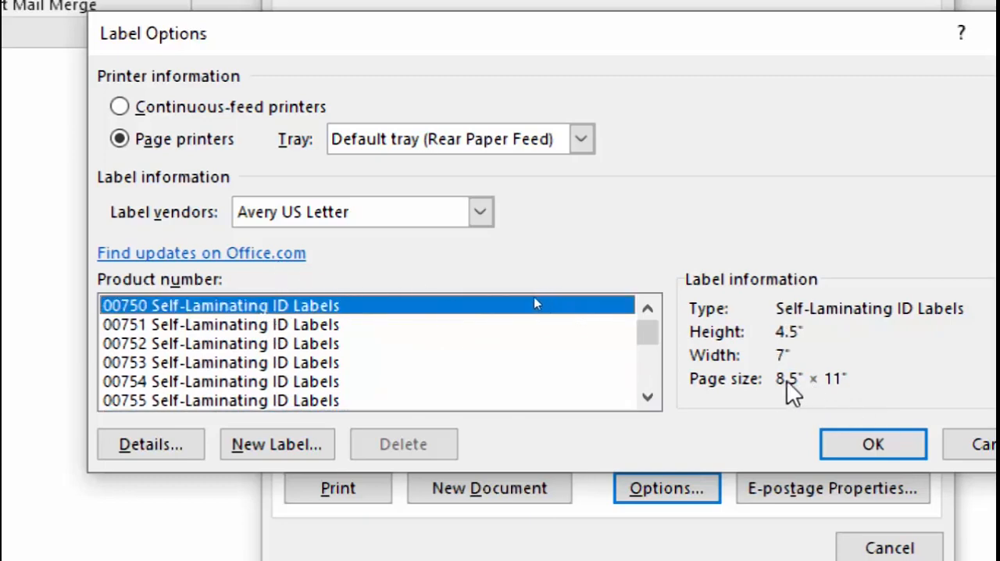
mouse_move(795, 371)
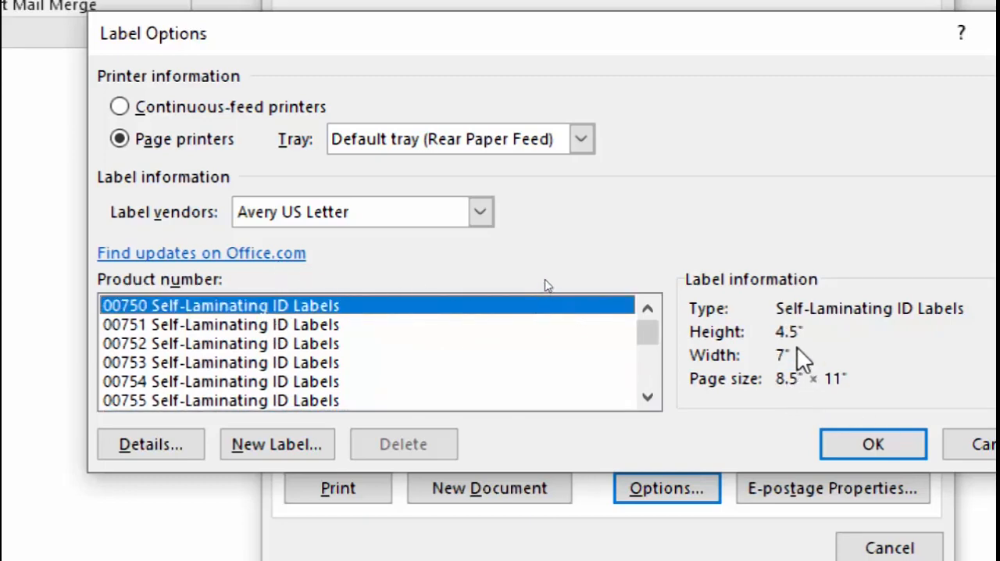
mouse_move(794, 344)
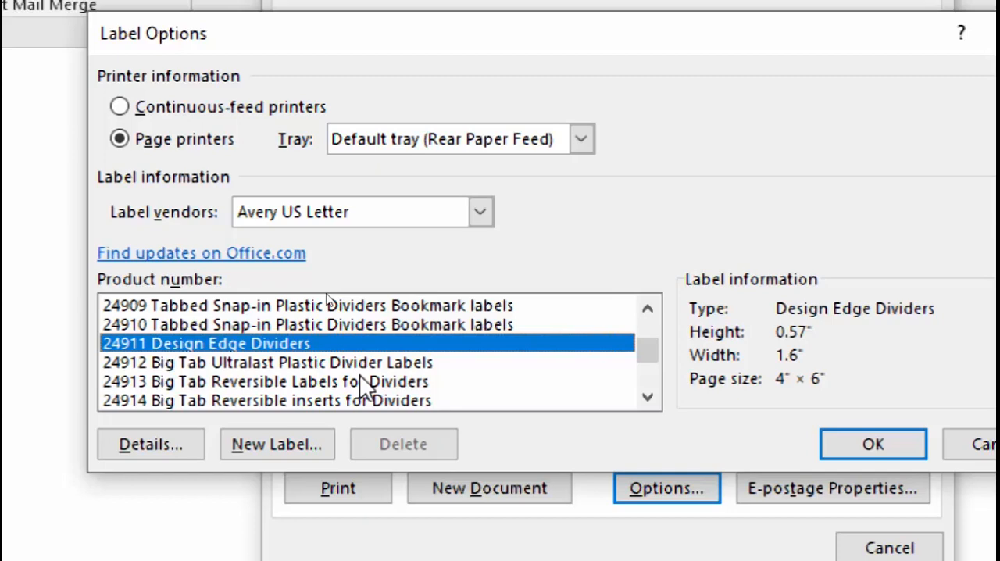
click(306, 325)
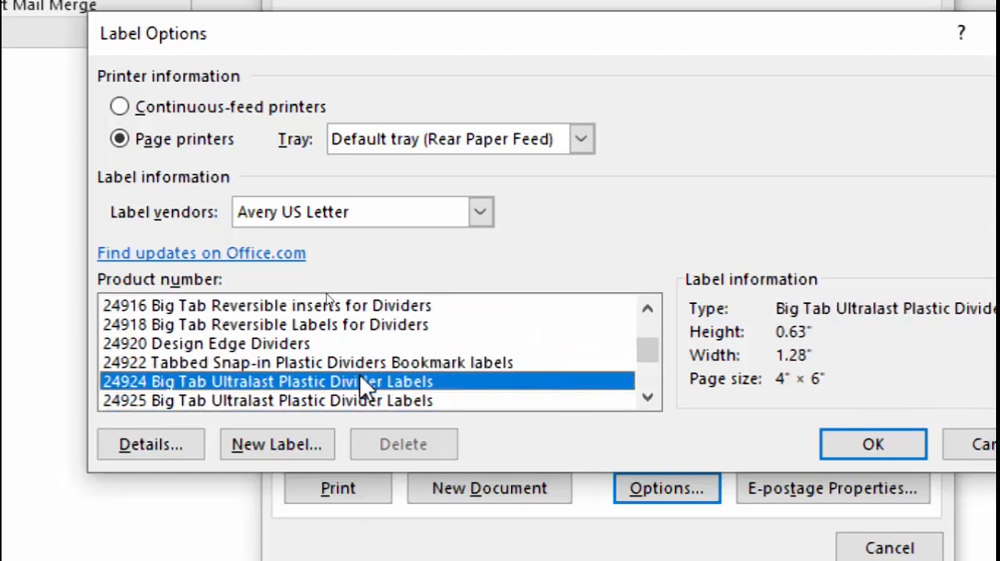
scroll(down, 3)
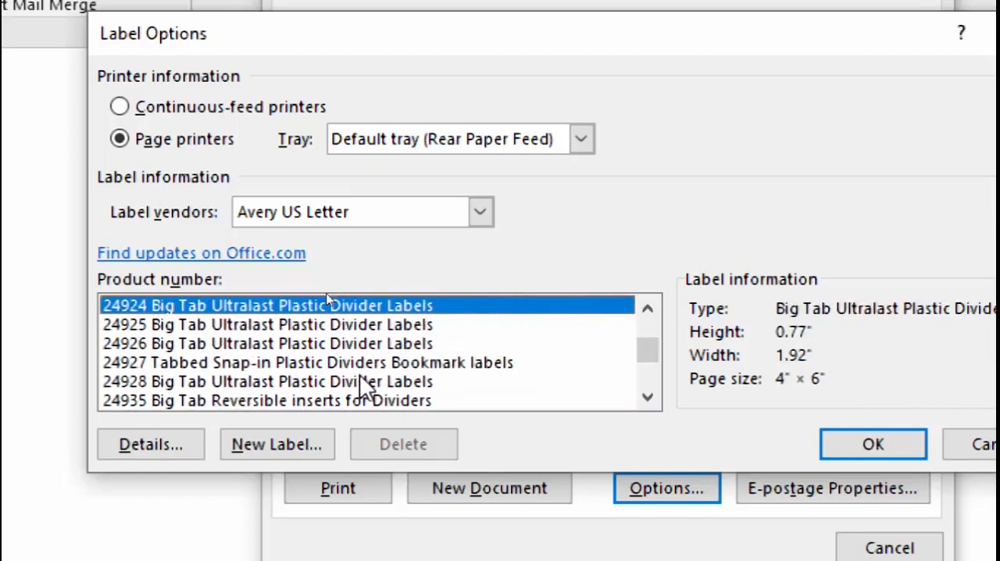
scroll(down, 3)
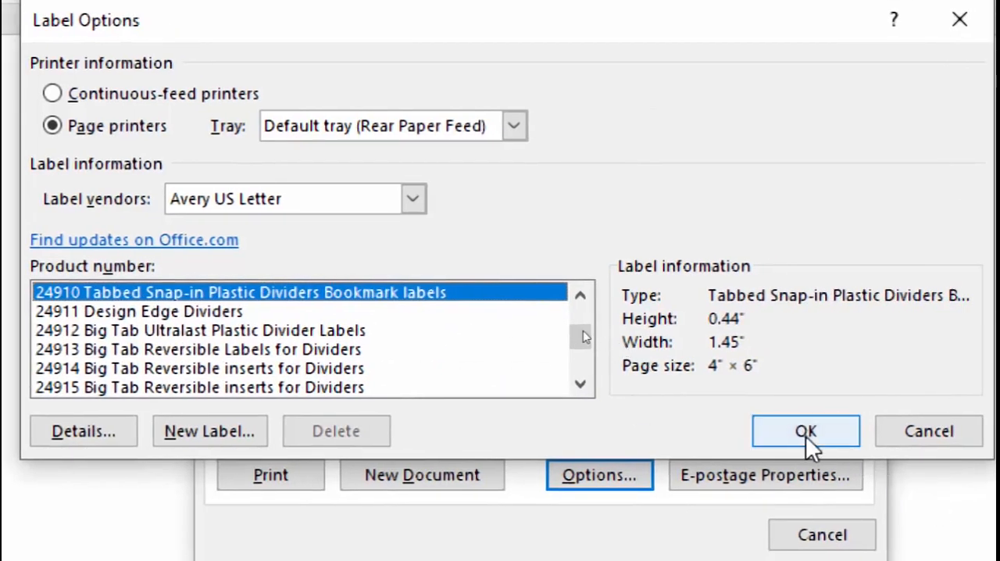
click(806, 431)
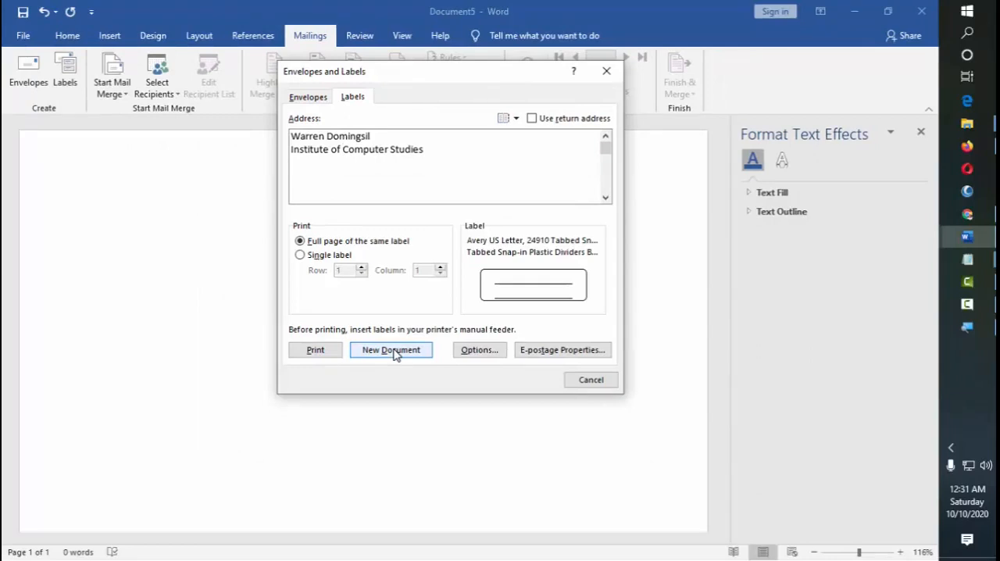
click(390, 350)
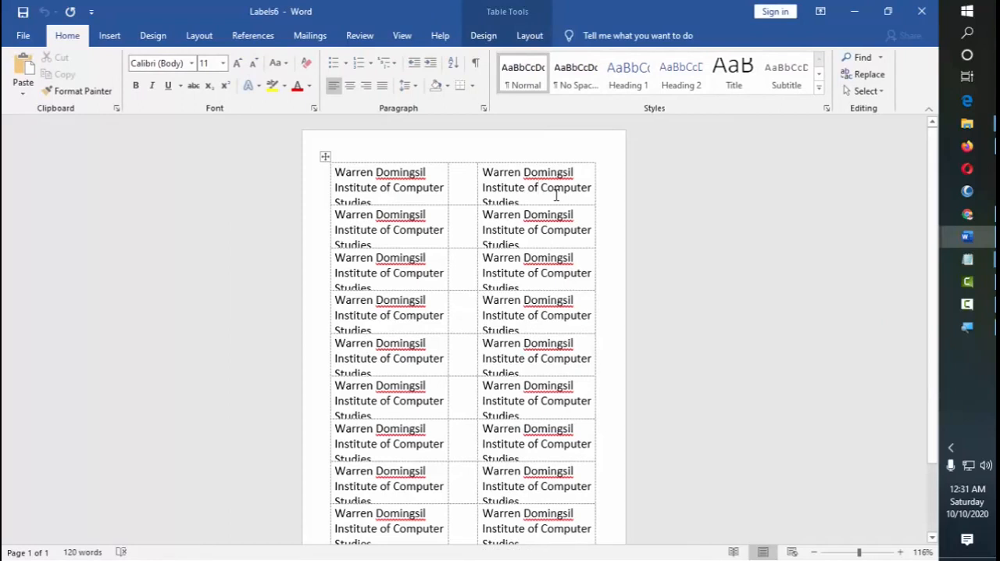
click(537, 188)
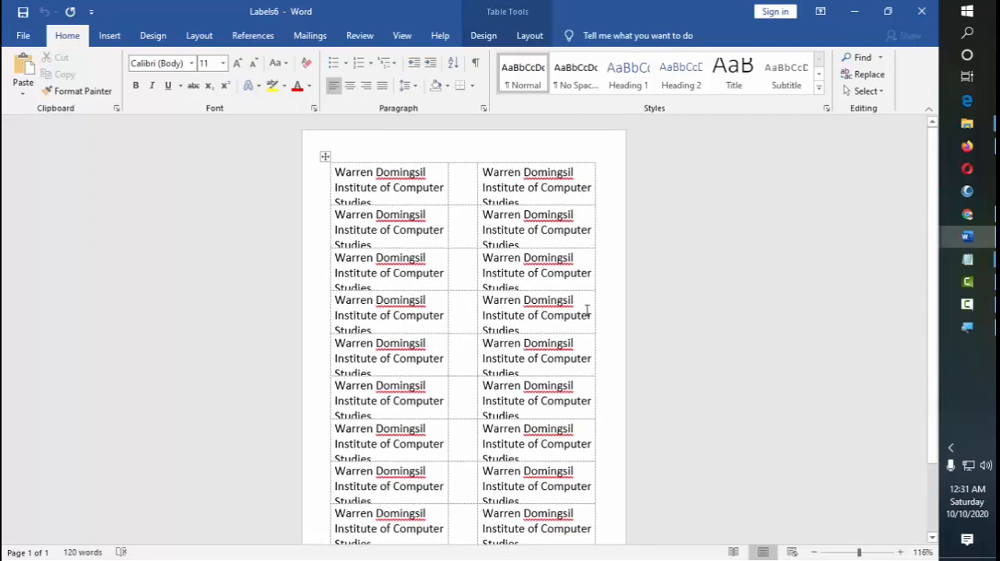
mouse_move(425, 201)
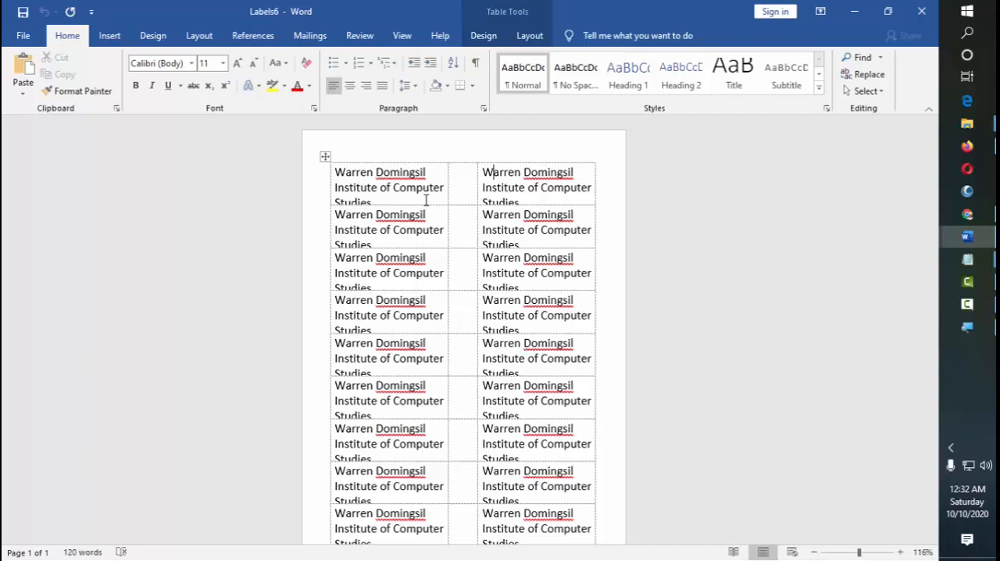
Show the Mailings ribbon tools again above the finished label document
click(310, 34)
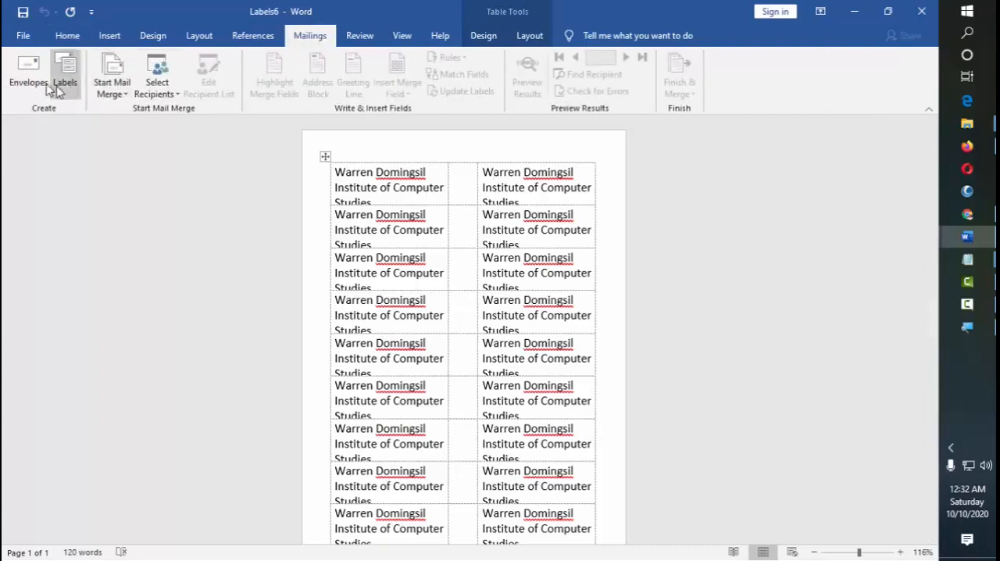
mouse_move(66, 75)
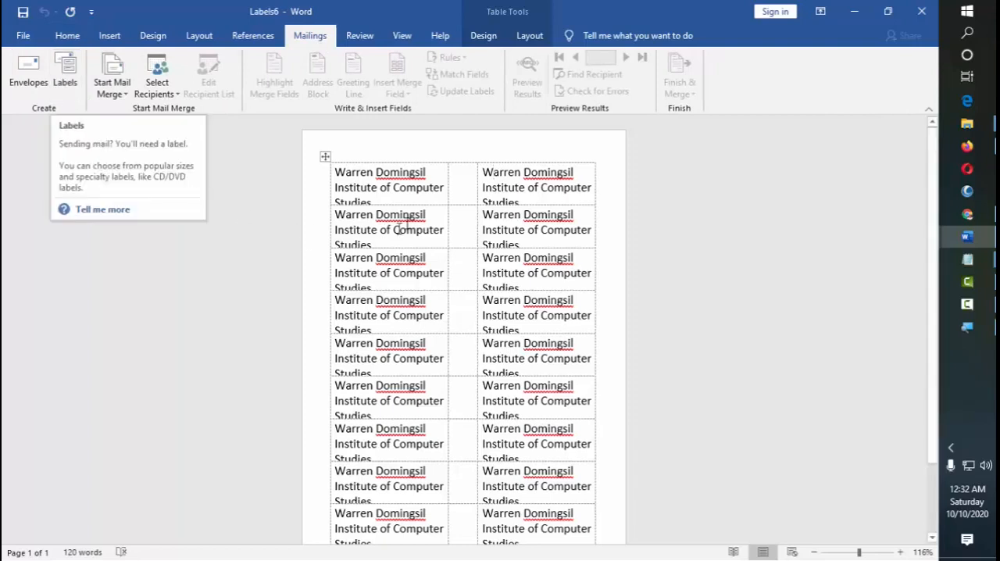